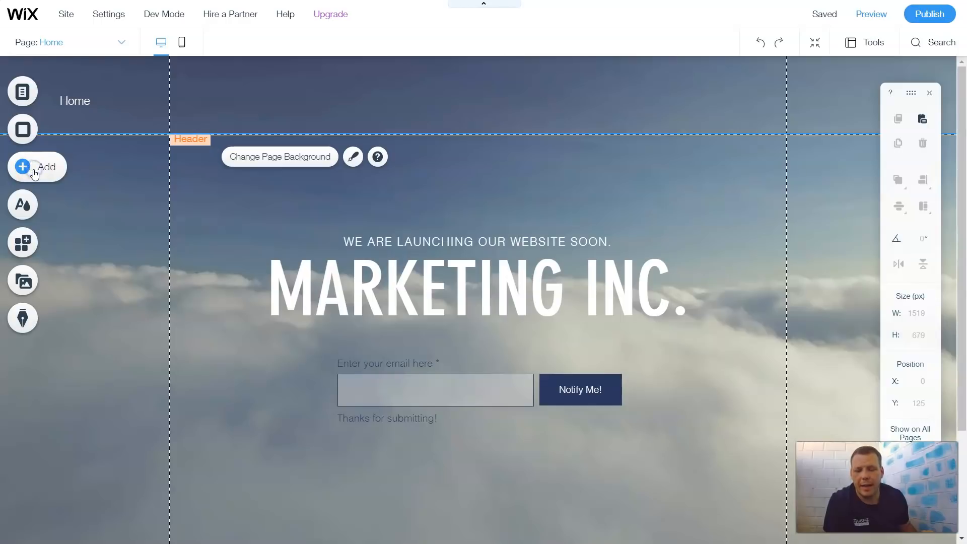
Browse the Add catalog to the Lists & Grids repeater layouts for the homepage.
{"action": "left_click", "coordinate": [36, 166]}
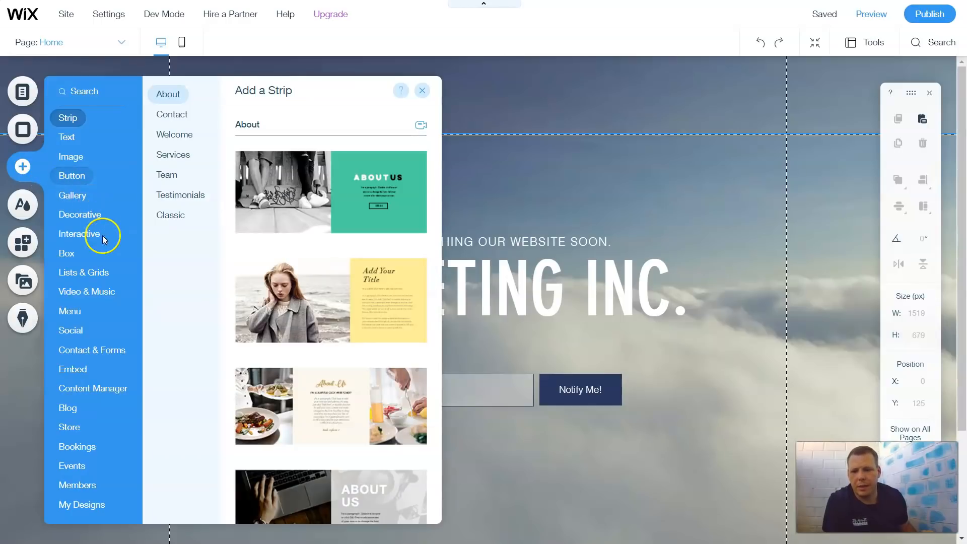
{"action": "left_click", "coordinate": [72, 175]}
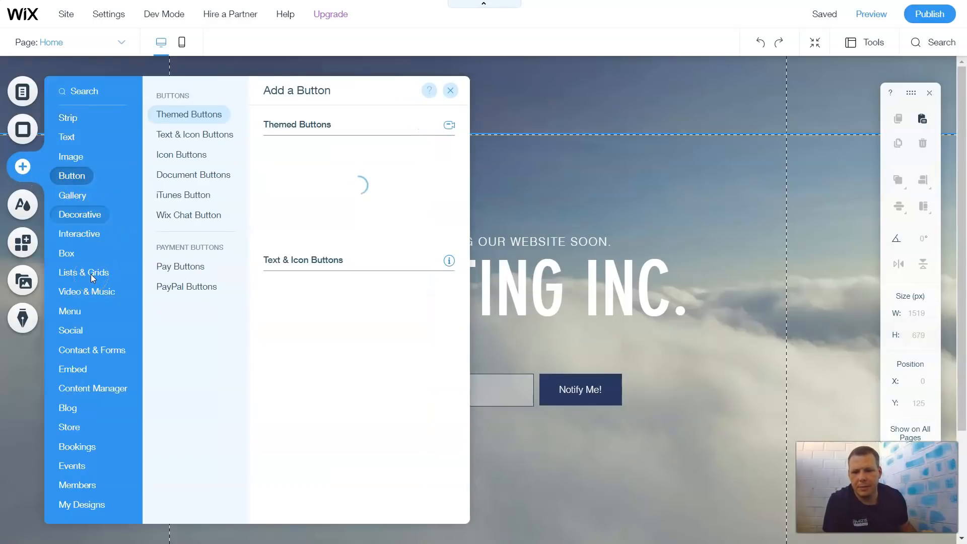
{"action": "left_click", "coordinate": [84, 273]}
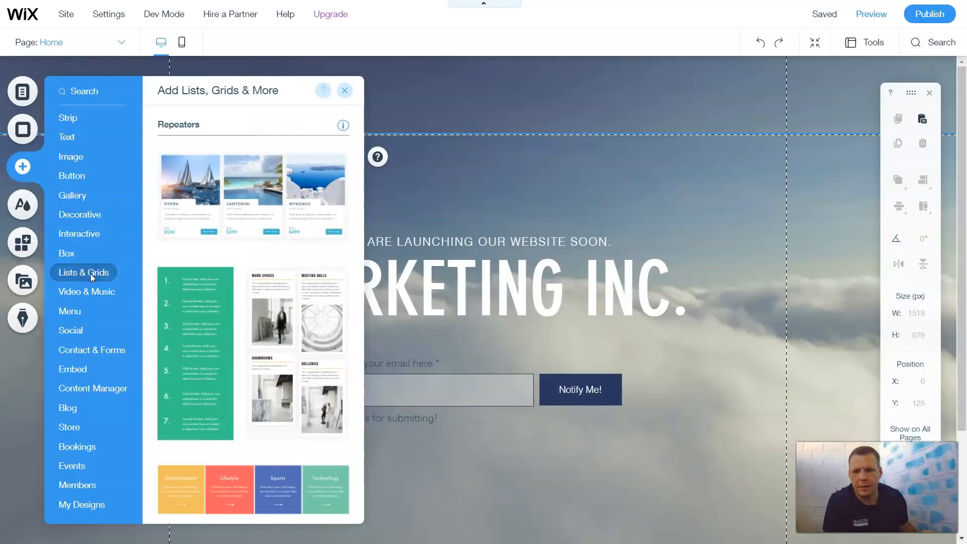
{"action": "mouse_move", "coordinate": [213, 268]}
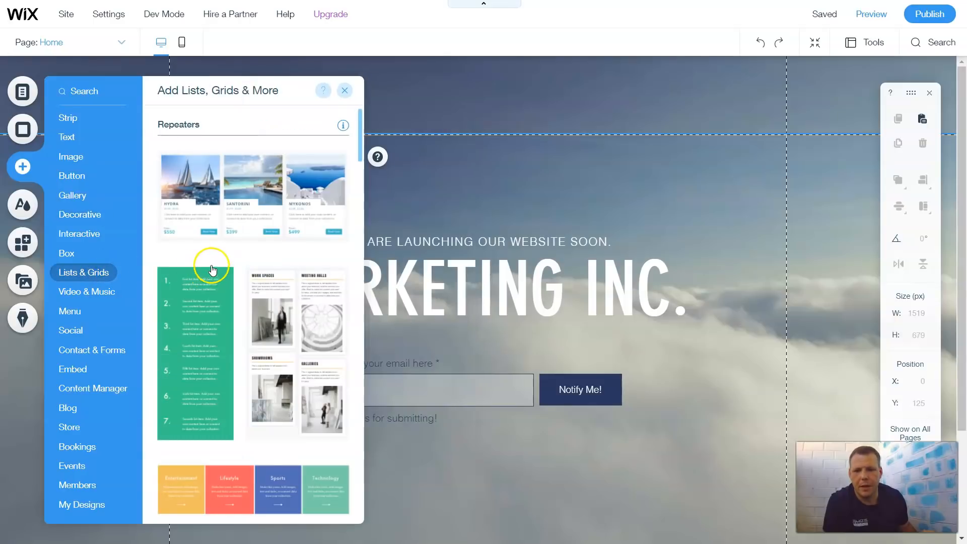
{"action": "mouse_move", "coordinate": [233, 221]}
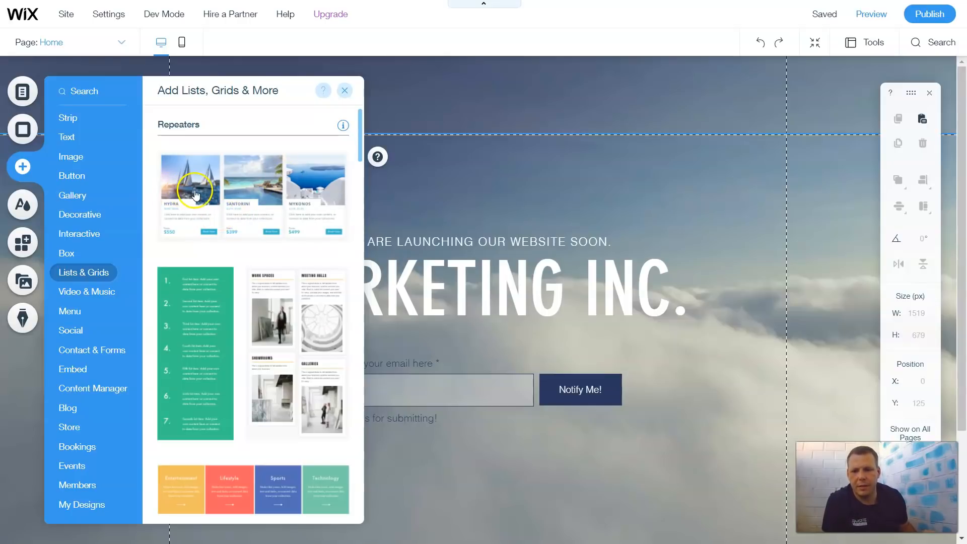
{"action": "mouse_move", "coordinate": [197, 195]}
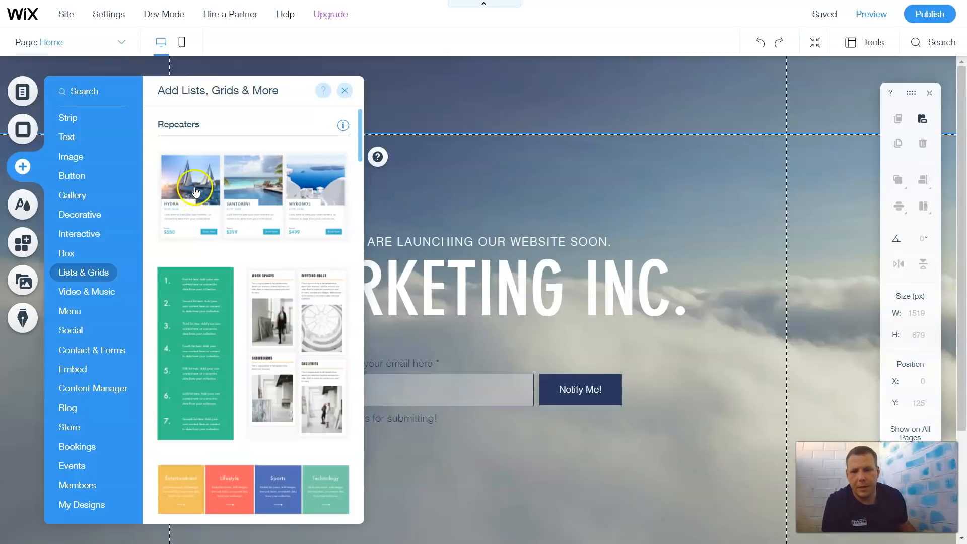
{"action": "mouse_move", "coordinate": [226, 163]}
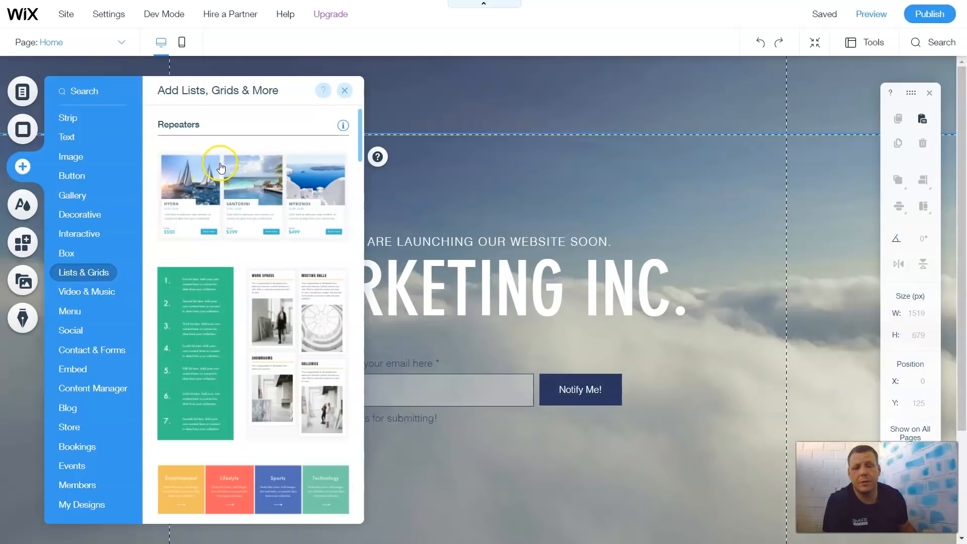
{"action": "mouse_move", "coordinate": [221, 167]}
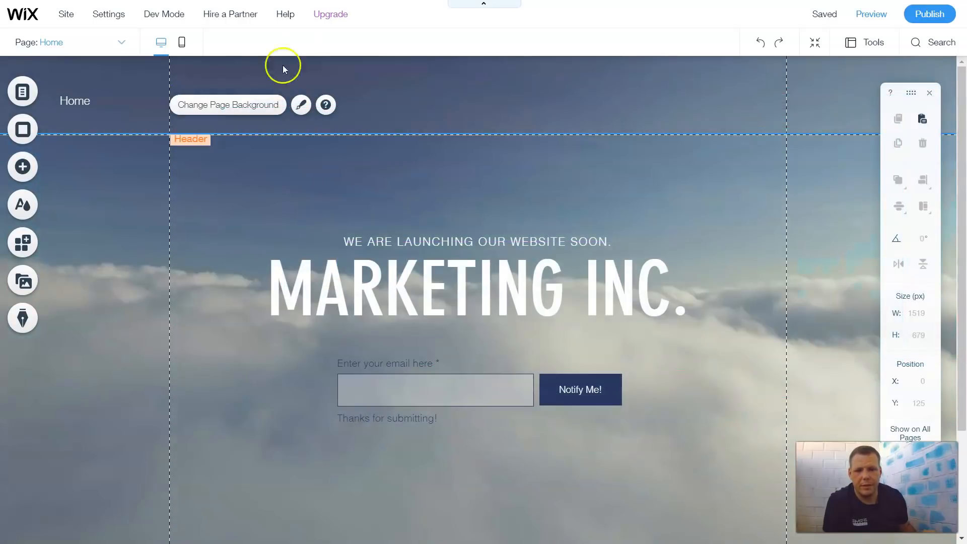
{"action": "mouse_move", "coordinate": [296, 133]}
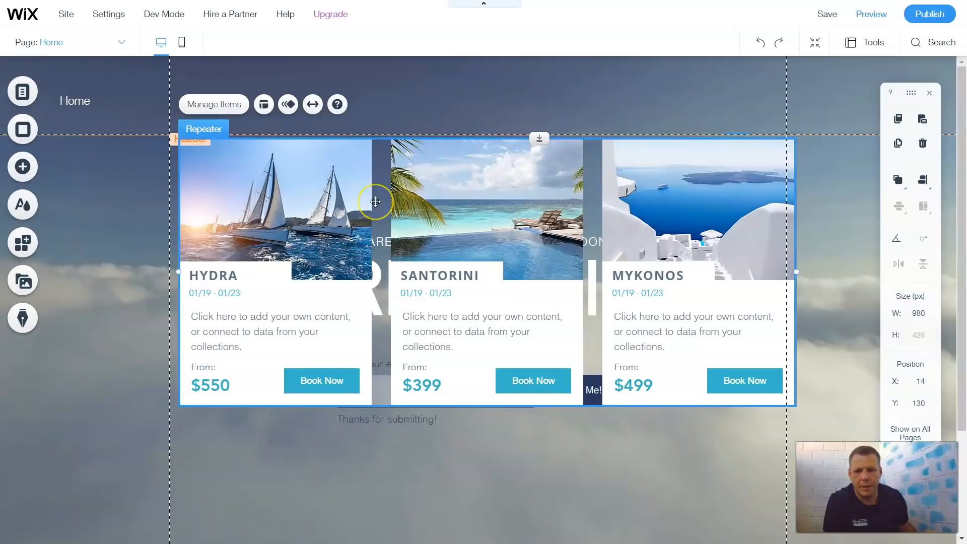
{"action": "mouse_move", "coordinate": [204, 130]}
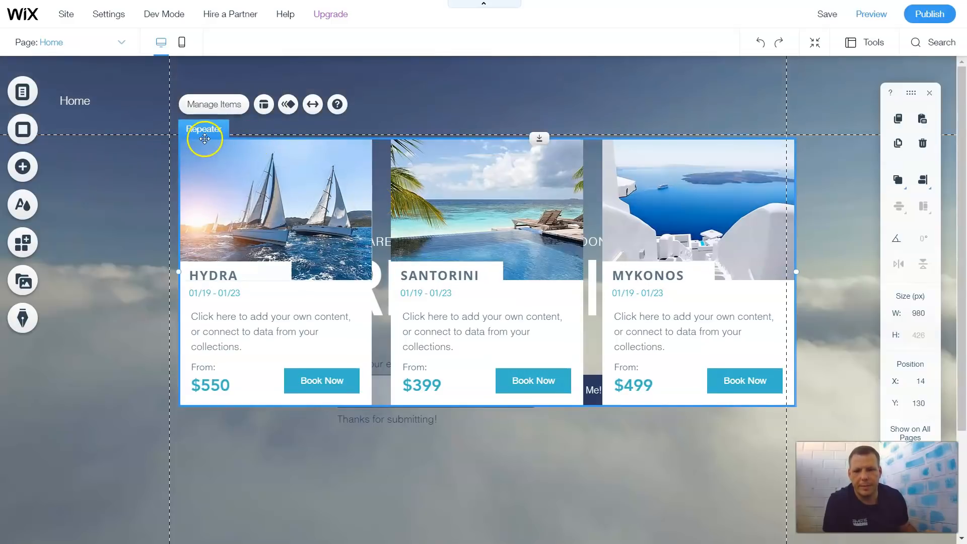
{"action": "mouse_move", "coordinate": [308, 168]}
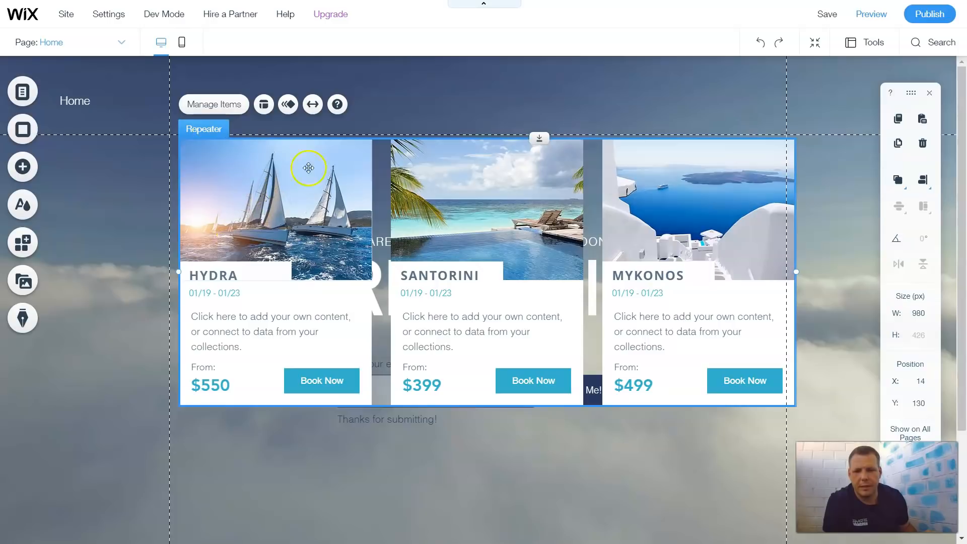
{"action": "mouse_move", "coordinate": [338, 241]}
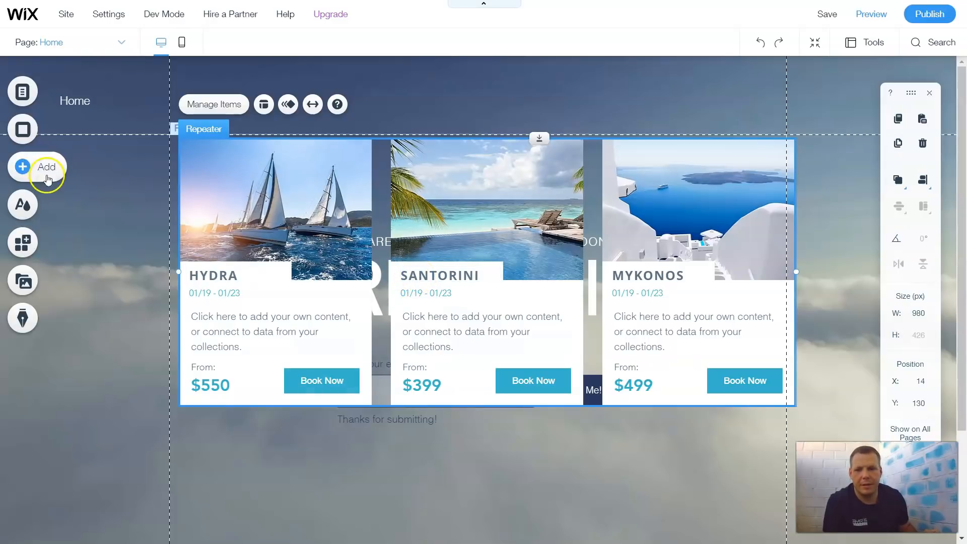
{"action": "left_click", "coordinate": [23, 166]}
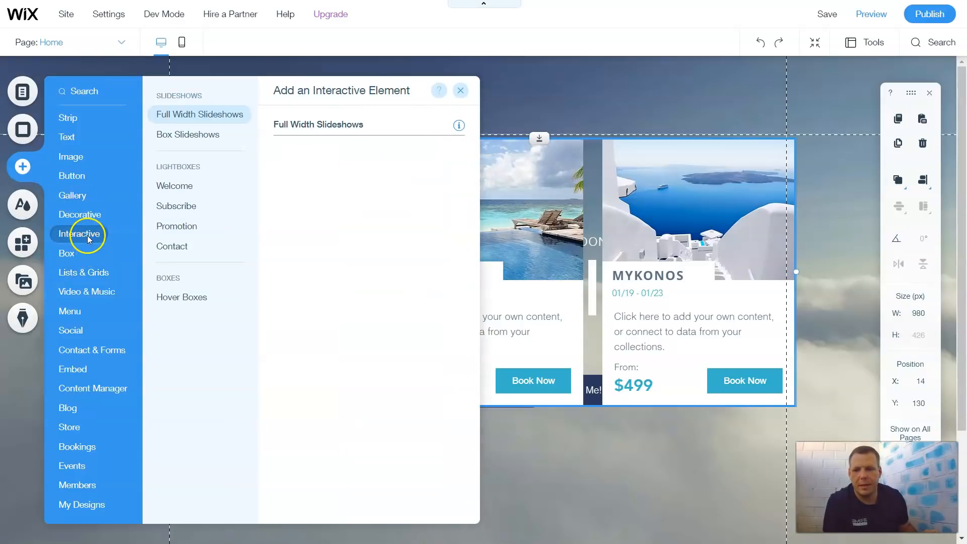
{"action": "left_click", "coordinate": [199, 114]}
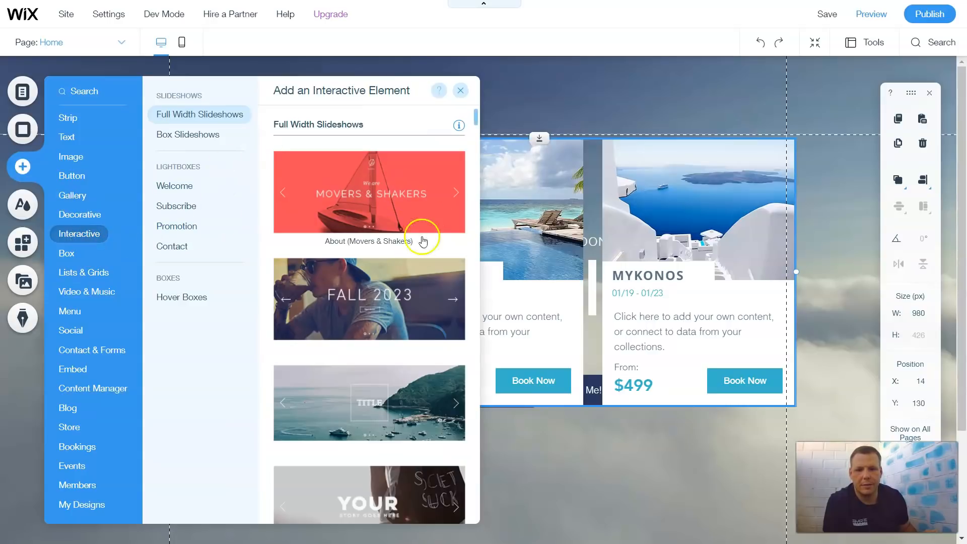
{"action": "mouse_move", "coordinate": [511, 364]}
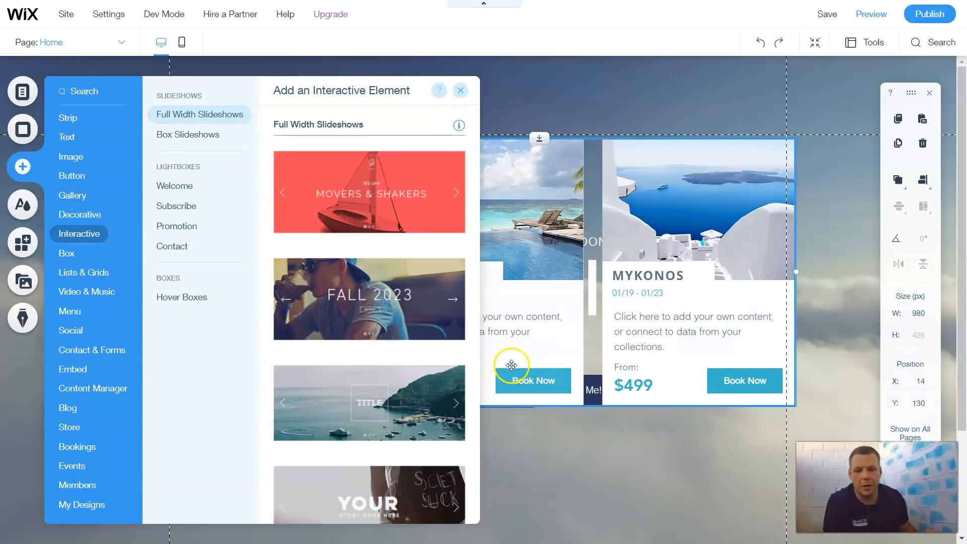
{"action": "mouse_move", "coordinate": [320, 318]}
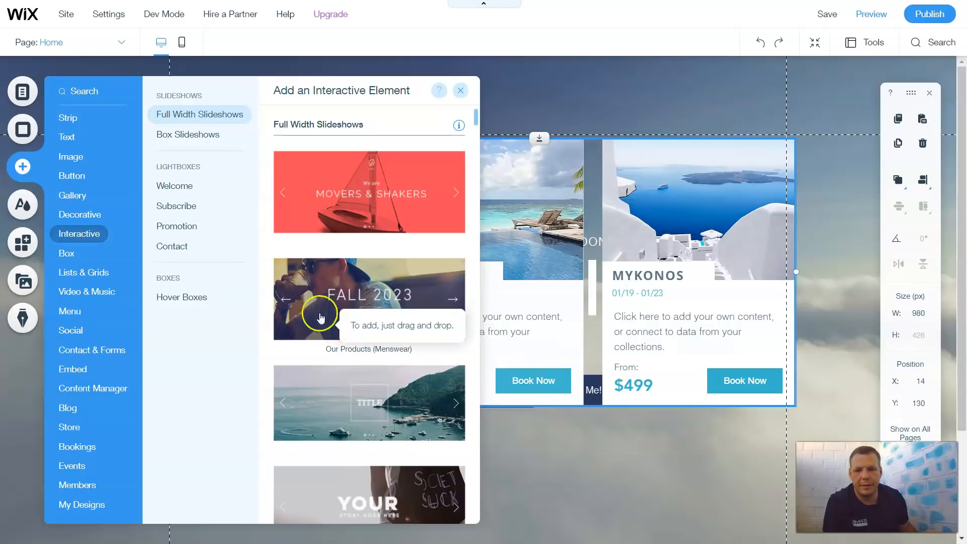
{"action": "left_click", "coordinate": [461, 90]}
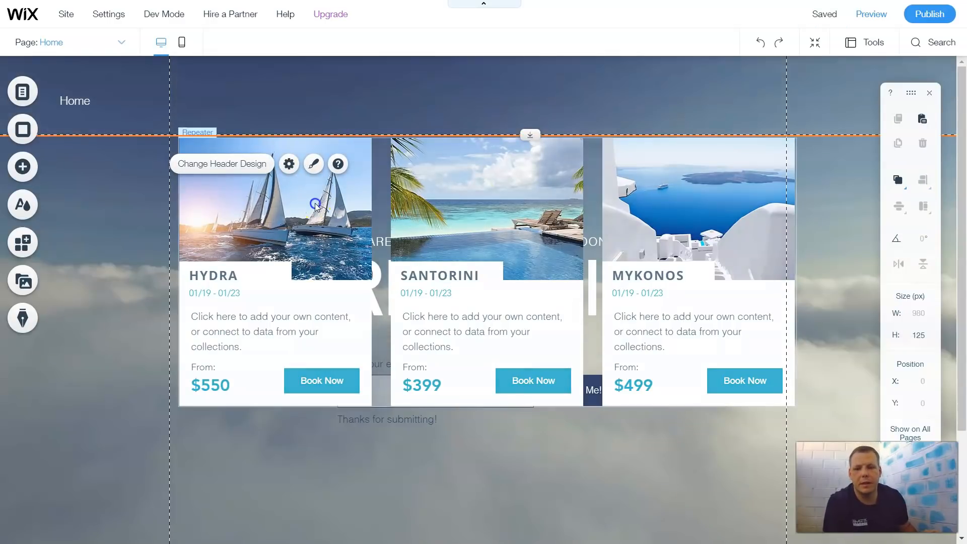
{"action": "left_click", "coordinate": [259, 173]}
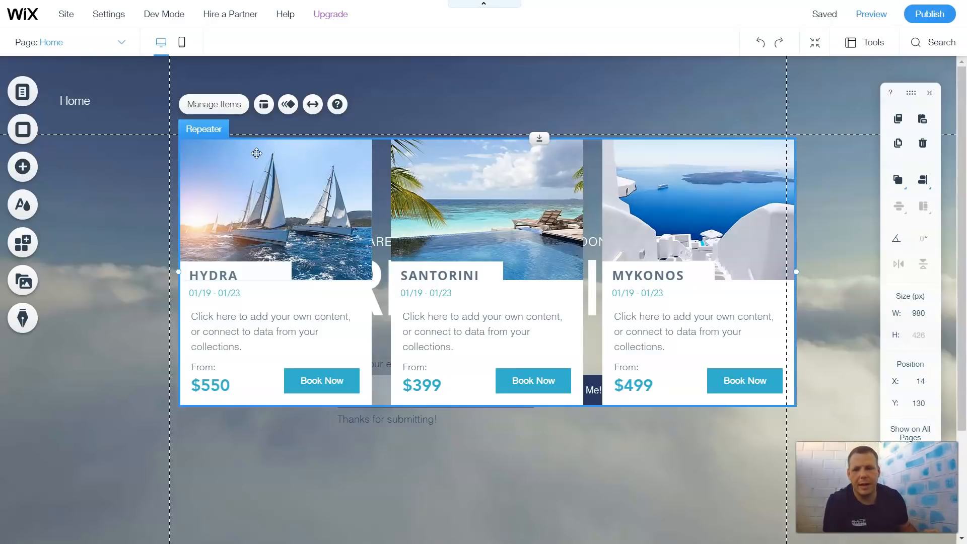
{"action": "mouse_move", "coordinate": [263, 104]}
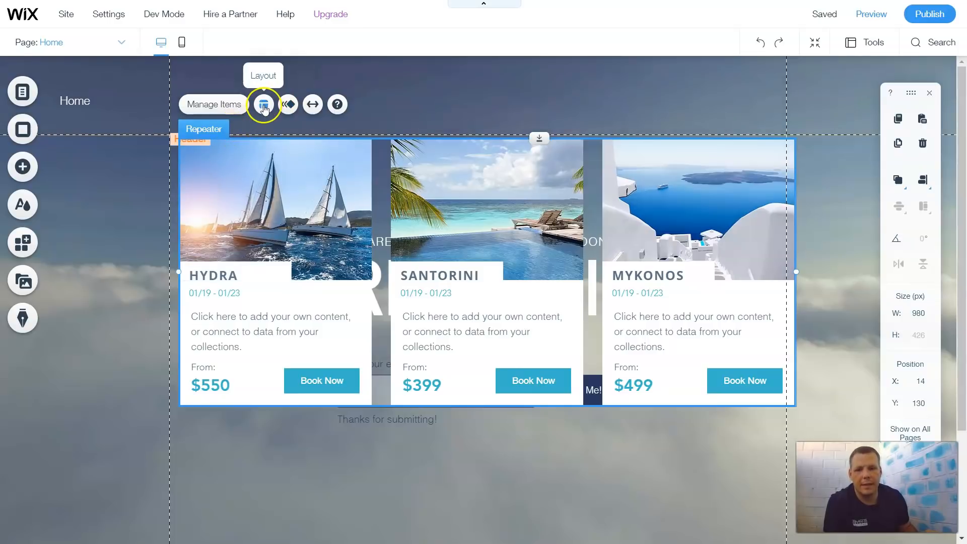
{"action": "mouse_move", "coordinate": [338, 103]}
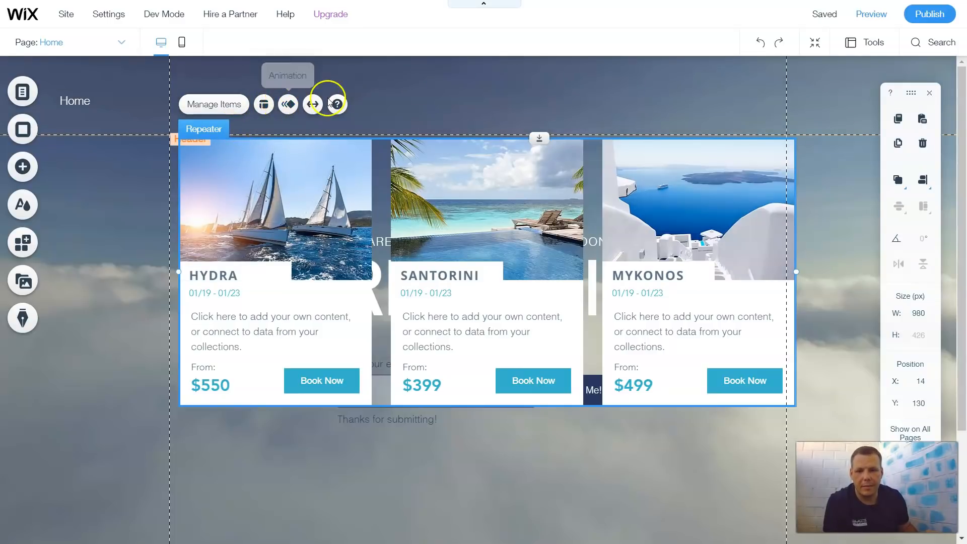
{"action": "mouse_move", "coordinate": [313, 104]}
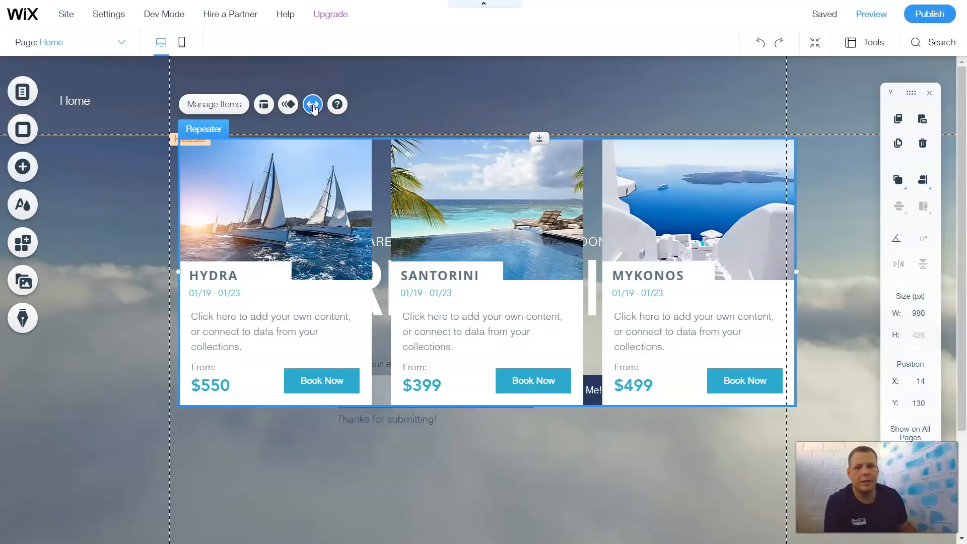
Toggle the repeater's full-width stretch on and off, ending back at its non-stretched width.
{"action": "left_click", "coordinate": [313, 104]}
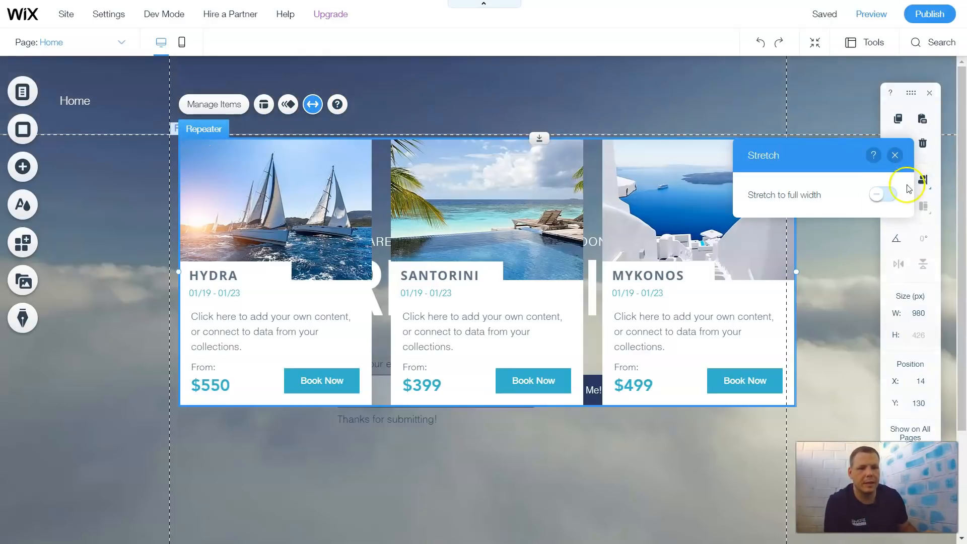
{"action": "left_click", "coordinate": [882, 194]}
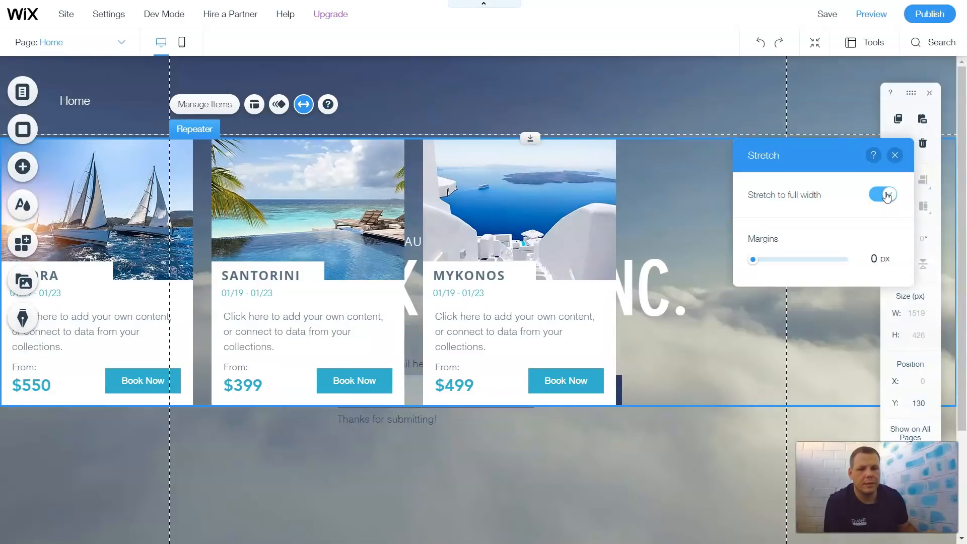
{"action": "left_click", "coordinate": [881, 195]}
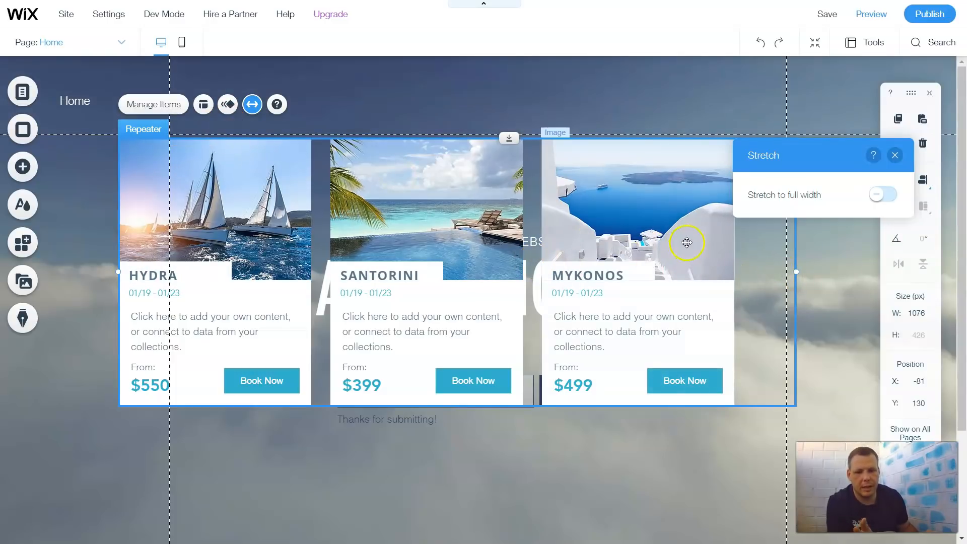
{"action": "mouse_move", "coordinate": [617, 197]}
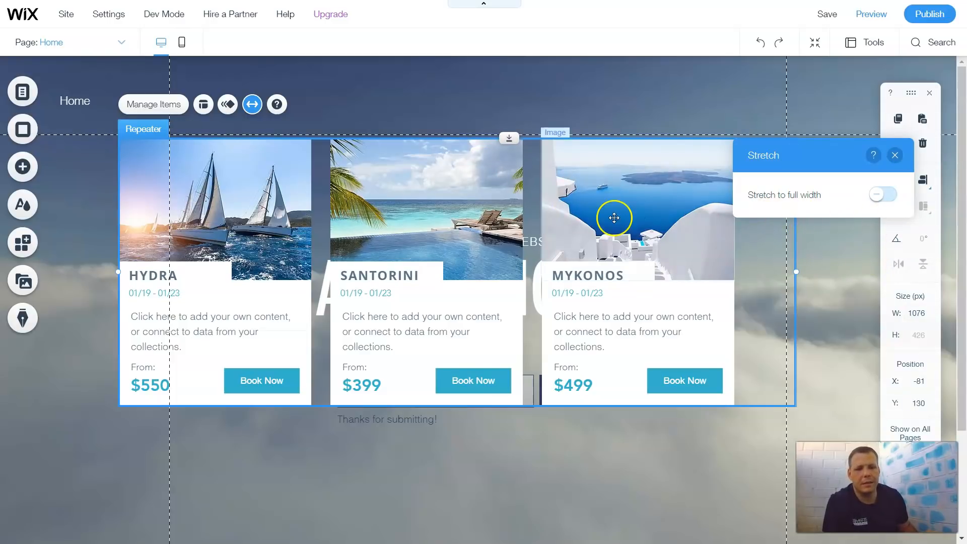
{"action": "left_click", "coordinate": [880, 194]}
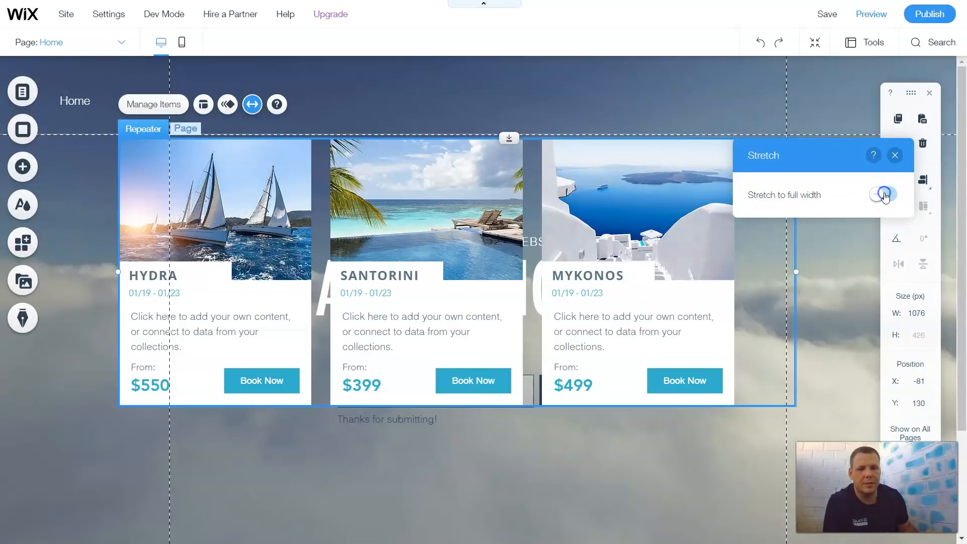
{"action": "left_click", "coordinate": [883, 195]}
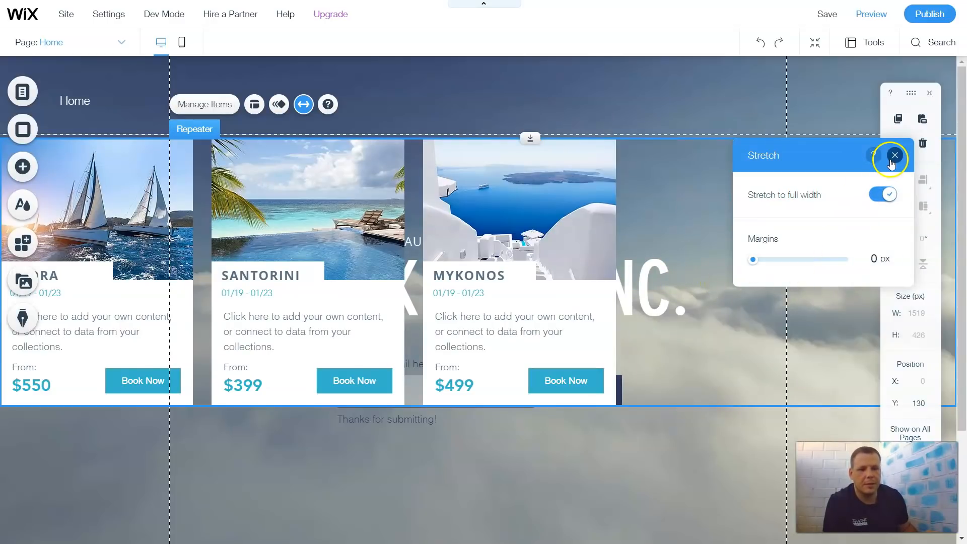
{"action": "left_click", "coordinate": [884, 195]}
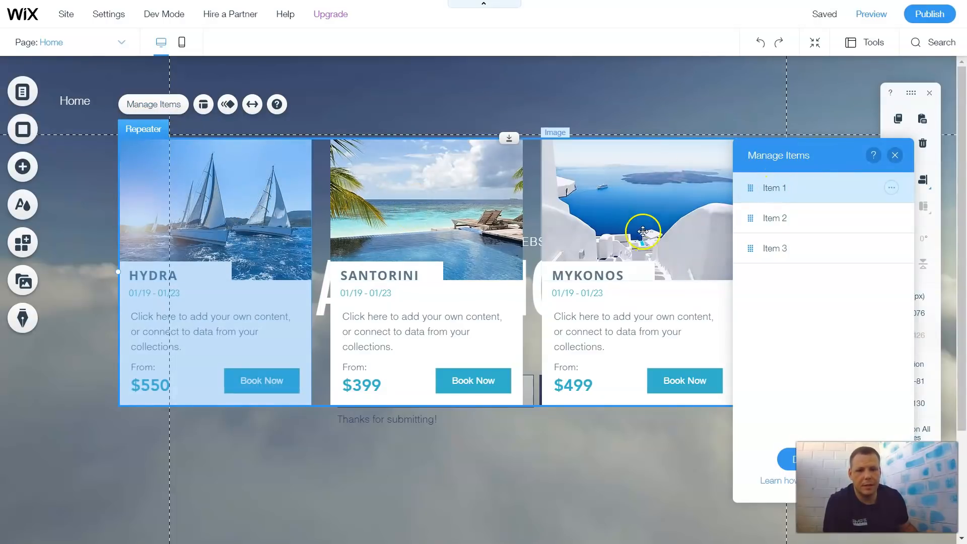
{"action": "mouse_move", "coordinate": [764, 243]}
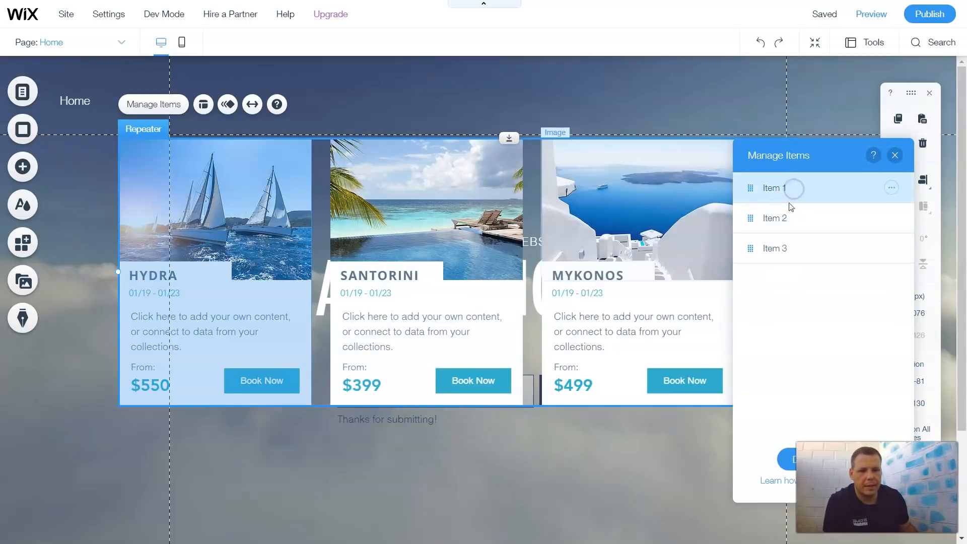
Review Item 1 and the Duplicate/Delete options of Item 3 (Mykonos) without changing anything.
{"action": "left_click", "coordinate": [775, 248]}
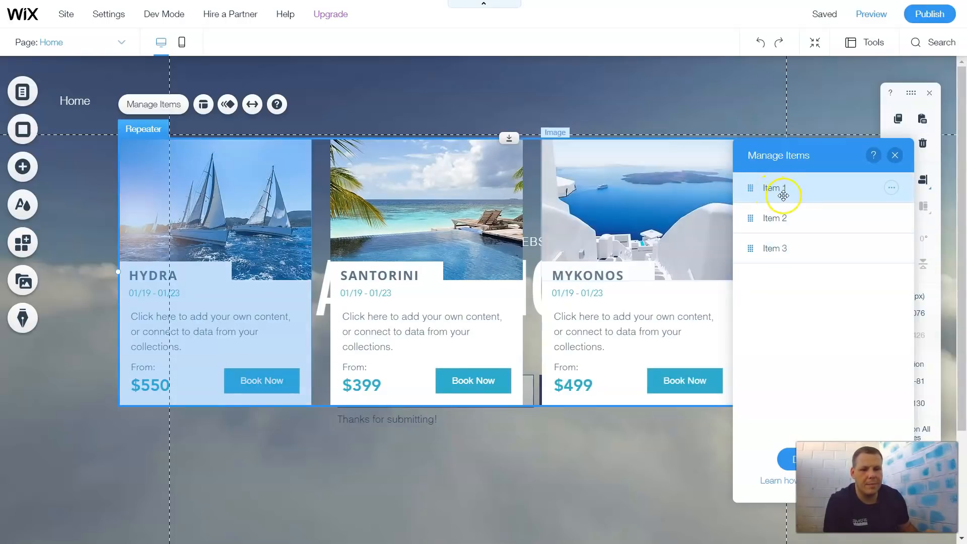
{"action": "mouse_move", "coordinate": [866, 422]}
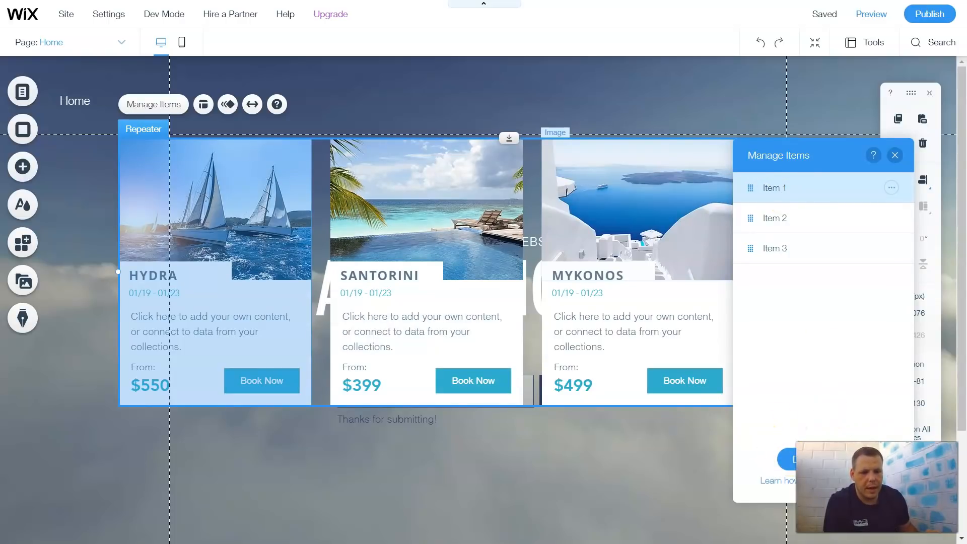
{"action": "mouse_move", "coordinate": [873, 256]}
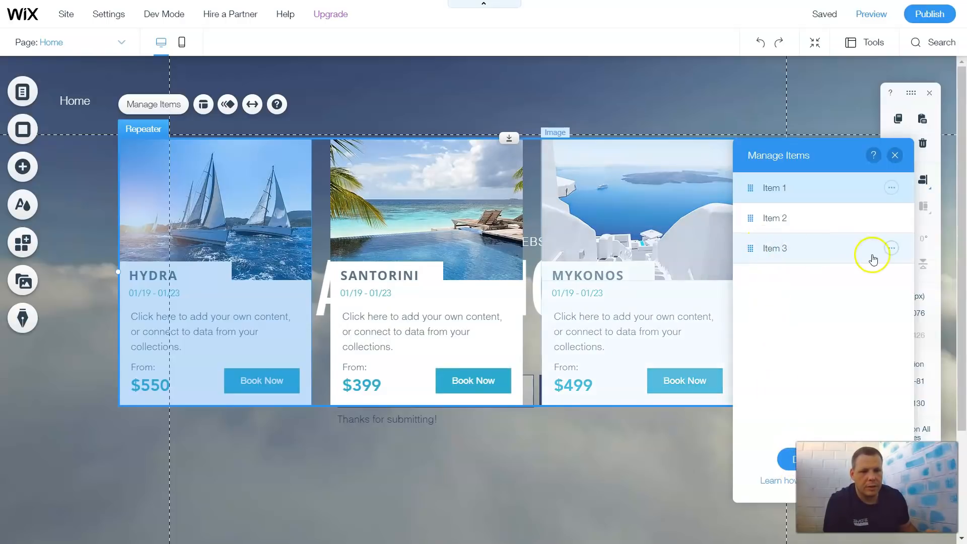
{"action": "left_click", "coordinate": [892, 248]}
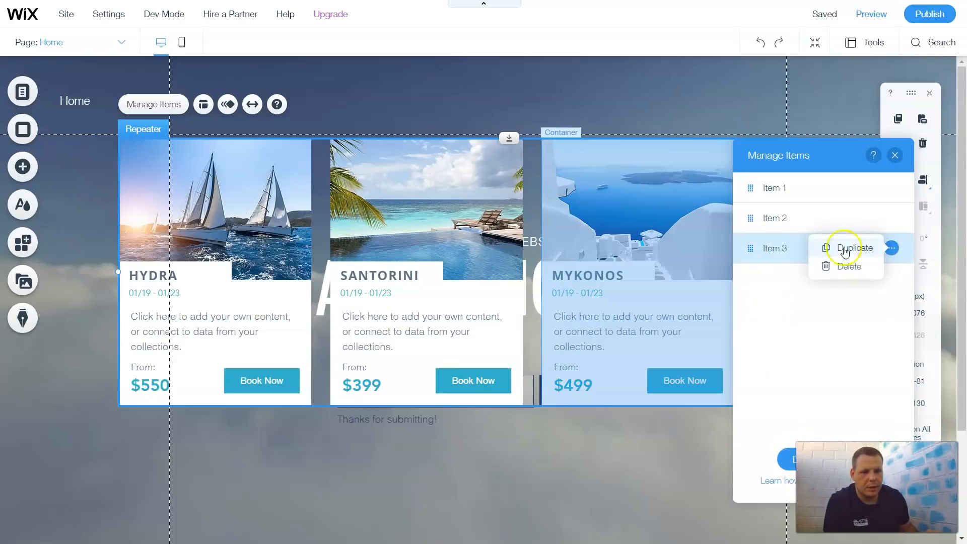
{"action": "mouse_move", "coordinate": [279, 213]}
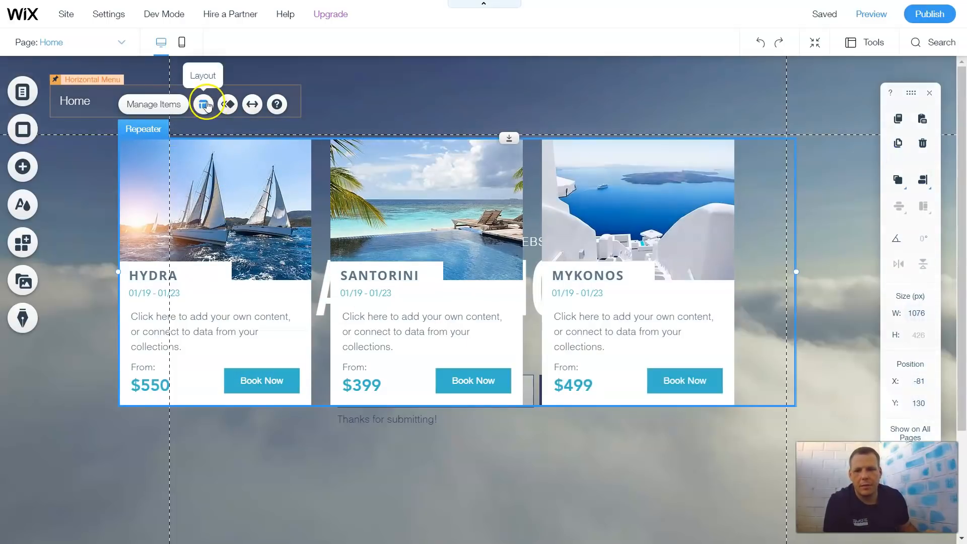
Set the repeater layout to Justify alignment with right-to-left order so Mykonos comes first.
{"action": "left_click", "coordinate": [204, 104]}
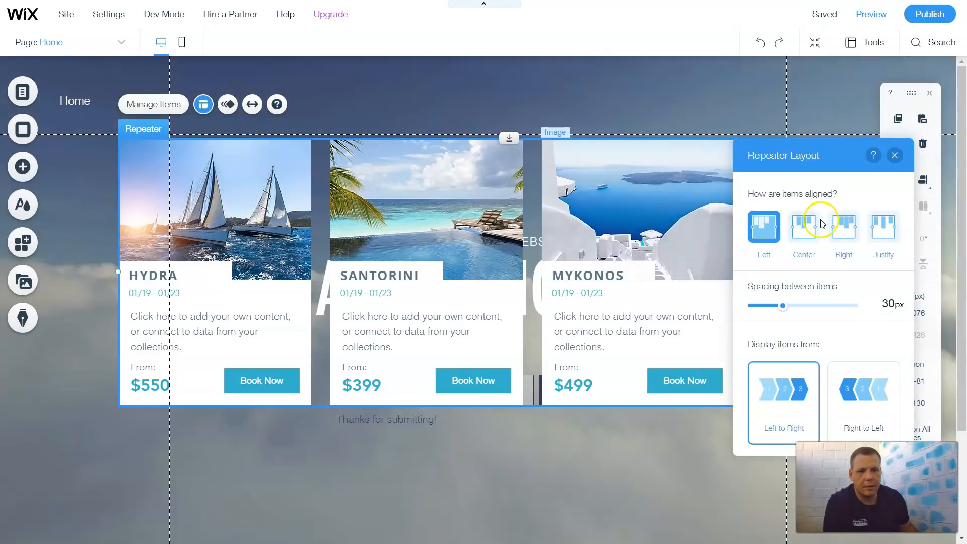
{"action": "mouse_move", "coordinate": [367, 247]}
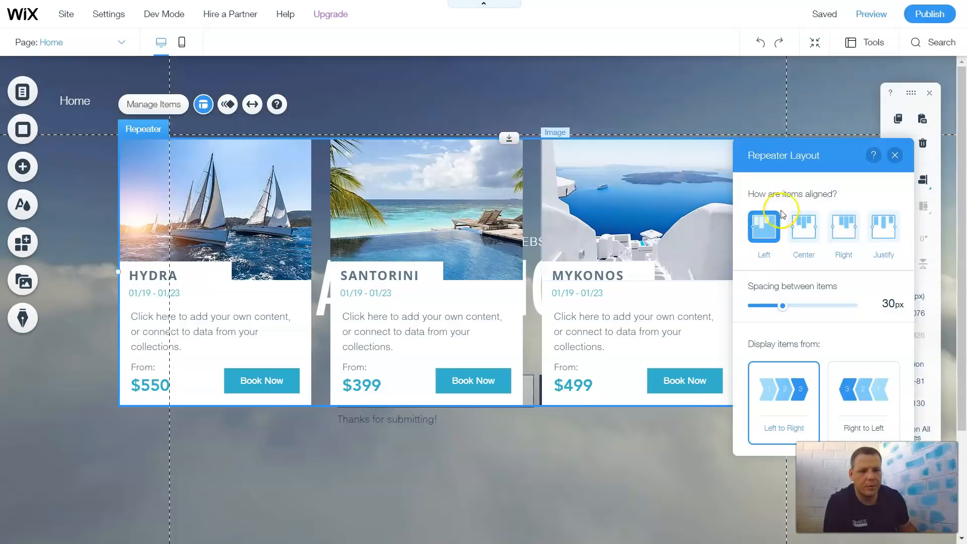
{"action": "left_click", "coordinate": [803, 227]}
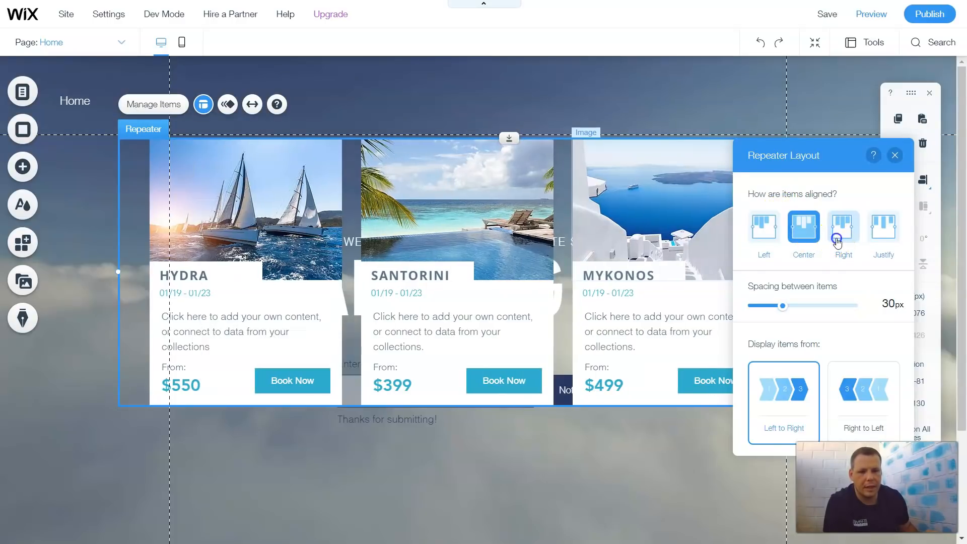
{"action": "left_click", "coordinate": [884, 227]}
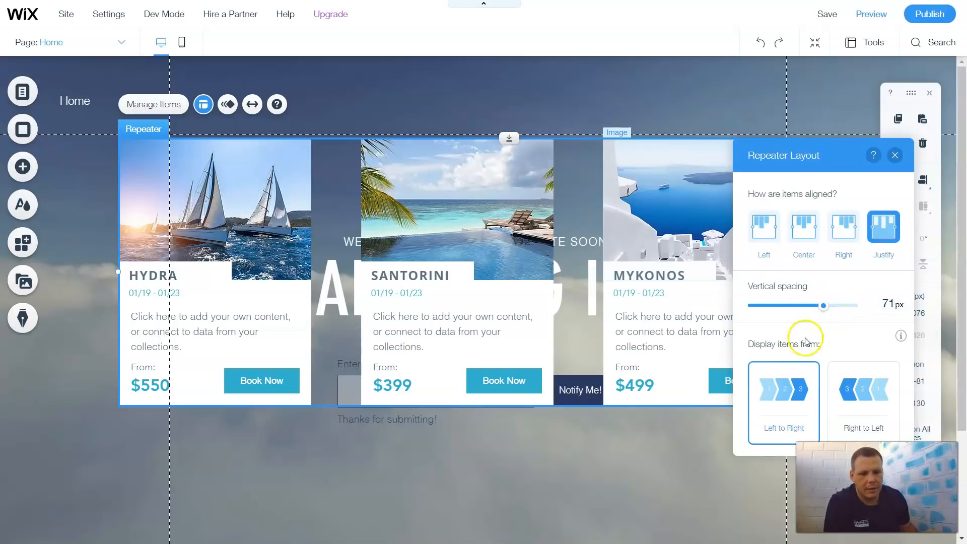
{"action": "left_click", "coordinate": [864, 395]}
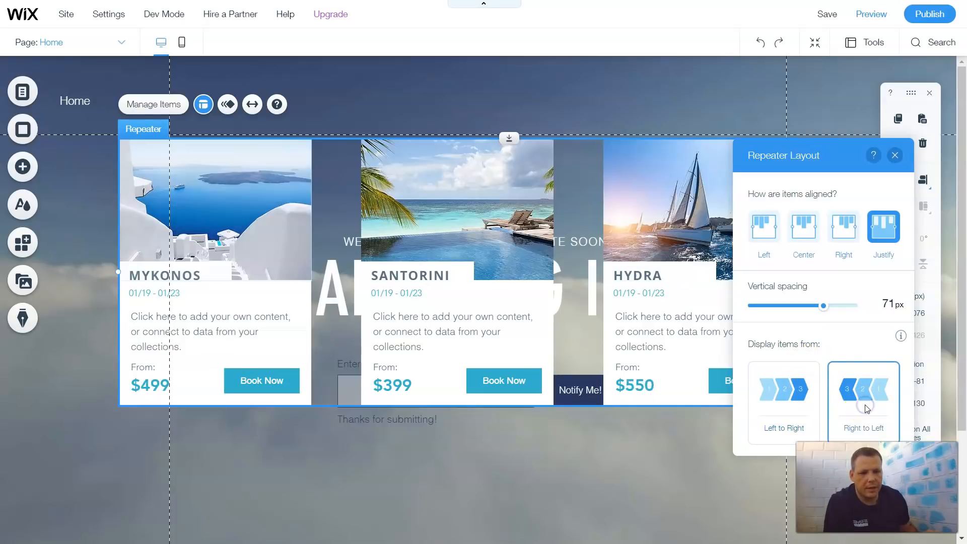
{"action": "mouse_move", "coordinate": [818, 339]}
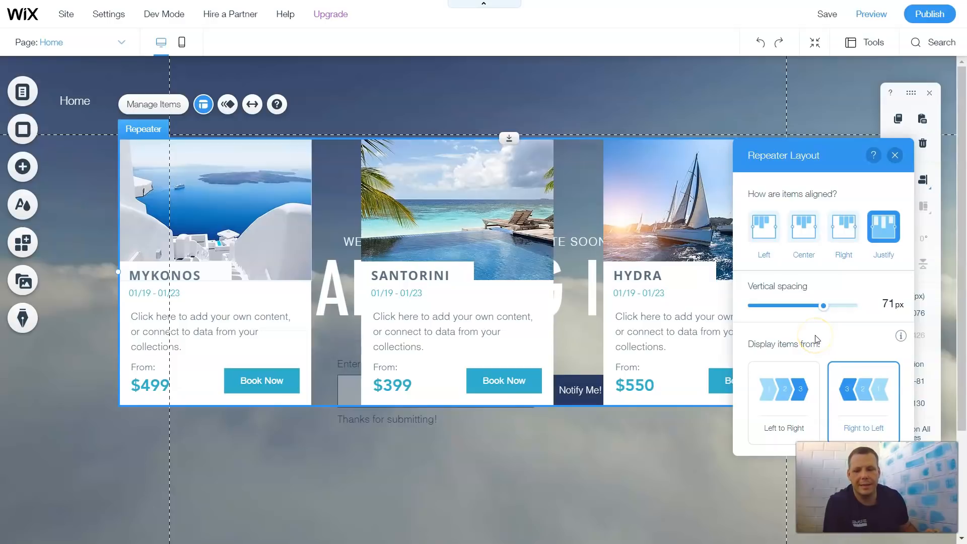
{"action": "mouse_move", "coordinate": [815, 340]}
{"action": "type", "text": "192"}
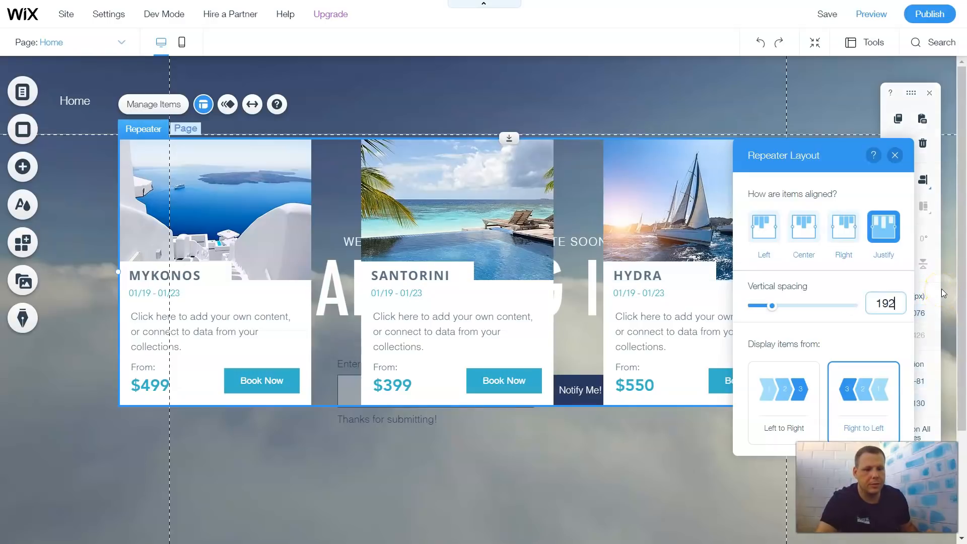
Commit 100px card spacing and return to the Repeater Layout settings.
{"action": "left_click", "coordinate": [895, 155]}
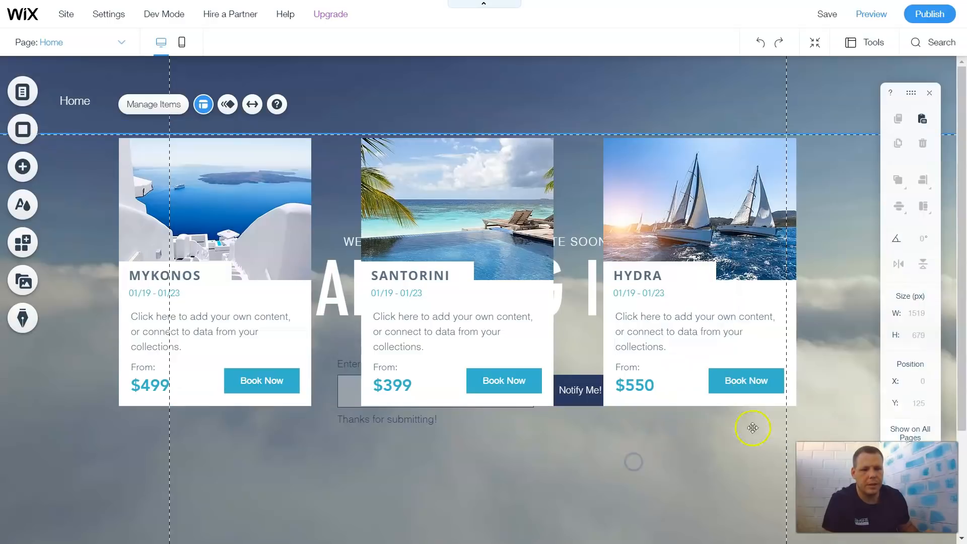
{"action": "left_click", "coordinate": [175, 250]}
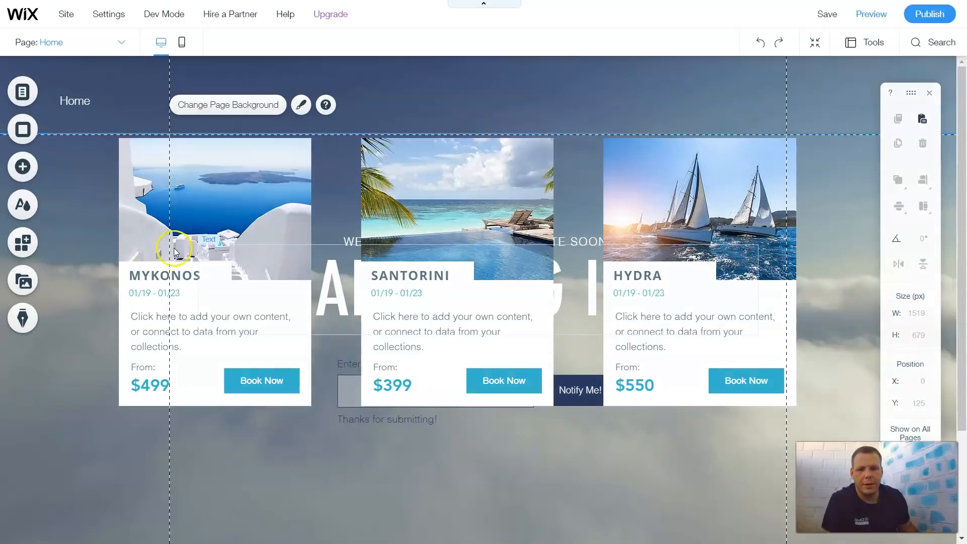
{"action": "mouse_move", "coordinate": [442, 297]}
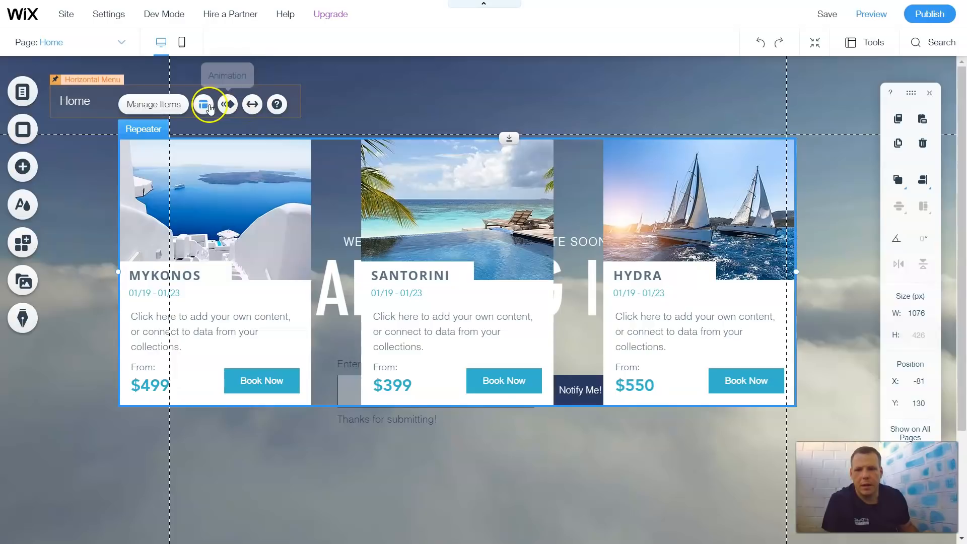
{"action": "left_click", "coordinate": [202, 104]}
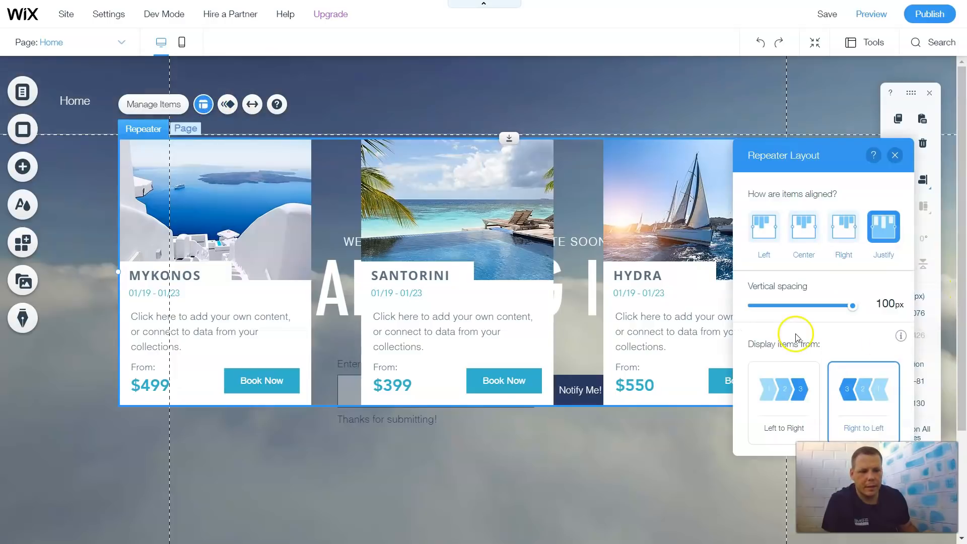
{"action": "mouse_move", "coordinate": [227, 104]}
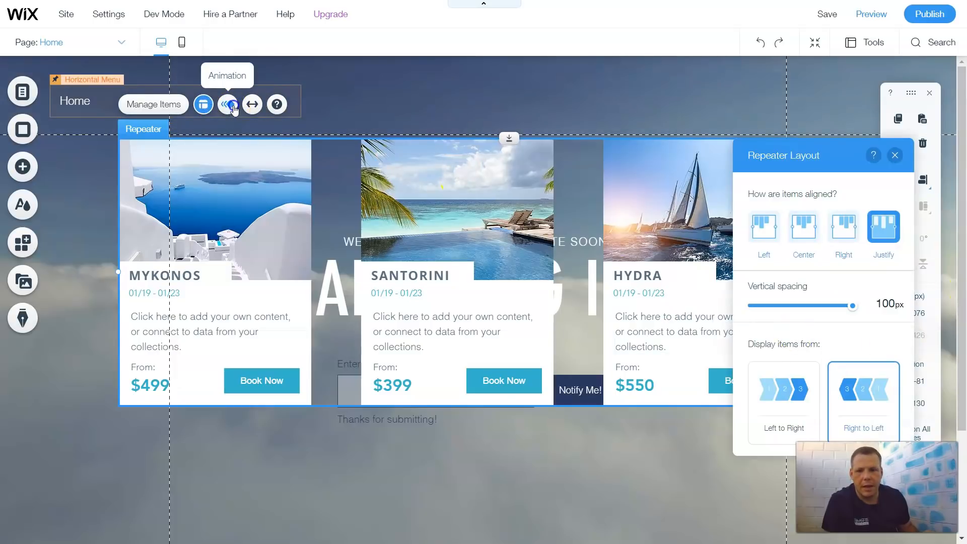
Apply an Expand-In entrance animation: hard power, 1.9 s duration, no delay, playing only the first time.
{"action": "left_click", "coordinate": [228, 104]}
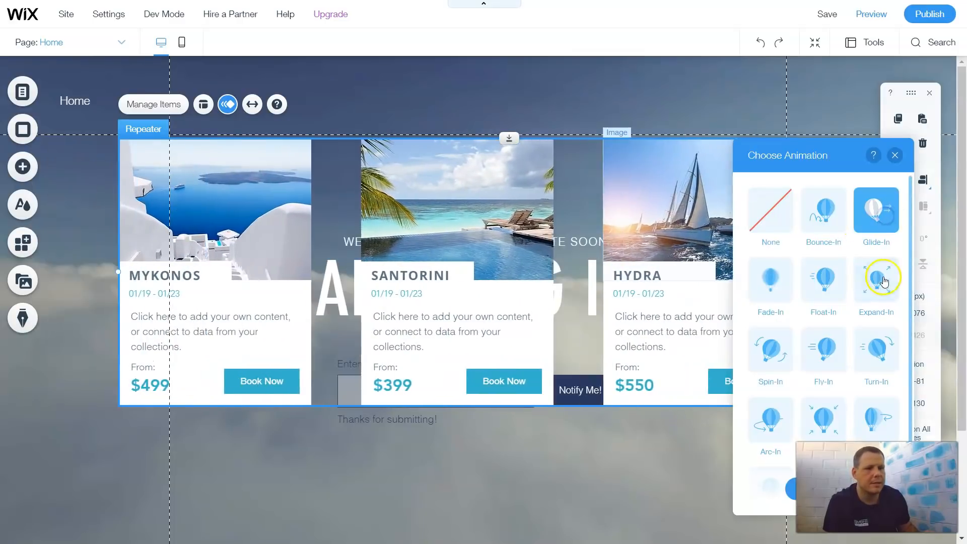
{"action": "left_click", "coordinate": [876, 279]}
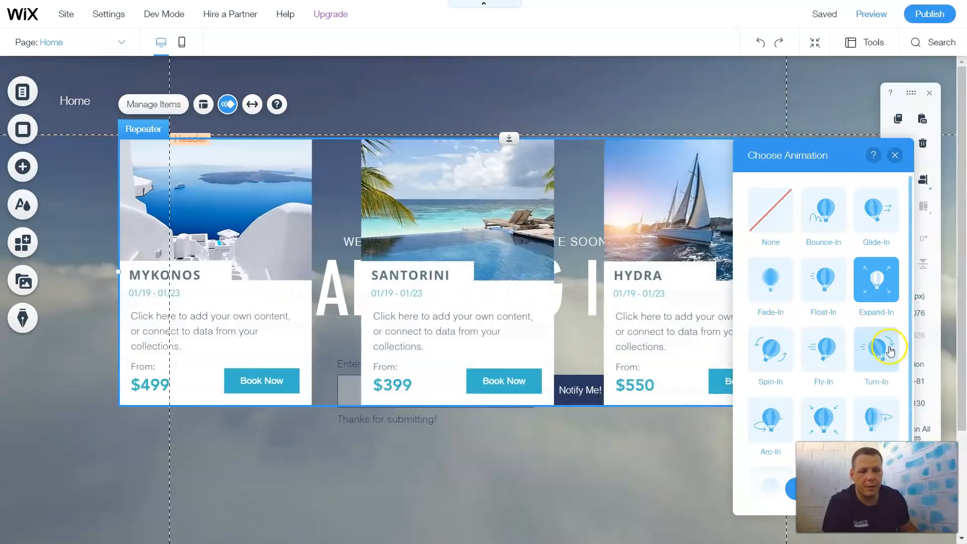
{"action": "mouse_move", "coordinate": [818, 412]}
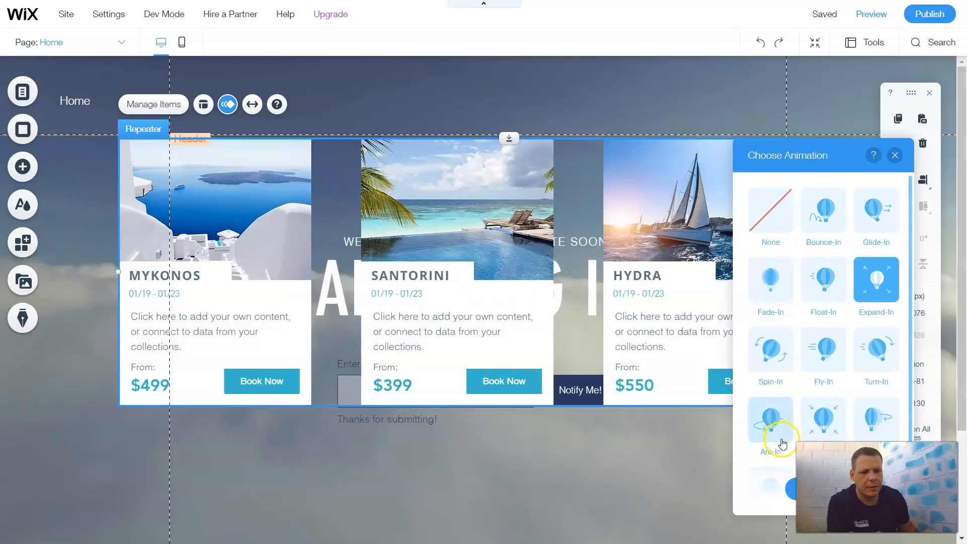
{"action": "left_click", "coordinate": [875, 279]}
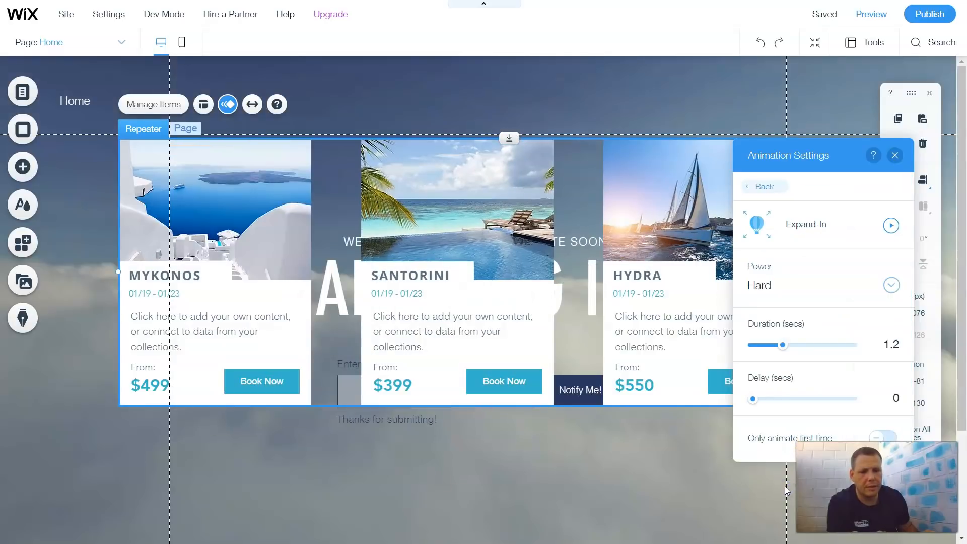
{"action": "mouse_move", "coordinate": [892, 285]}
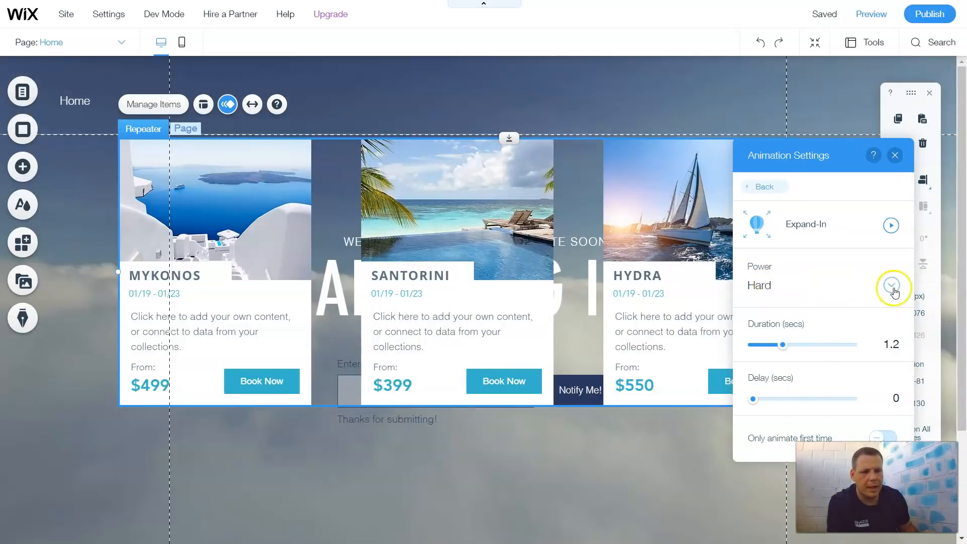
{"action": "left_click", "coordinate": [893, 285]}
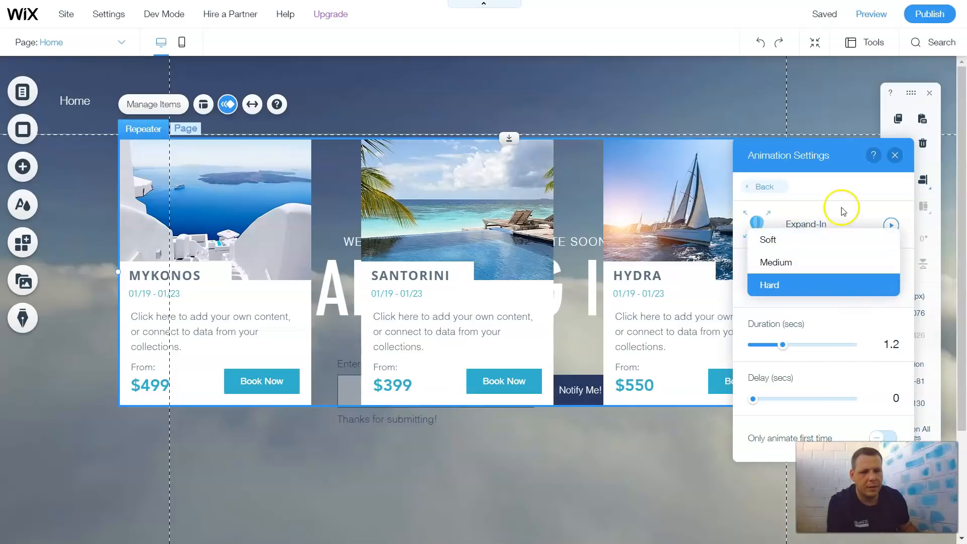
{"action": "mouse_move", "coordinate": [854, 227]}
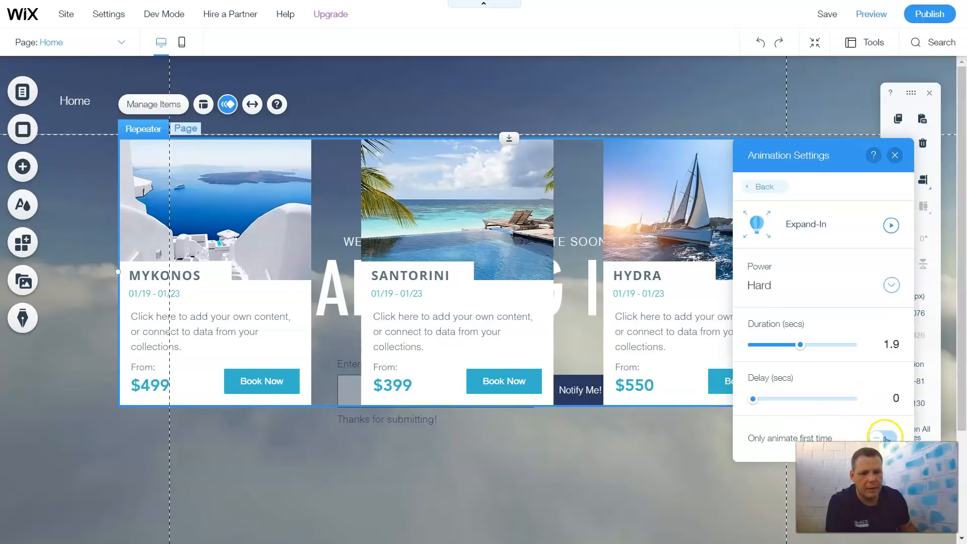
{"action": "left_click", "coordinate": [884, 436]}
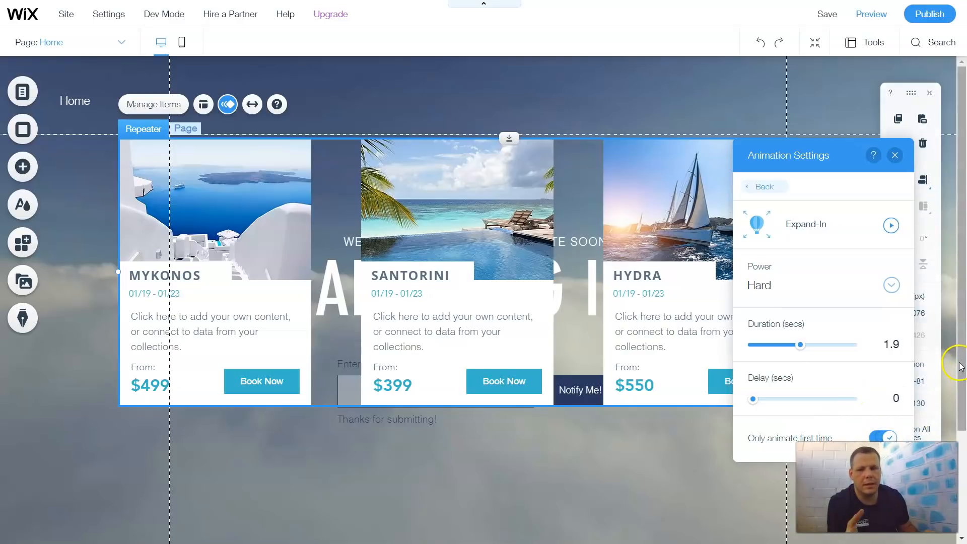
{"action": "mouse_move", "coordinate": [953, 367]}
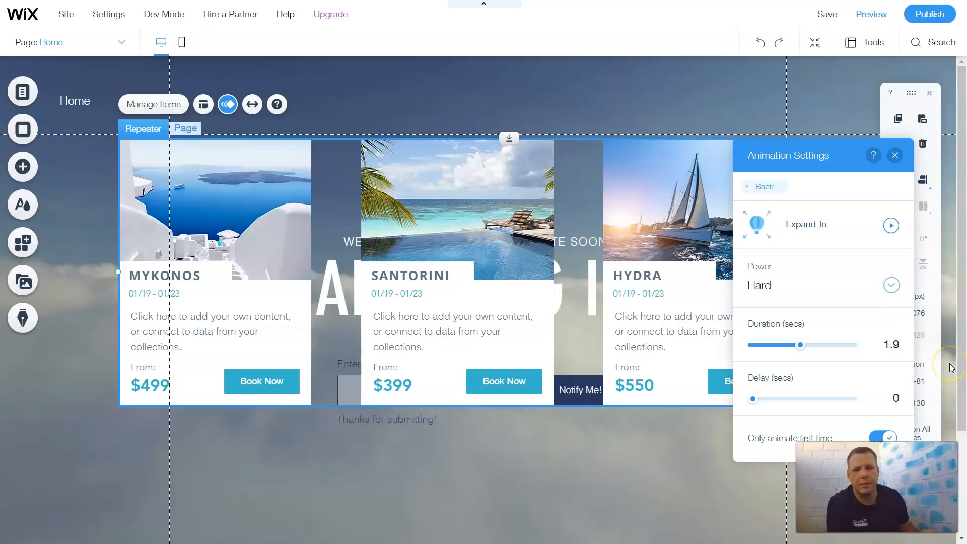
{"action": "mouse_move", "coordinate": [916, 133]}
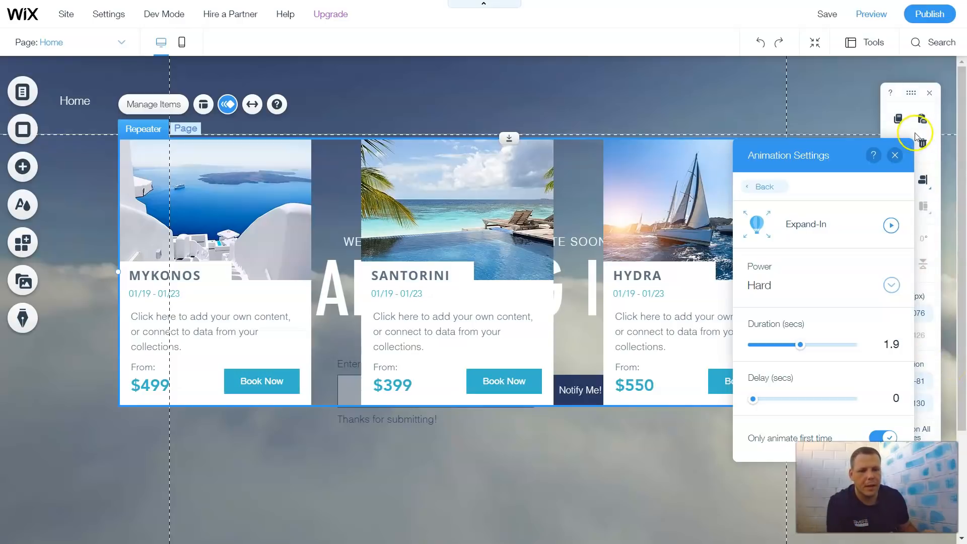
{"action": "left_click", "coordinate": [894, 155]}
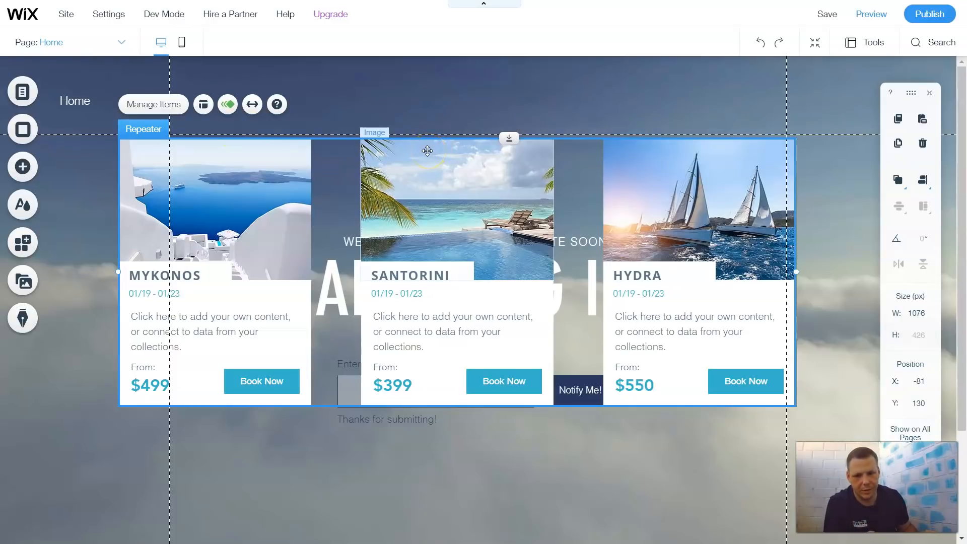
{"action": "mouse_move", "coordinate": [474, 138]}
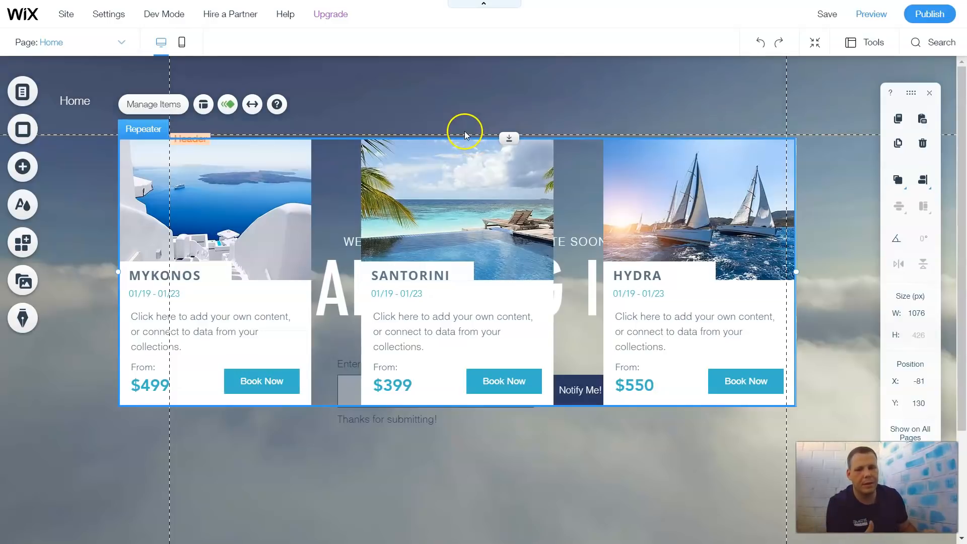
{"action": "mouse_move", "coordinate": [463, 133]}
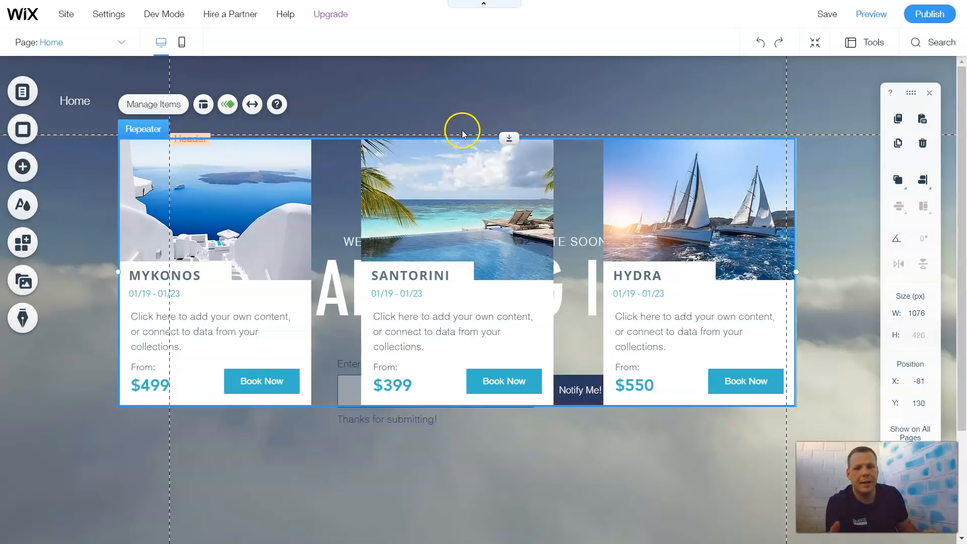
{"action": "mouse_move", "coordinate": [341, 131]}
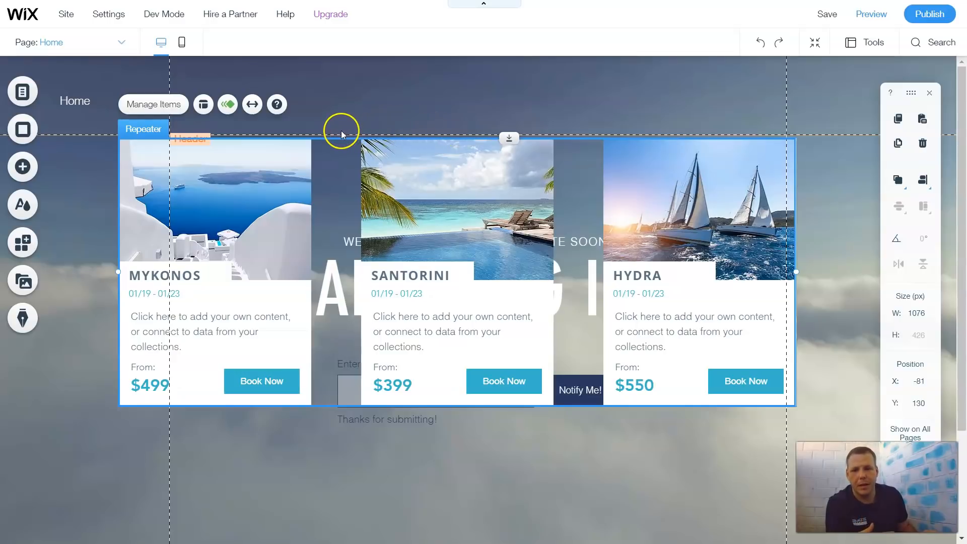
{"action": "right_click", "coordinate": [409, 204]}
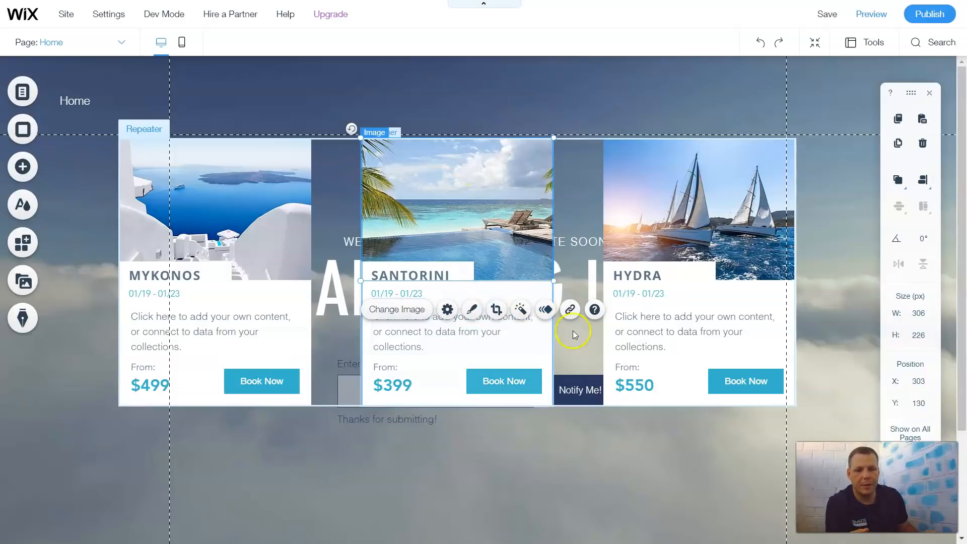
{"action": "mouse_move", "coordinate": [450, 211]}
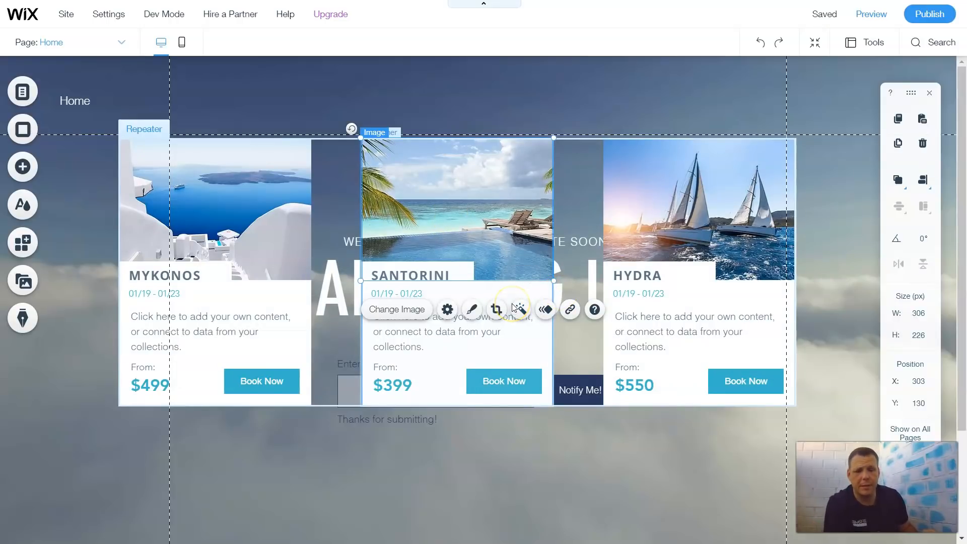
{"action": "mouse_move", "coordinate": [441, 341]}
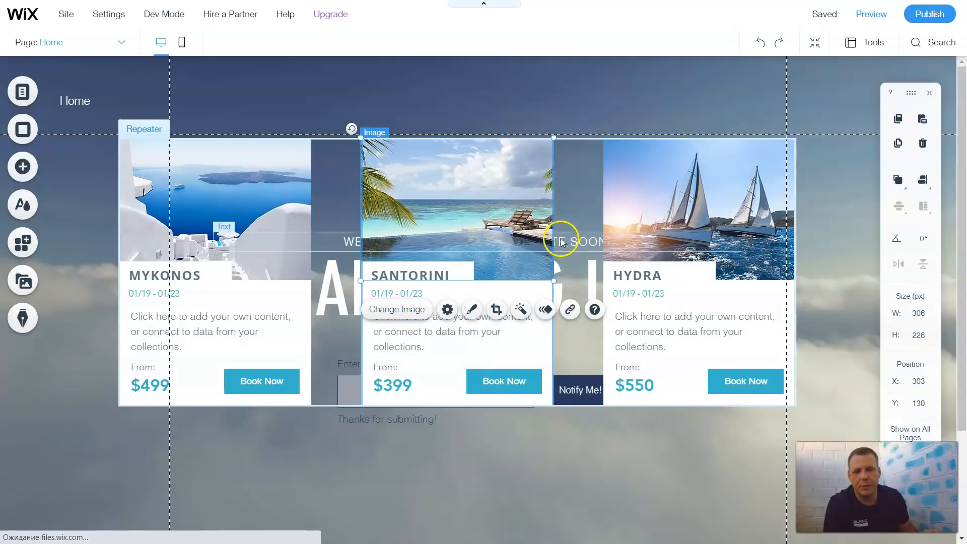
{"action": "left_click", "coordinate": [397, 309]}
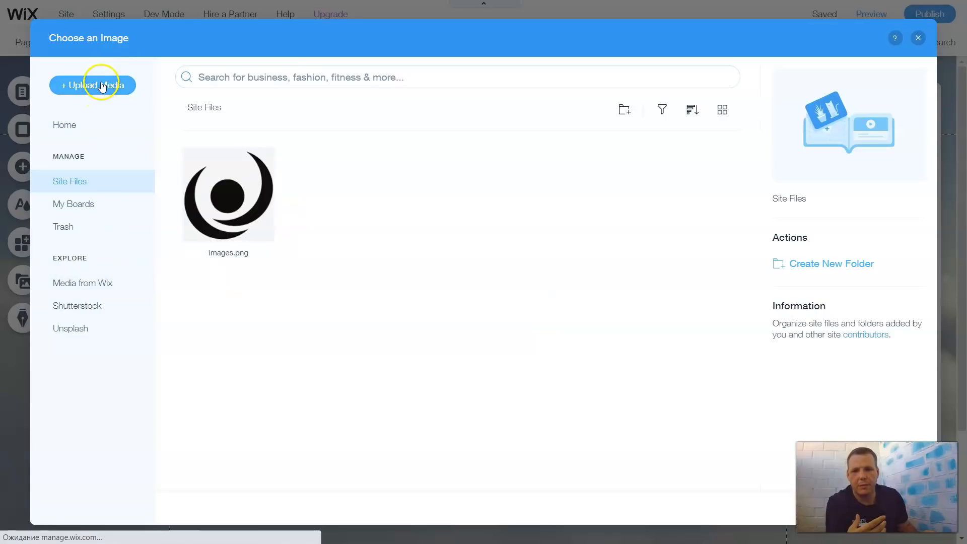
{"action": "mouse_move", "coordinate": [229, 216]}
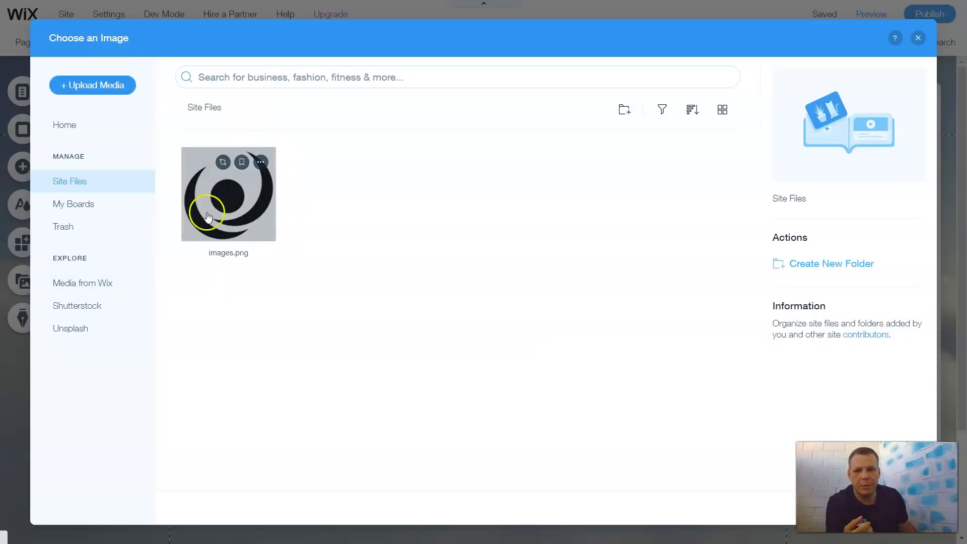
{"action": "mouse_move", "coordinate": [221, 179]}
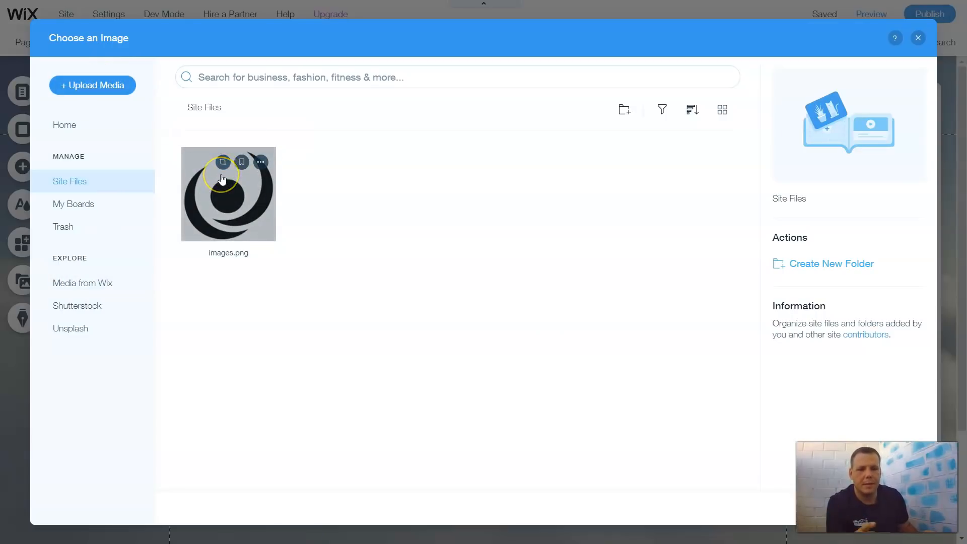
{"action": "mouse_move", "coordinate": [823, 197]}
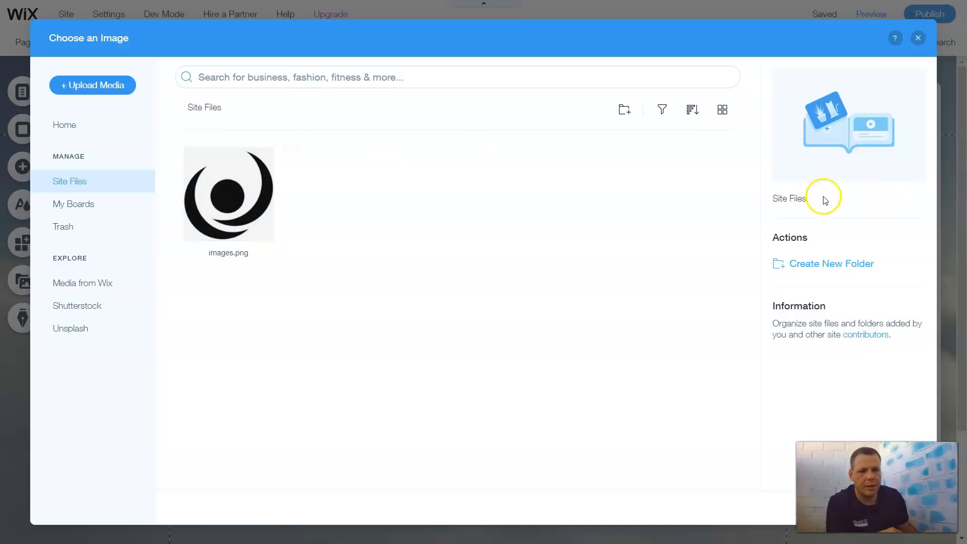
{"action": "mouse_move", "coordinate": [389, 136]}
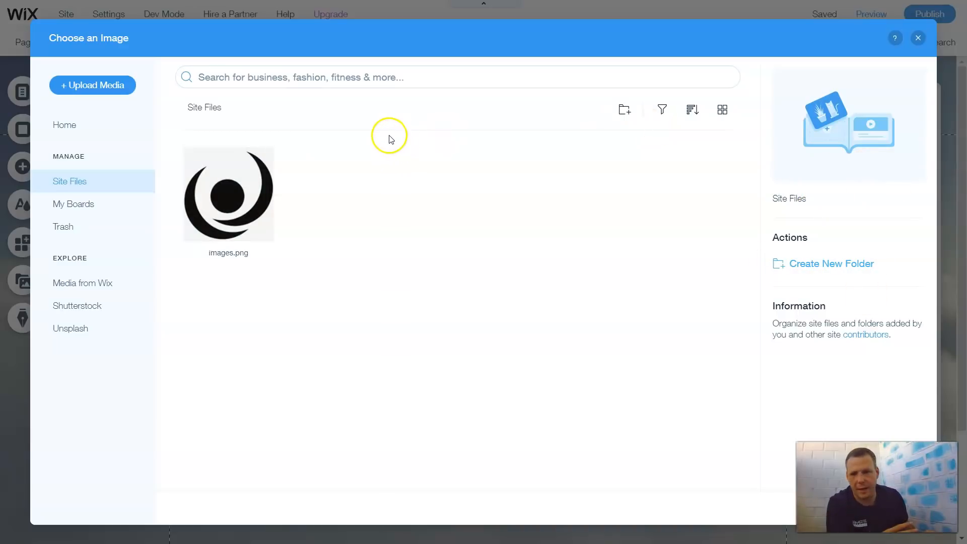
{"action": "mouse_move", "coordinate": [919, 37]}
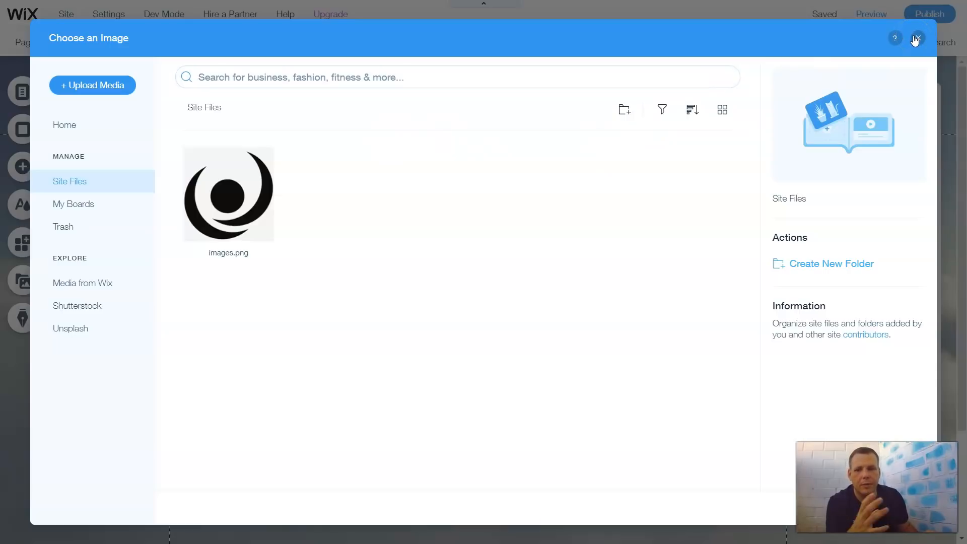
{"action": "left_click", "coordinate": [917, 38]}
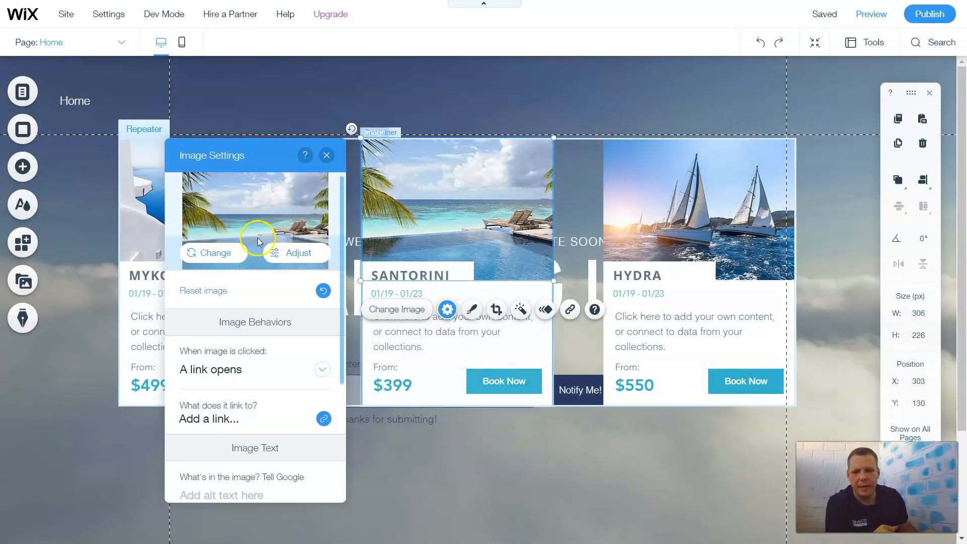
{"action": "scroll", "scroll_direction": "down", "scroll_amount": 3}
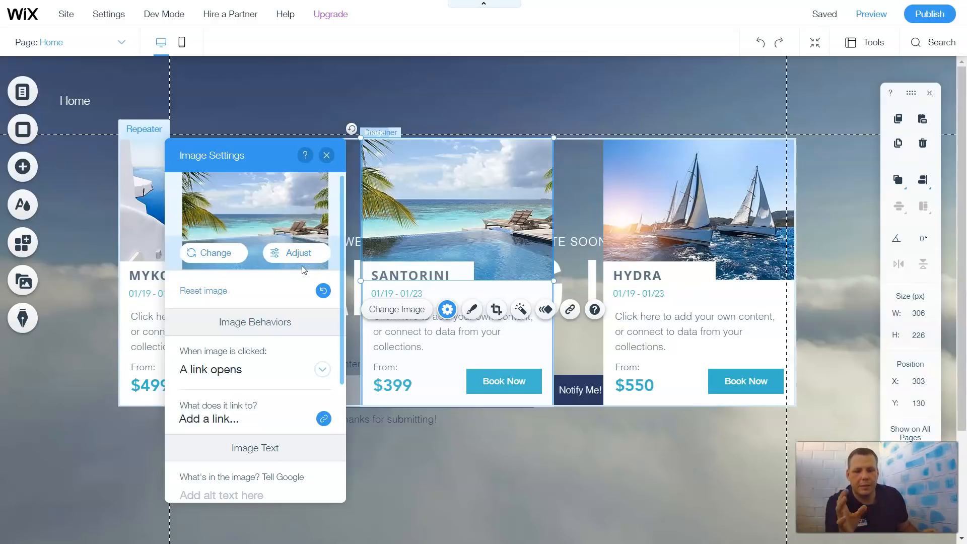
{"action": "mouse_move", "coordinate": [302, 256]}
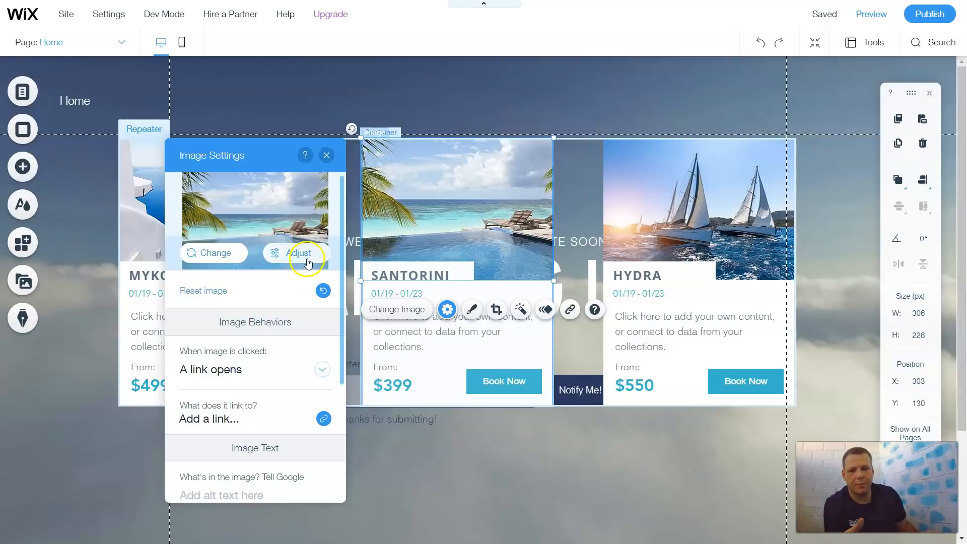
{"action": "mouse_move", "coordinate": [562, 233]}
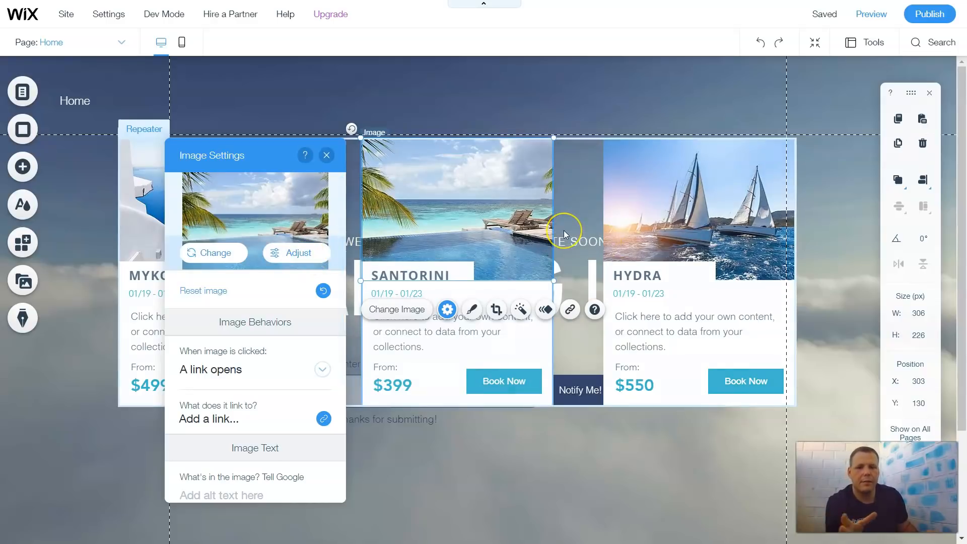
{"action": "mouse_move", "coordinate": [563, 233]}
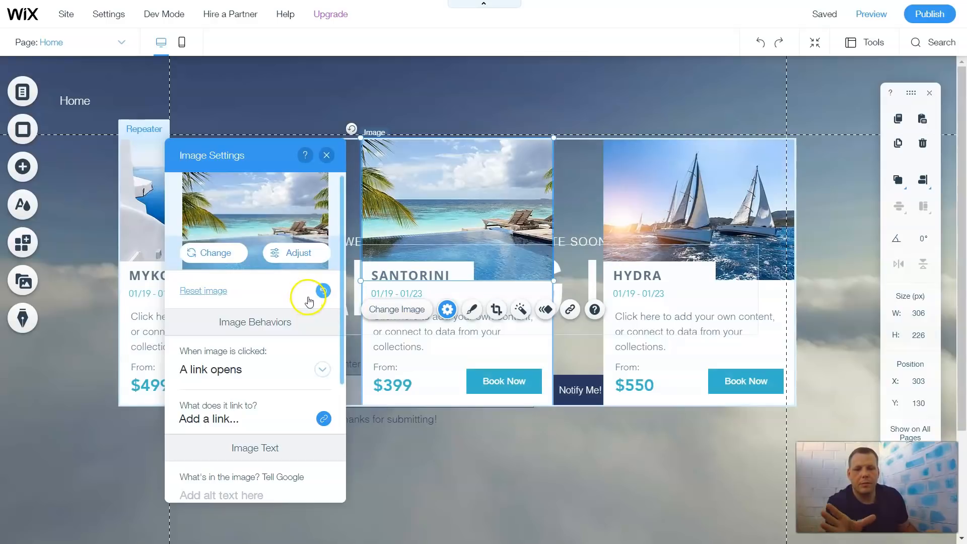
{"action": "mouse_move", "coordinate": [472, 229]}
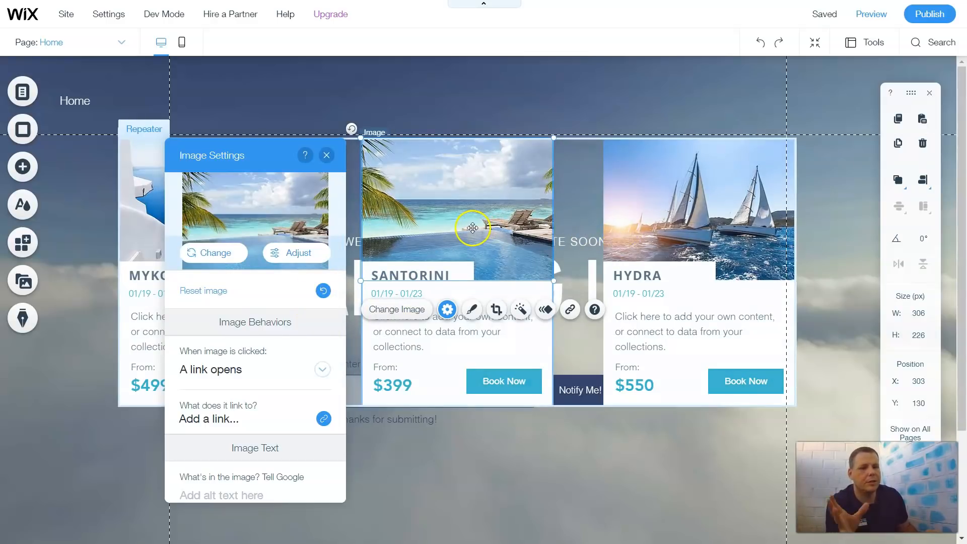
{"action": "right_click", "coordinate": [474, 229]}
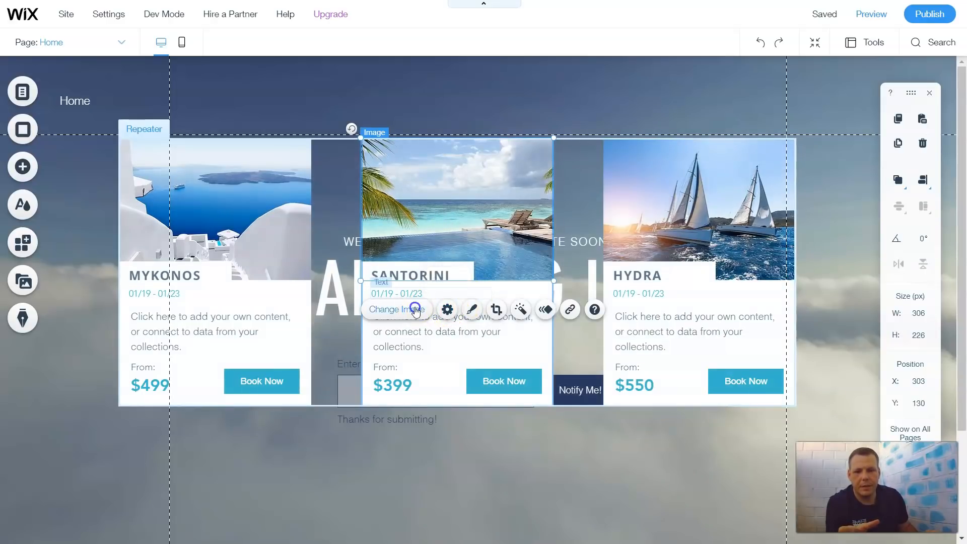
Swap the Santorini card photo for images.png, the black logo from Site Files.
{"action": "left_click", "coordinate": [396, 309]}
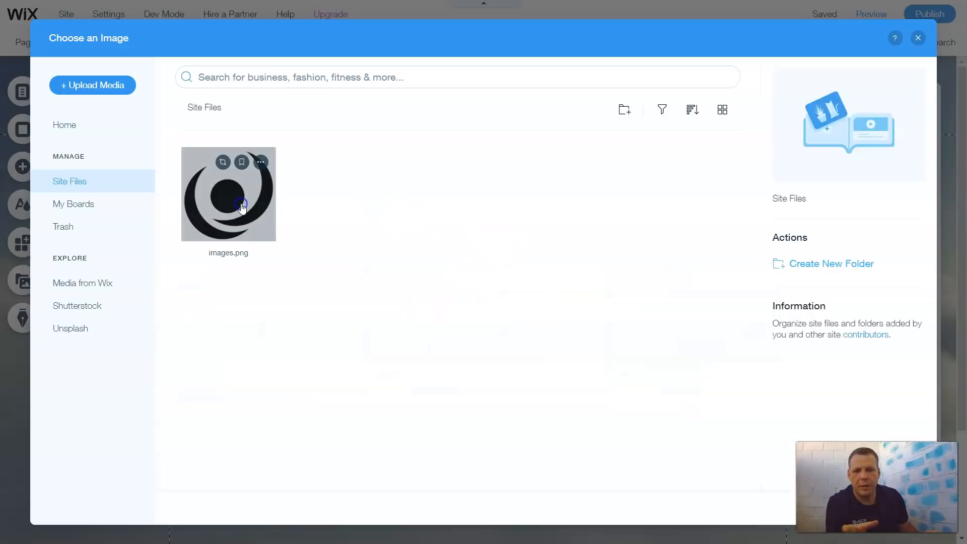
{"action": "left_click", "coordinate": [229, 194]}
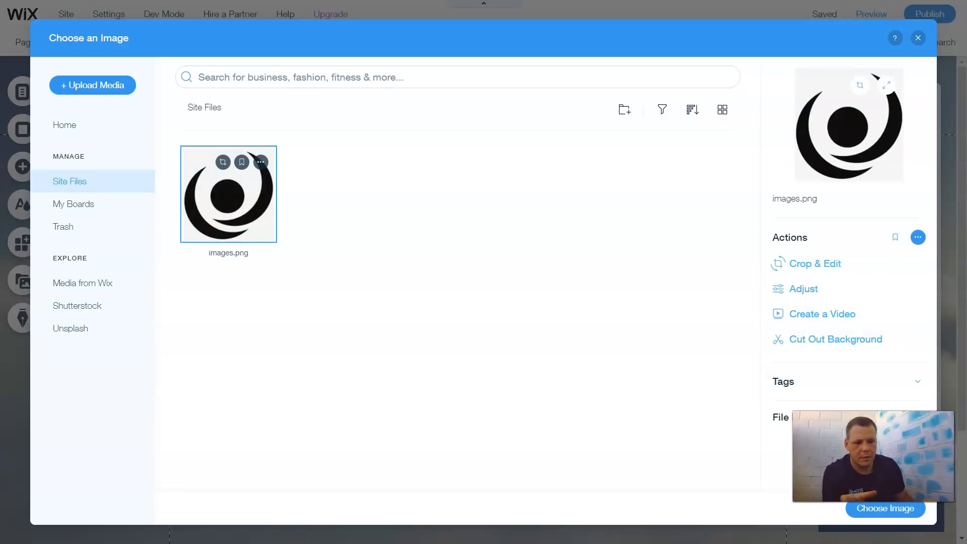
{"action": "left_click", "coordinate": [885, 508]}
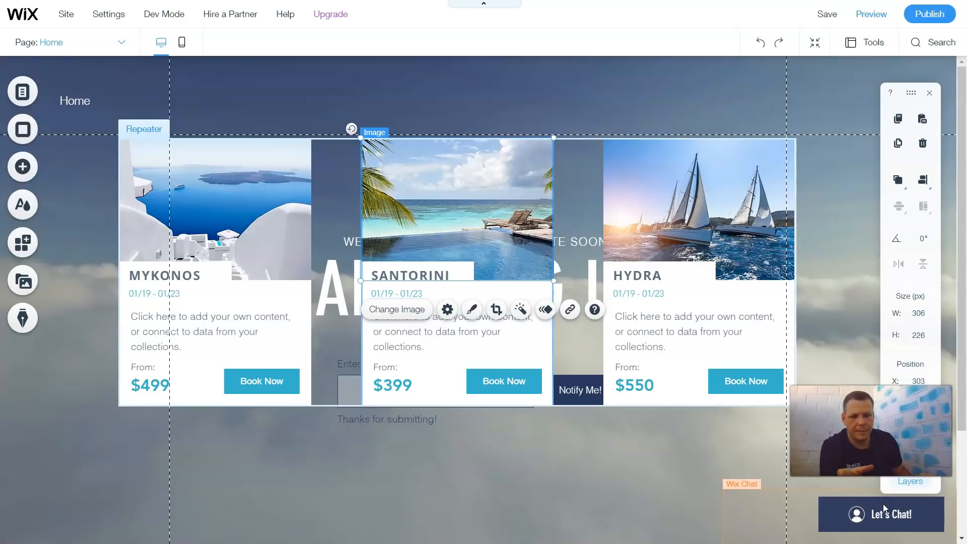
{"action": "left_click", "coordinate": [474, 309]}
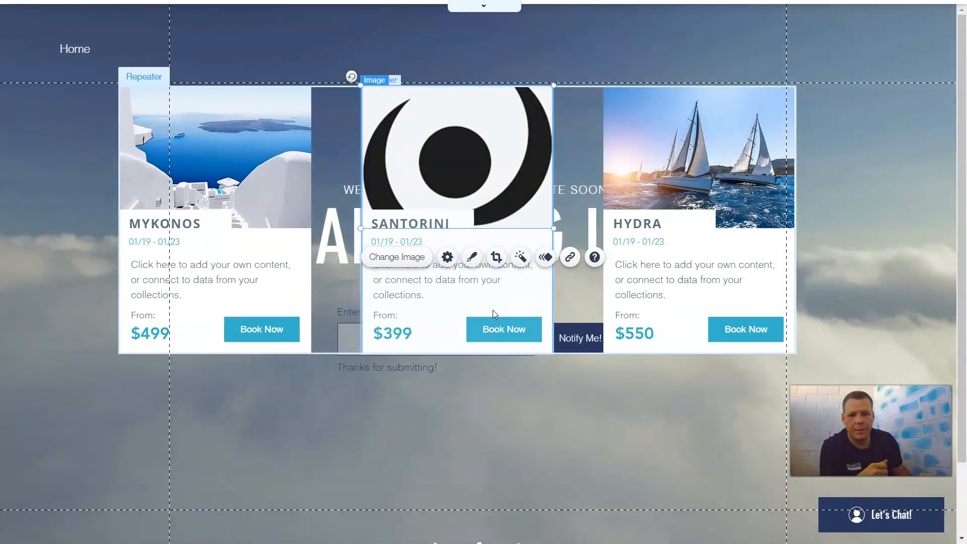
Crop the logo within the middle card's image frame and apply the crop.
{"action": "left_click", "coordinate": [496, 257]}
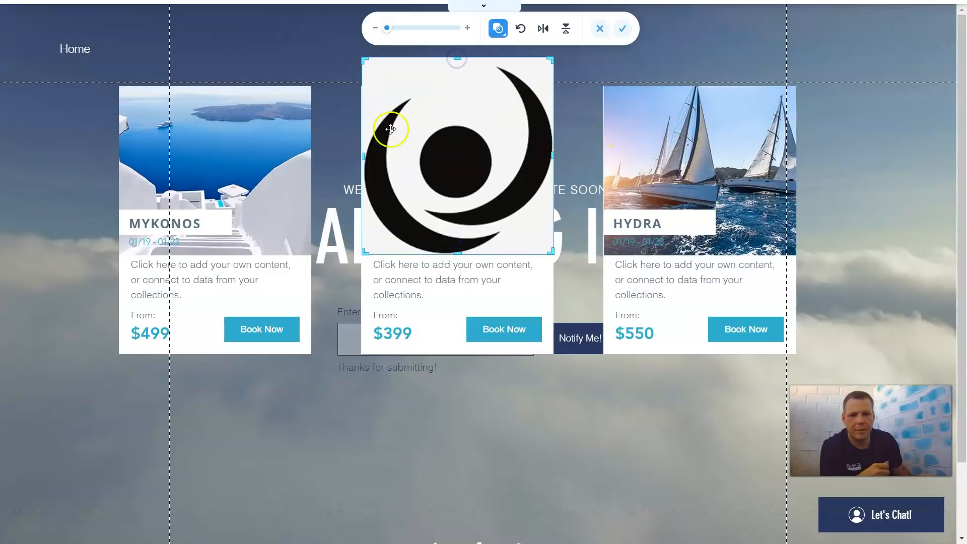
{"action": "mouse_move", "coordinate": [703, 76]}
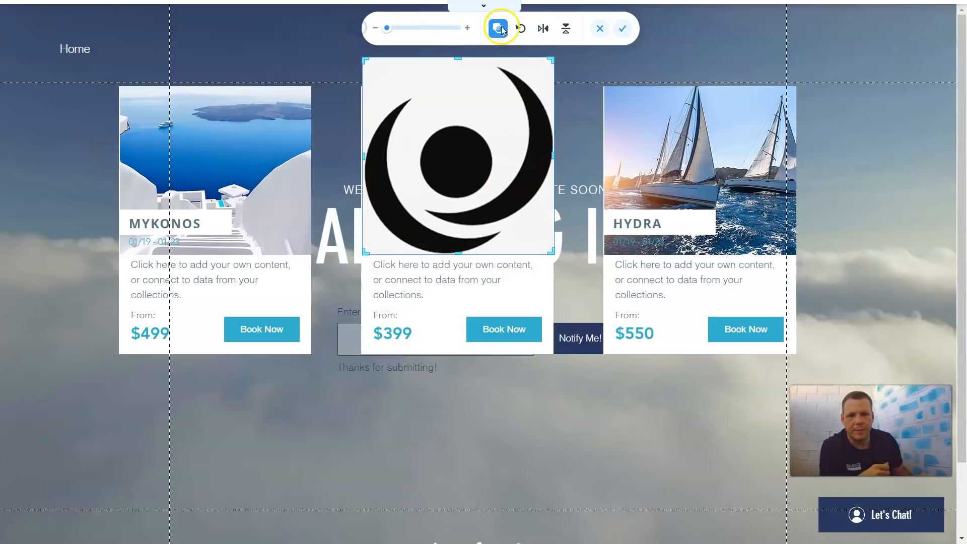
{"action": "mouse_move", "coordinate": [543, 28]}
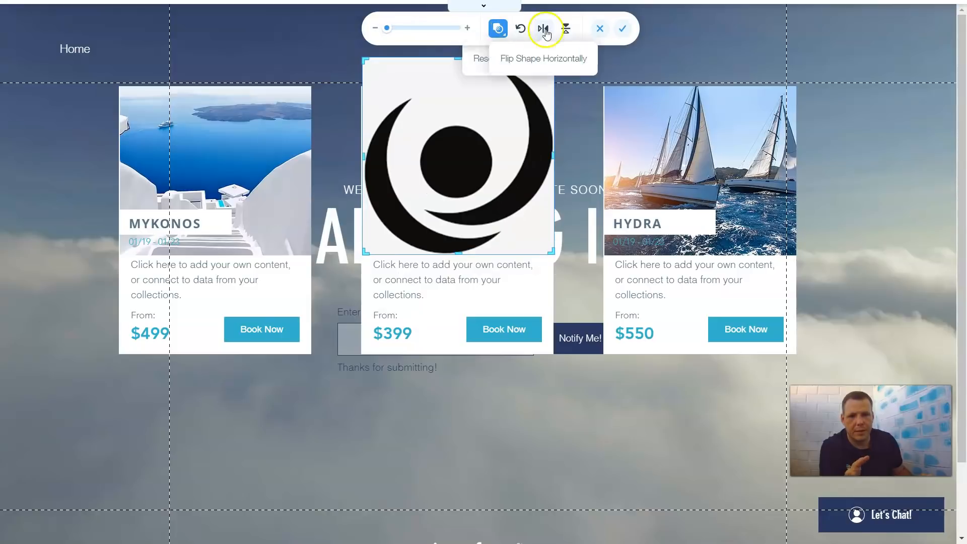
{"action": "mouse_move", "coordinate": [561, 29]}
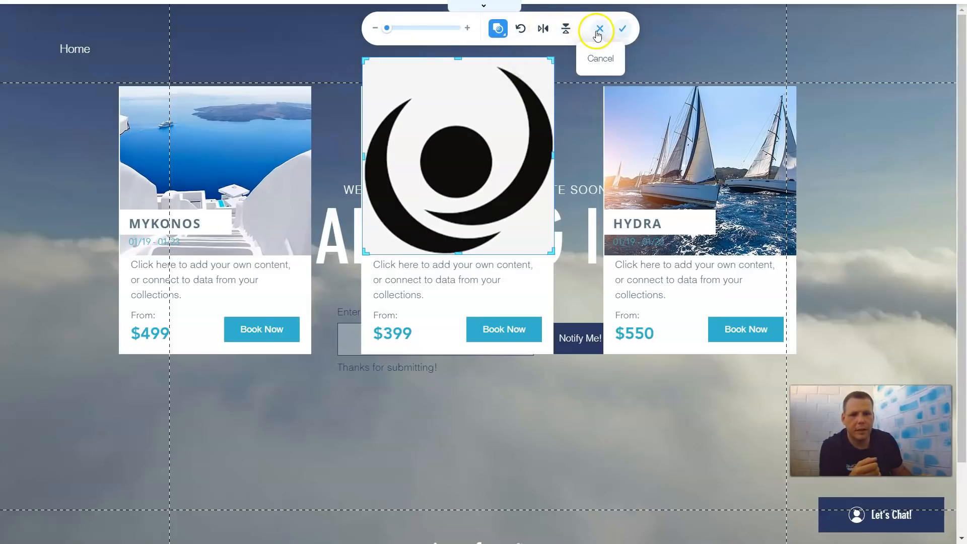
{"action": "mouse_move", "coordinate": [623, 28]}
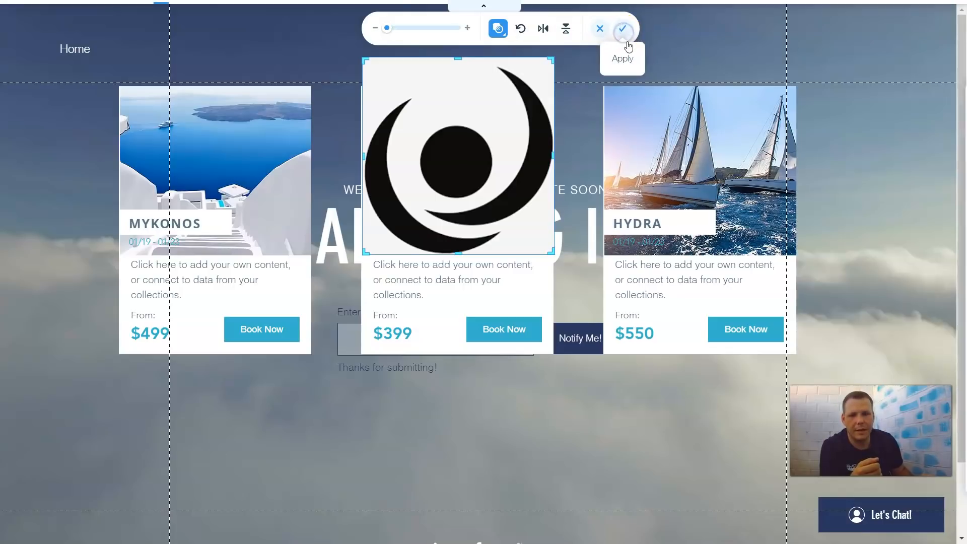
{"action": "left_click", "coordinate": [622, 28]}
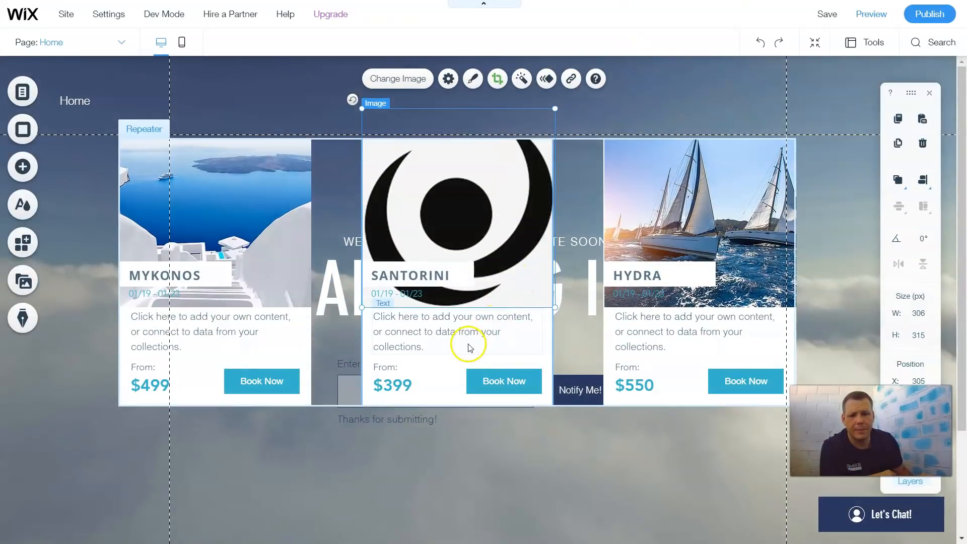
{"action": "mouse_move", "coordinate": [449, 323]}
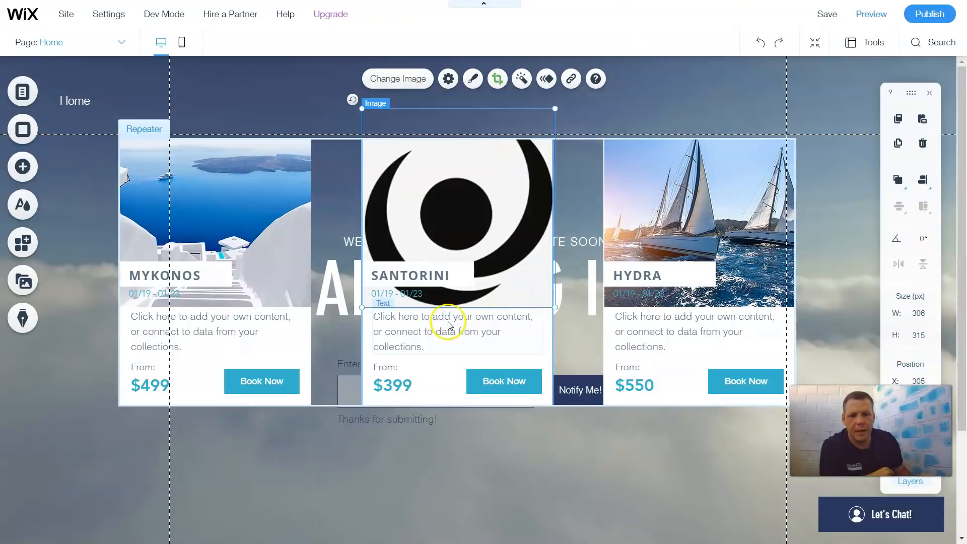
Select the middle card's description and review its Text Settings (Helvetica Light, 16 px, spacing).
{"action": "left_click", "coordinate": [456, 332]}
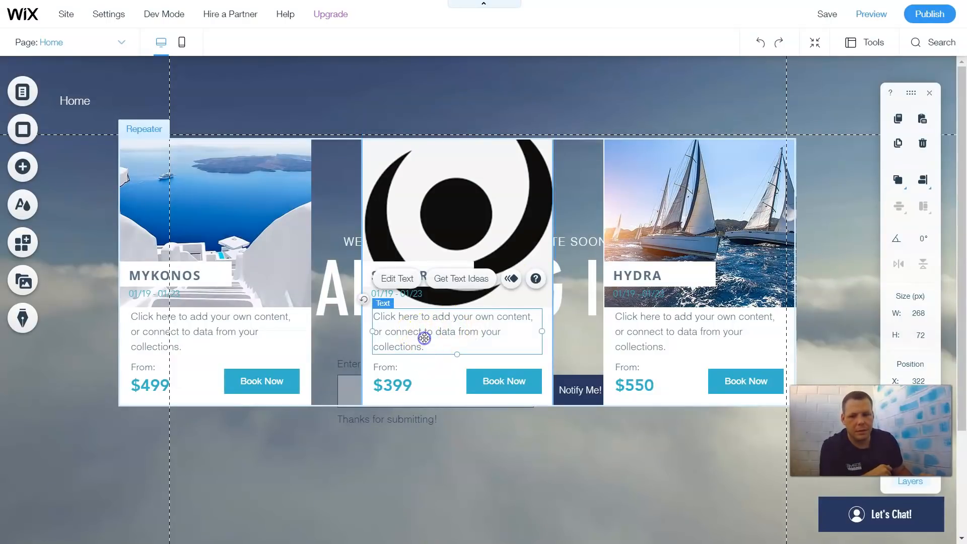
{"action": "left_click", "coordinate": [397, 278]}
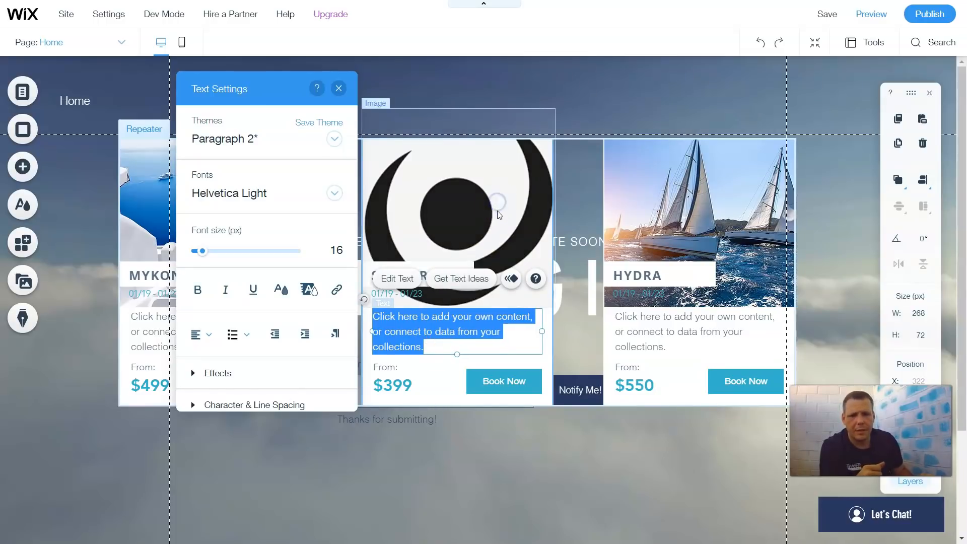
{"action": "left_click", "coordinate": [338, 89]}
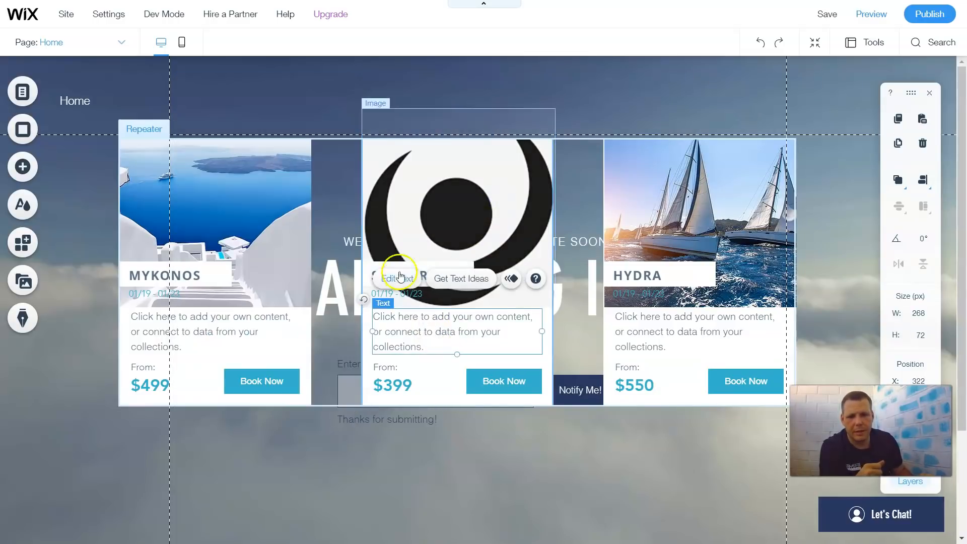
{"action": "left_click", "coordinate": [398, 278]}
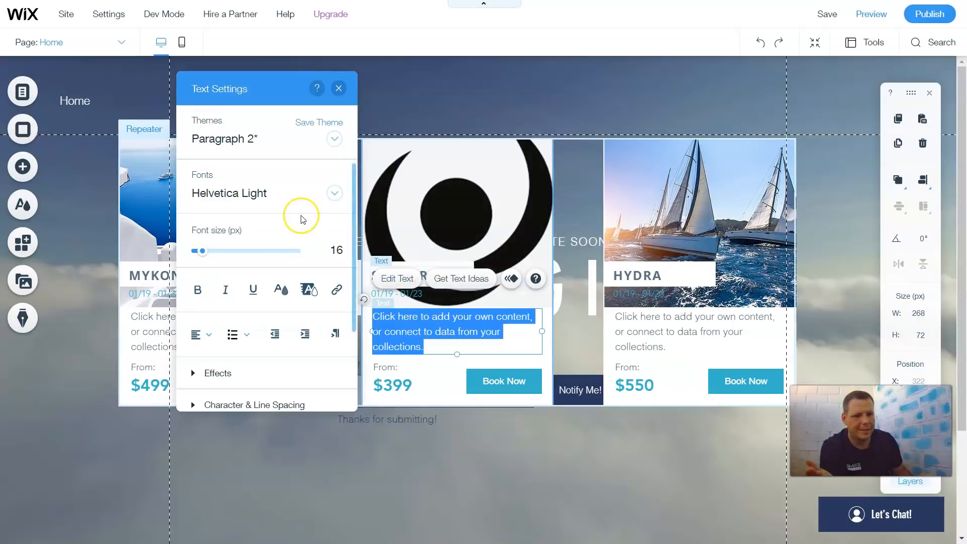
{"action": "mouse_move", "coordinate": [301, 217]}
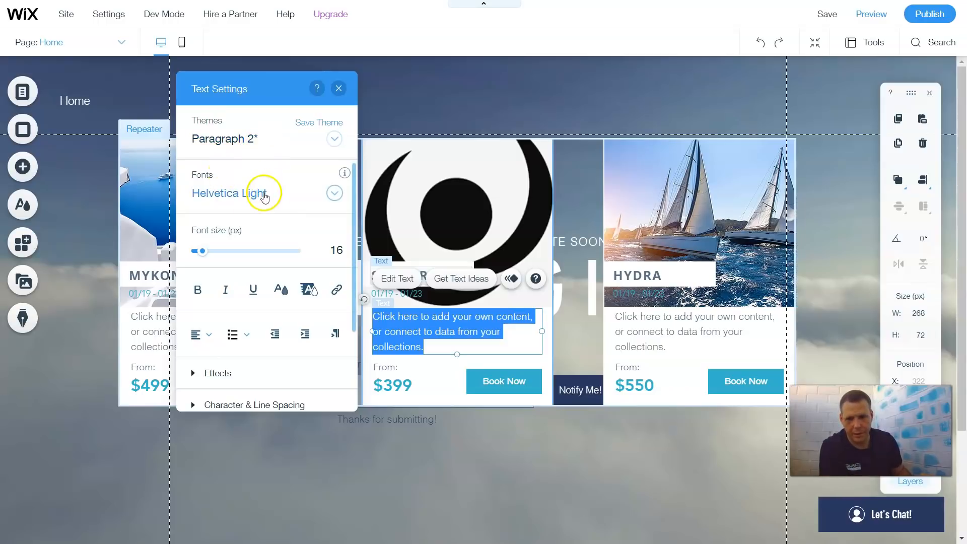
{"action": "mouse_move", "coordinate": [254, 256]}
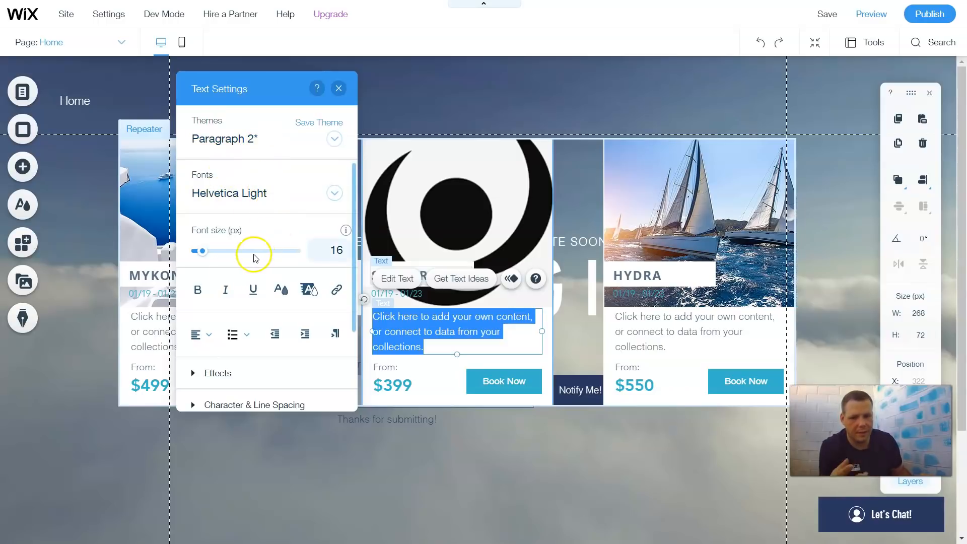
{"action": "mouse_move", "coordinate": [198, 290]}
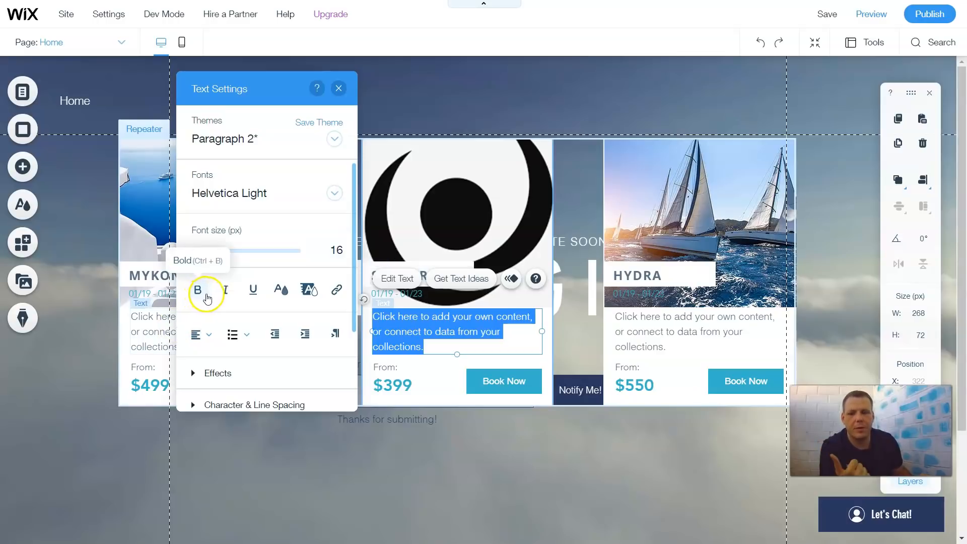
{"action": "scroll", "scroll_direction": "down", "scroll_amount": 3}
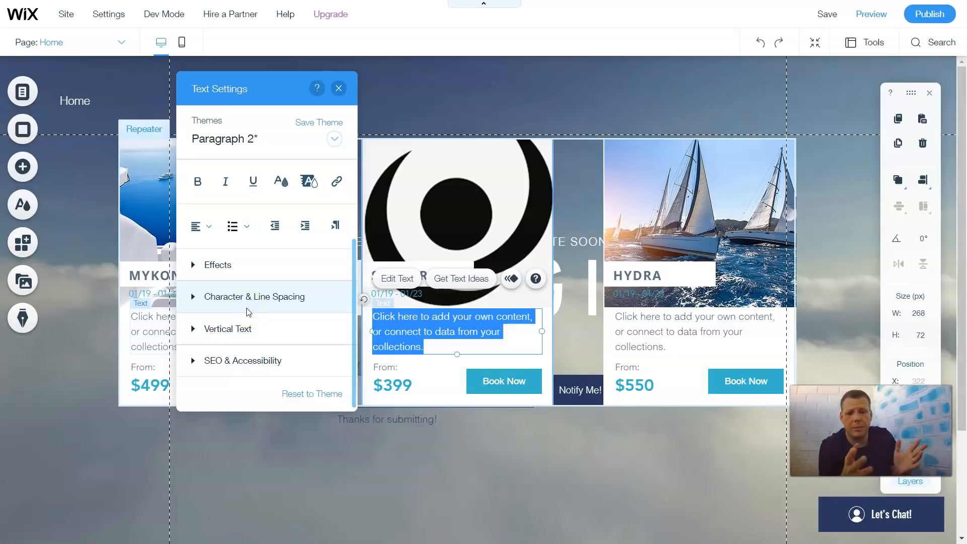
{"action": "left_click", "coordinate": [826, 13]}
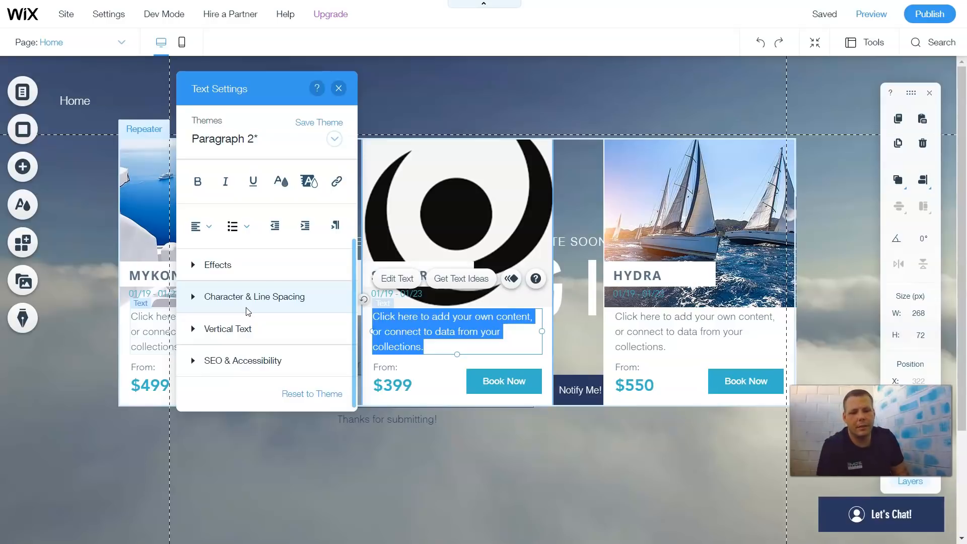
{"action": "mouse_move", "coordinate": [404, 361]}
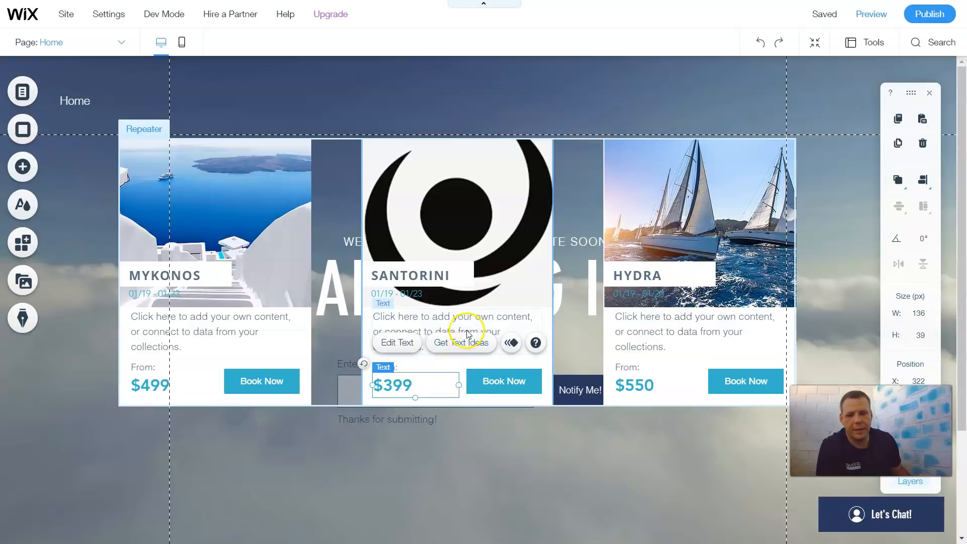
{"action": "mouse_move", "coordinate": [472, 361]}
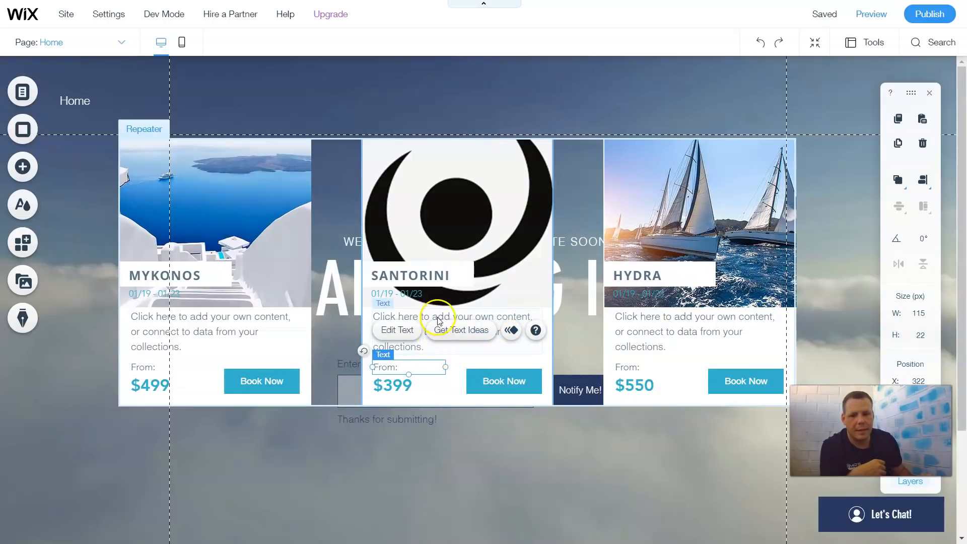
{"action": "left_click", "coordinate": [503, 194]}
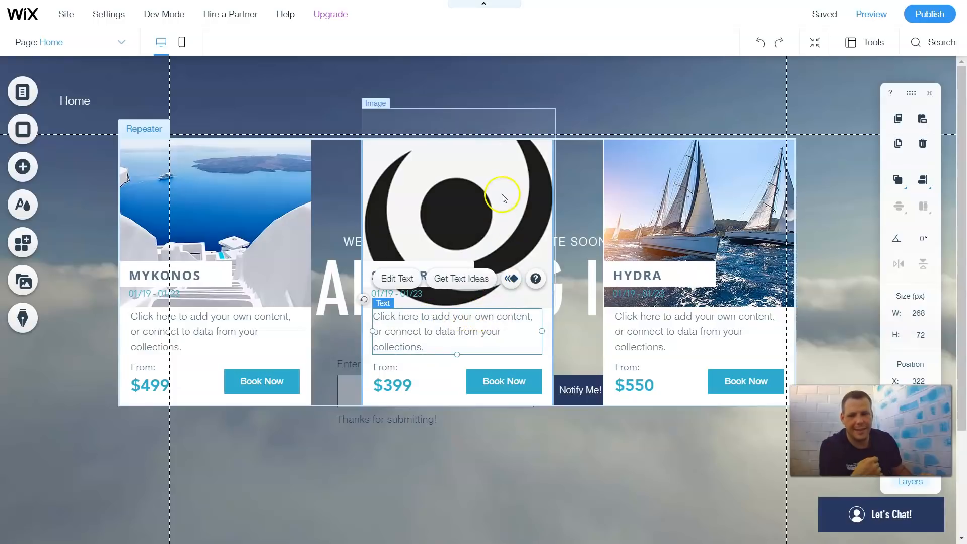
{"action": "left_click", "coordinate": [502, 195]}
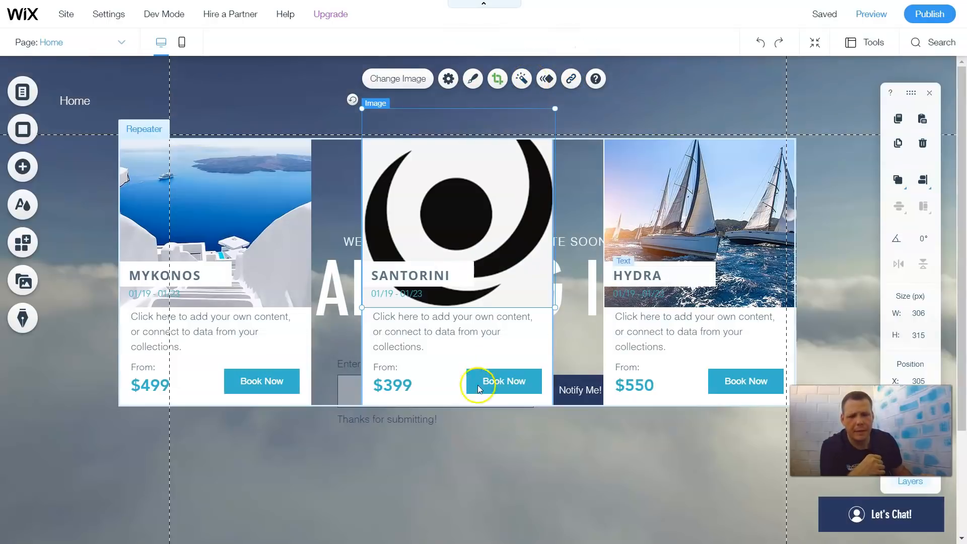
{"action": "left_click", "coordinate": [543, 451]}
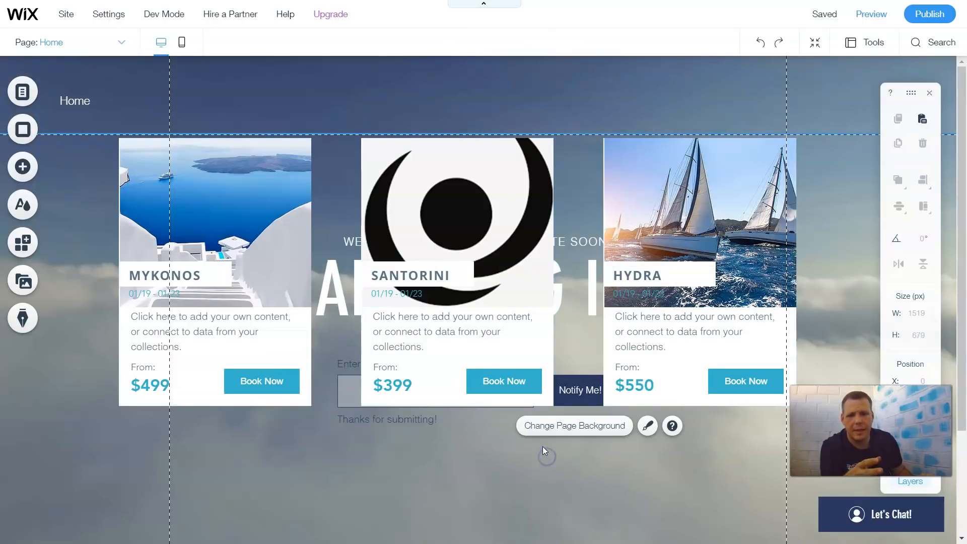
{"action": "left_click", "coordinate": [457, 216]}
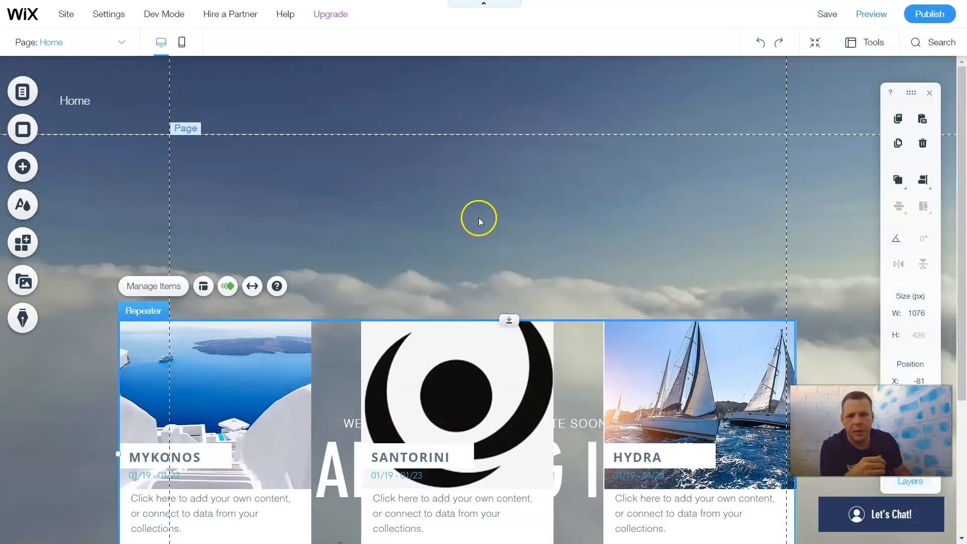
Drag the travel repeater up above the MARKETING INC. heading on the homepage.
{"action": "left_click", "coordinate": [477, 221]}
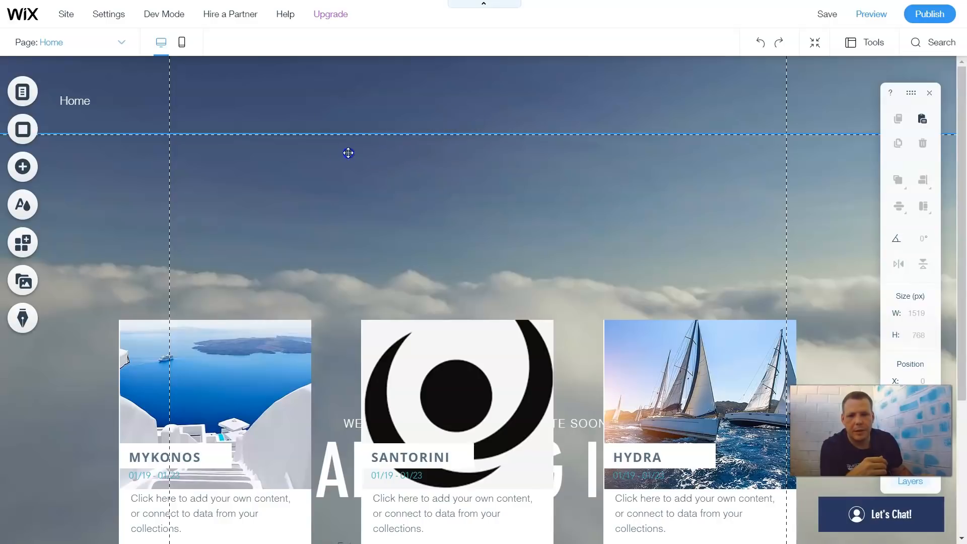
{"action": "left_click", "coordinate": [494, 311]}
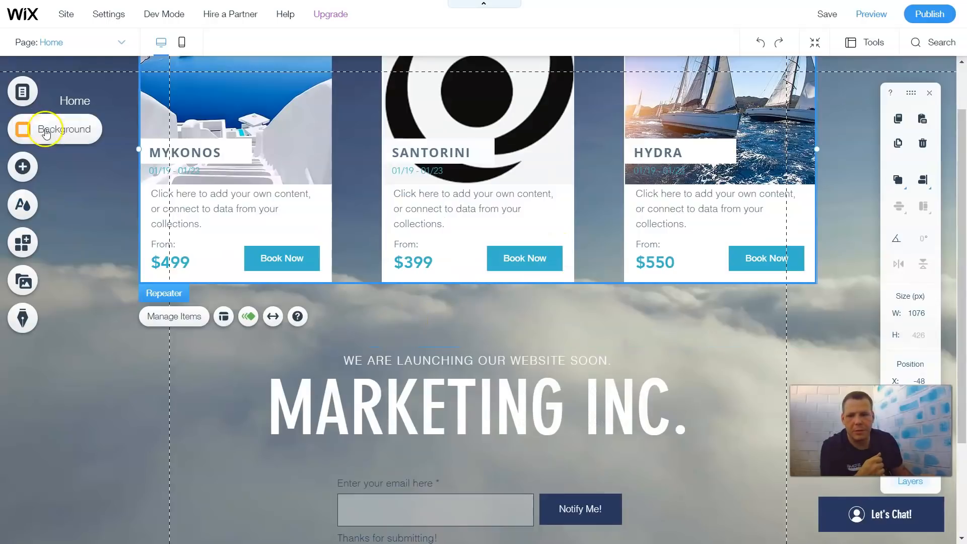
Scroll through the Add catalog's Lists & Grids designs while the repeater stays above the heading.
{"action": "left_click", "coordinate": [23, 166]}
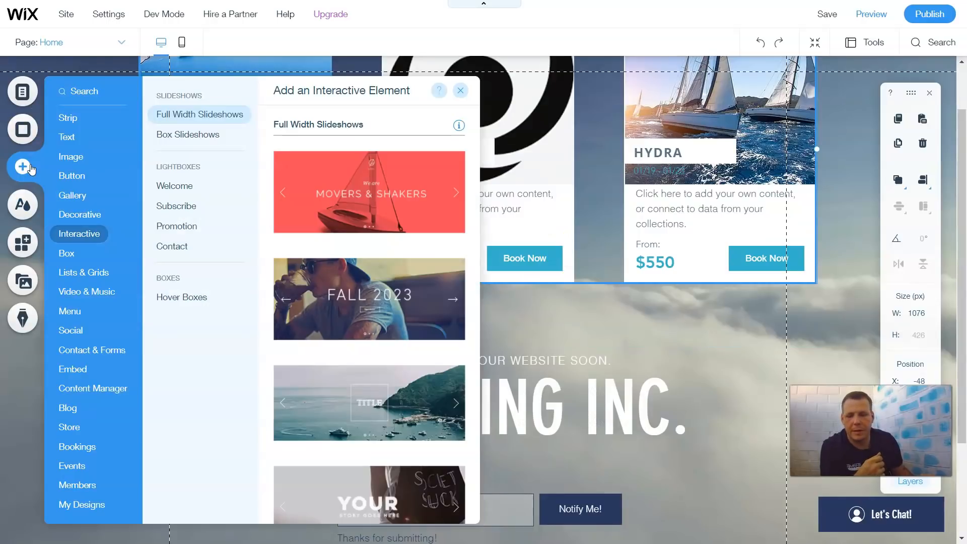
{"action": "left_click", "coordinate": [84, 272]}
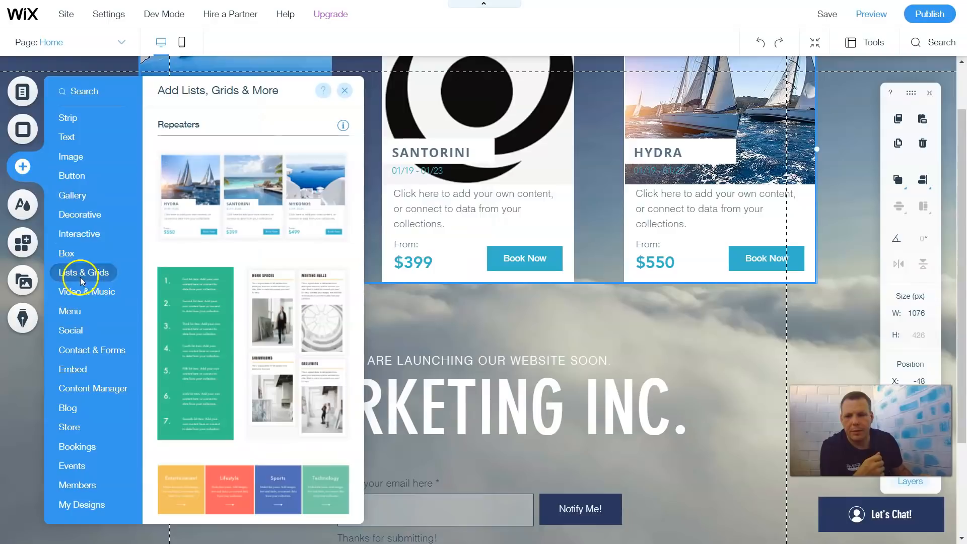
{"action": "mouse_move", "coordinate": [180, 284]}
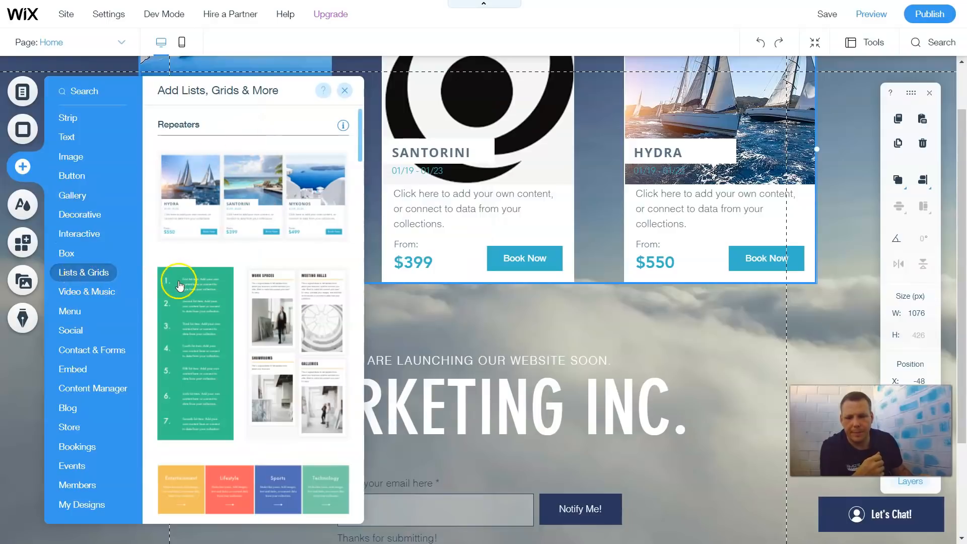
{"action": "scroll", "scroll_direction": "down", "scroll_amount": 3}
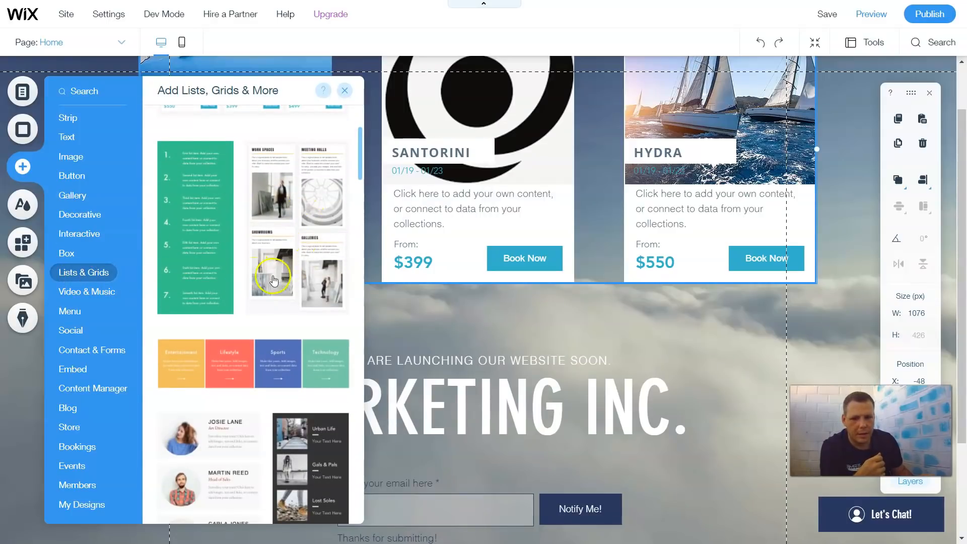
{"action": "mouse_move", "coordinate": [303, 224]}
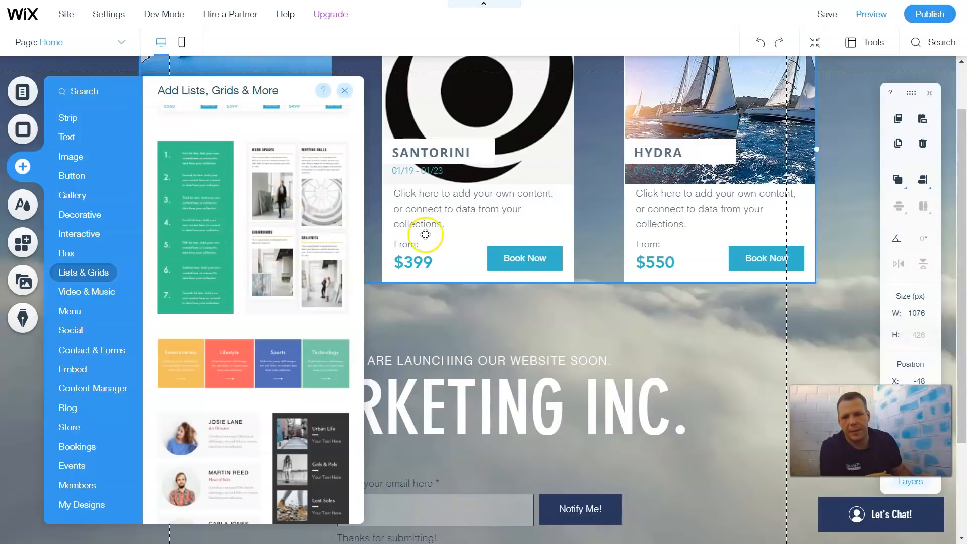
{"action": "mouse_move", "coordinate": [422, 153]}
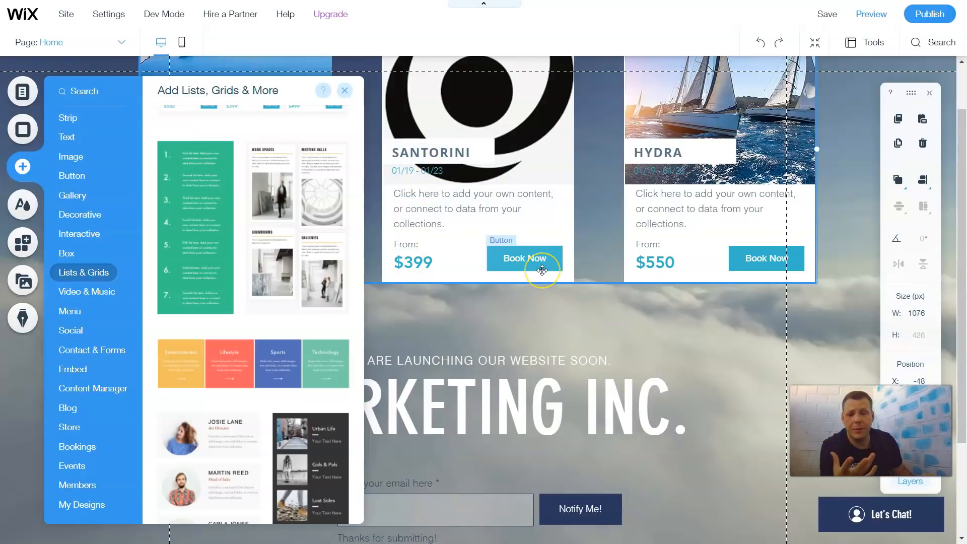
{"action": "scroll", "scroll_direction": "down", "scroll_amount": 3}
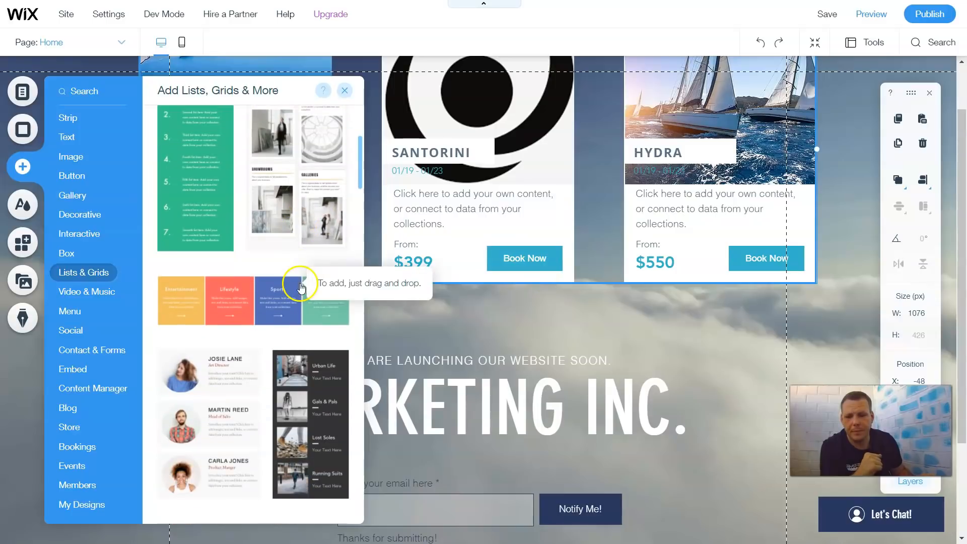
{"action": "scroll", "scroll_direction": "down", "scroll_amount": 3}
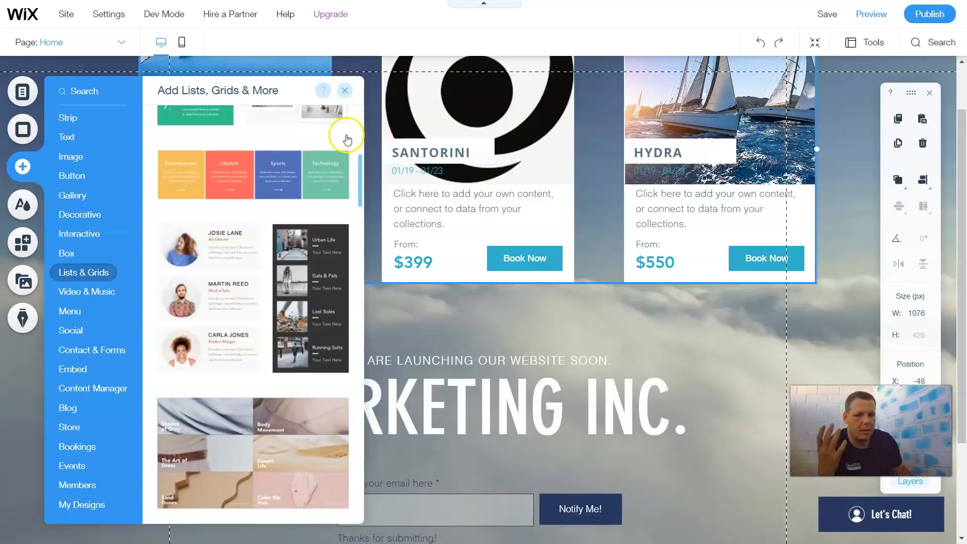
{"action": "mouse_move", "coordinate": [347, 140]}
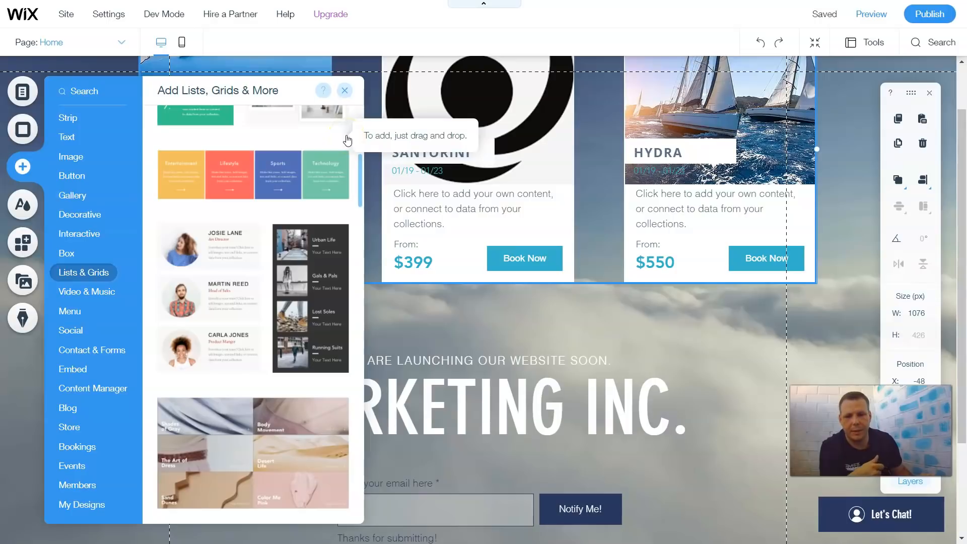
{"action": "mouse_move", "coordinate": [300, 224]}
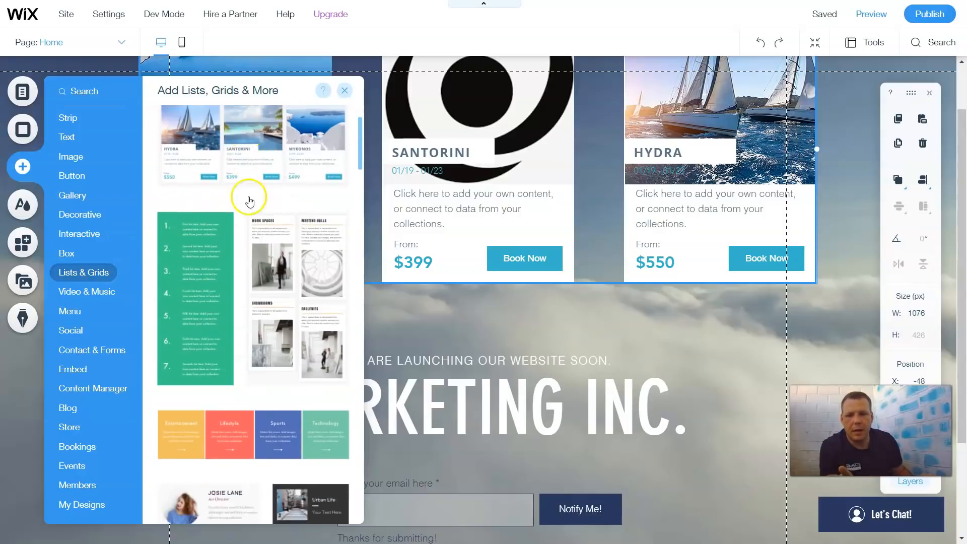
{"action": "scroll", "scroll_direction": "down", "scroll_amount": 3}
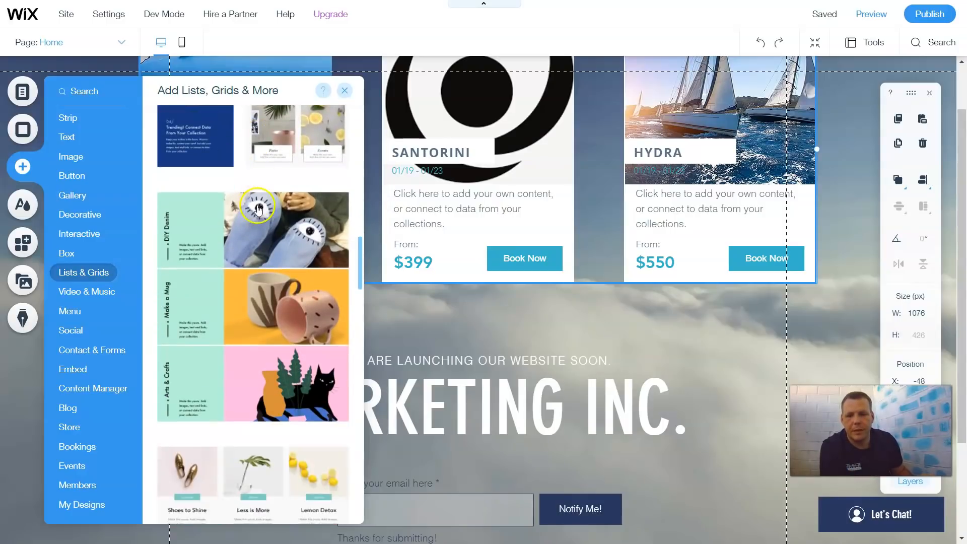
{"action": "scroll", "scroll_direction": "down", "scroll_amount": 3}
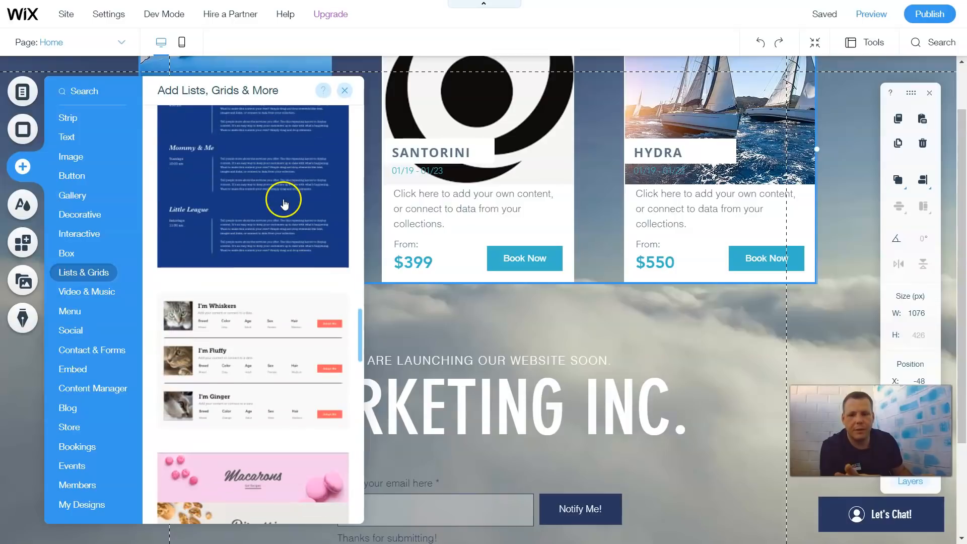
{"action": "scroll", "scroll_direction": "down", "scroll_amount": 3}
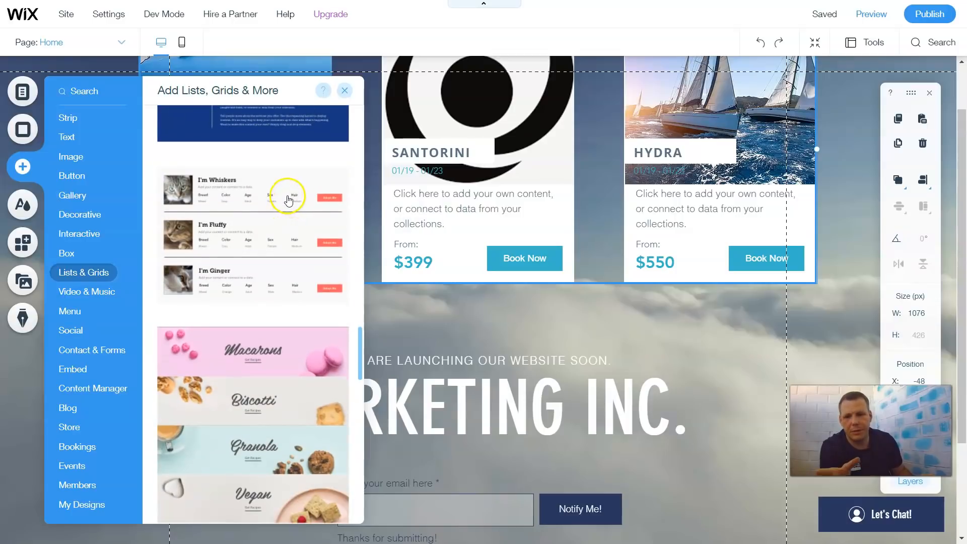
{"action": "scroll", "scroll_direction": "down", "scroll_amount": 3}
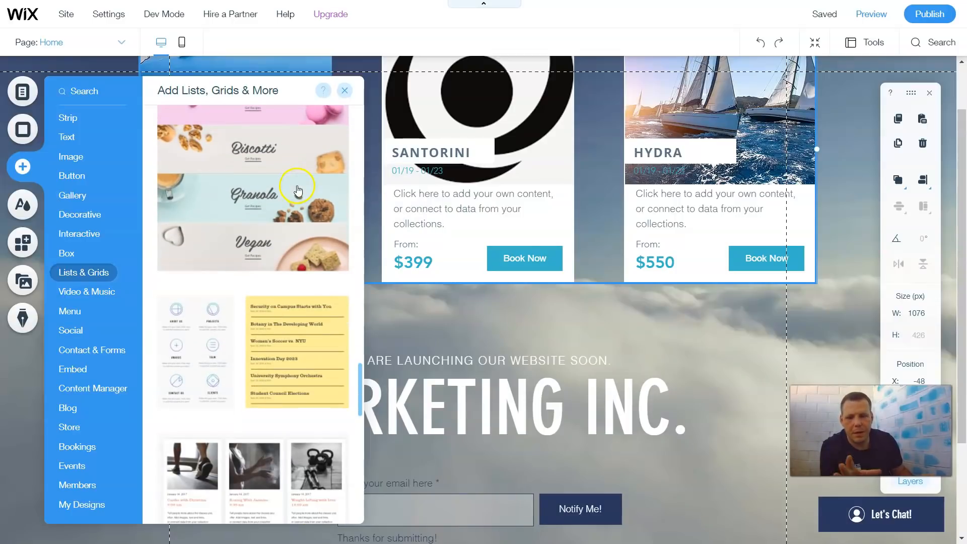
{"action": "scroll", "scroll_direction": "down", "scroll_amount": 3}
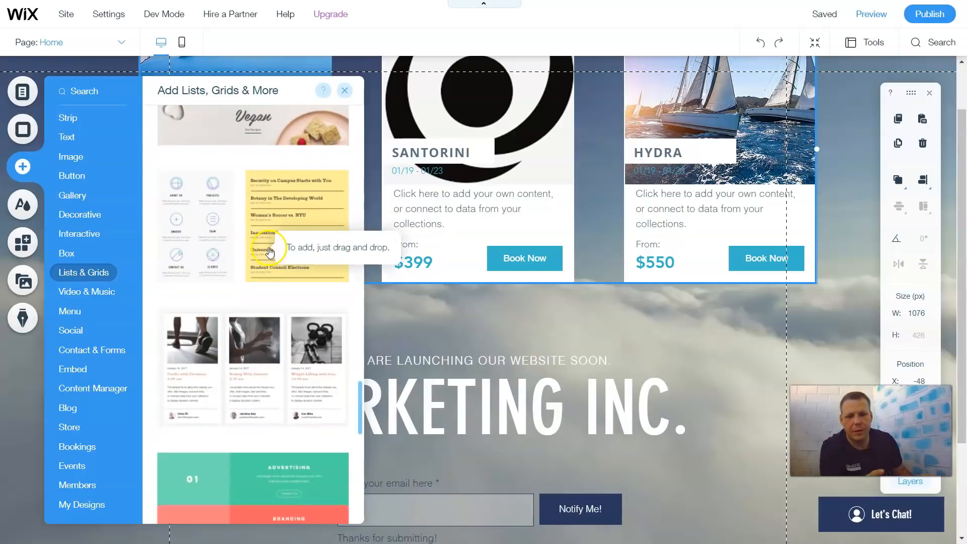
{"action": "scroll", "scroll_direction": "down", "scroll_amount": 3}
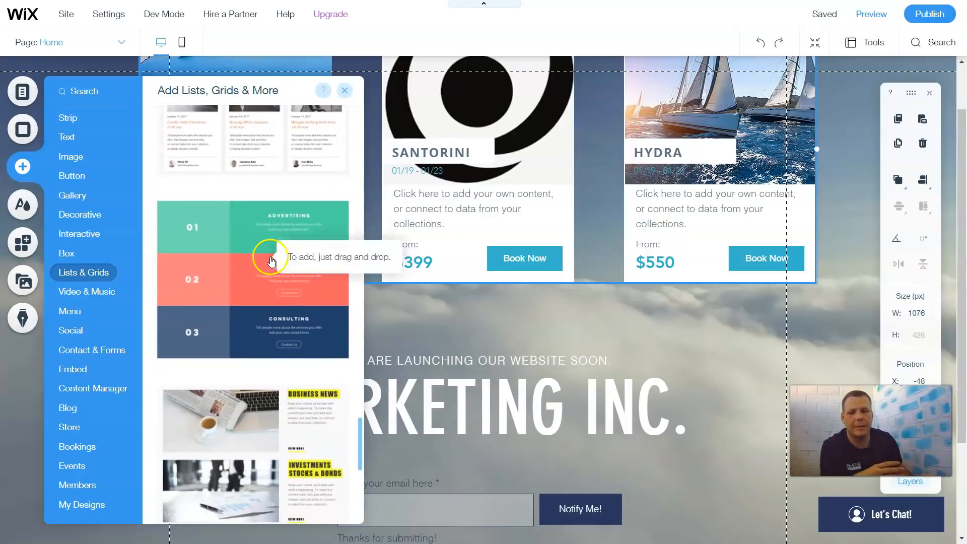
{"action": "mouse_move", "coordinate": [436, 193]}
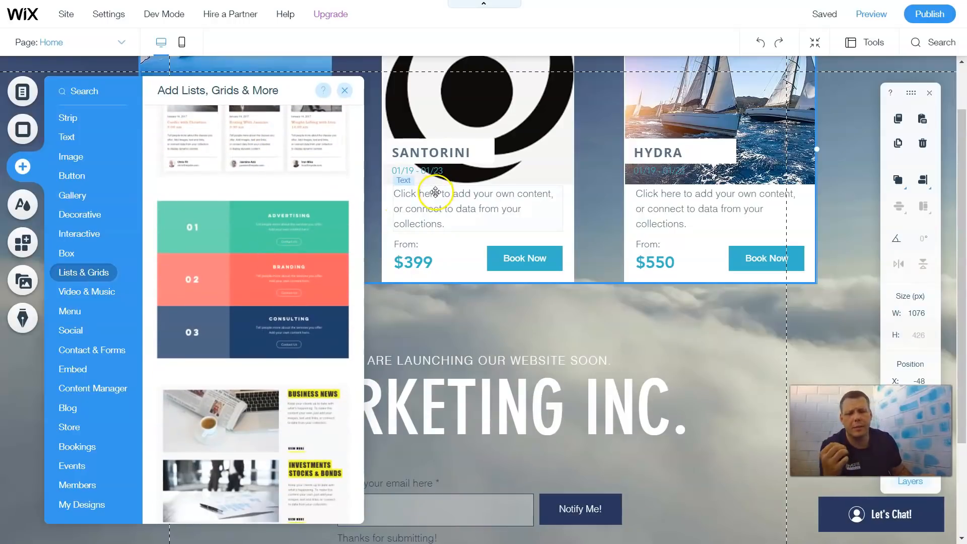
{"action": "mouse_move", "coordinate": [364, 277]}
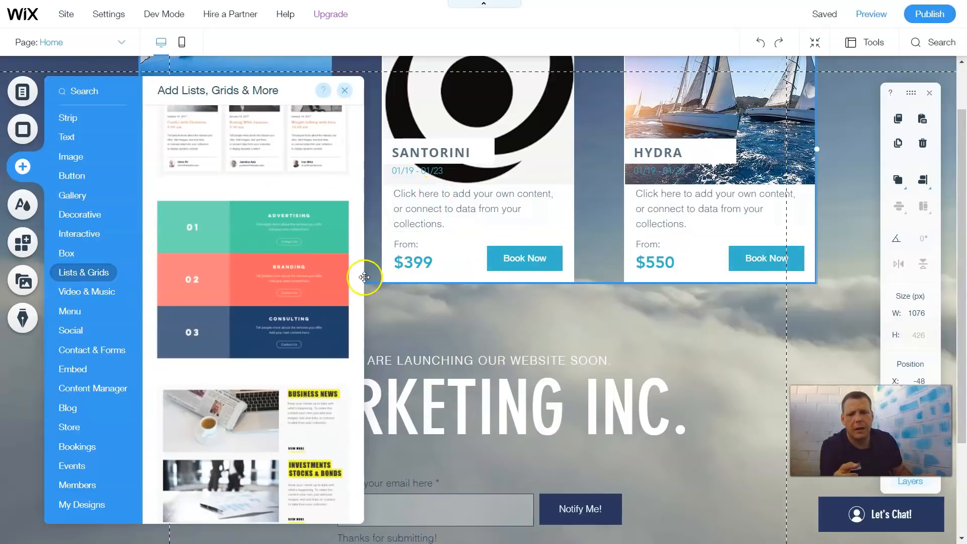
{"action": "mouse_move", "coordinate": [262, 285]}
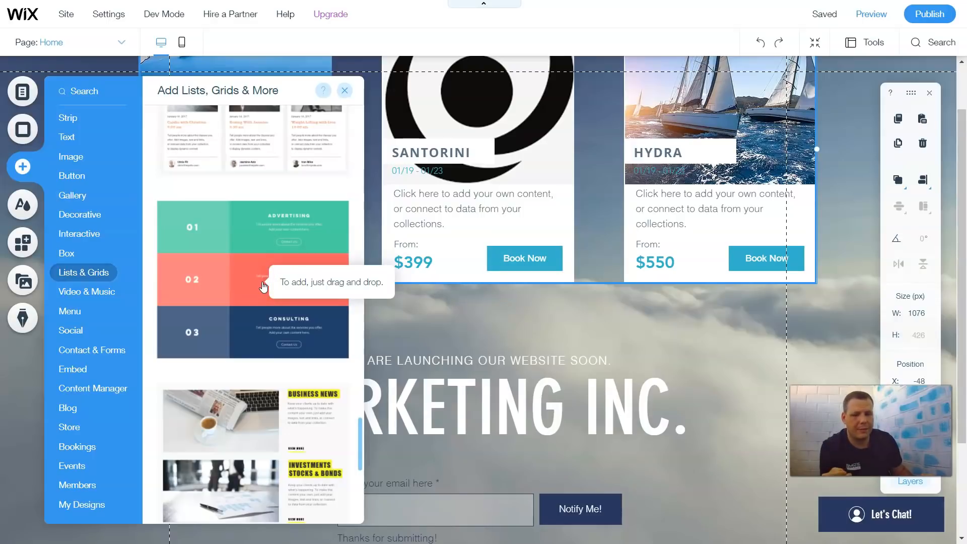
{"action": "scroll", "scroll_direction": "down", "scroll_amount": 3}
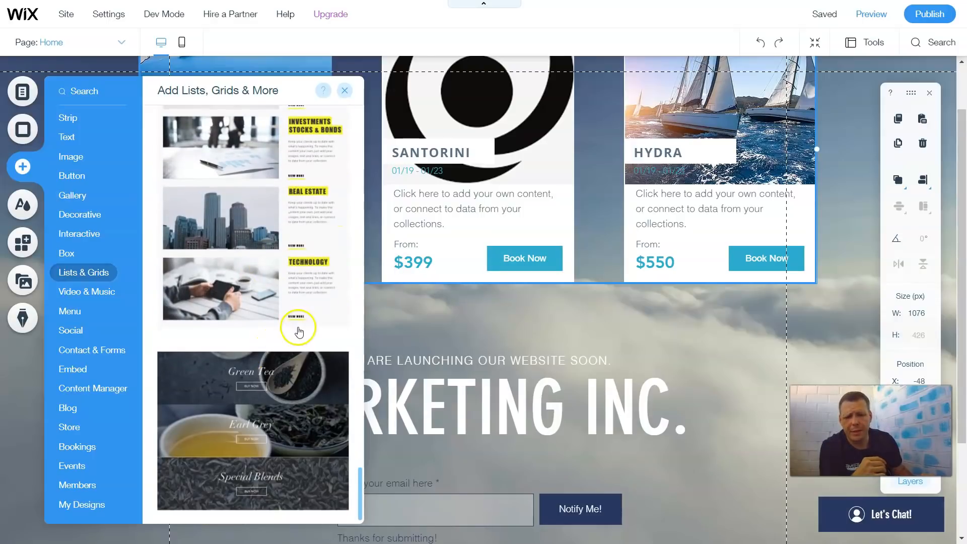
{"action": "mouse_move", "coordinate": [181, 443]}
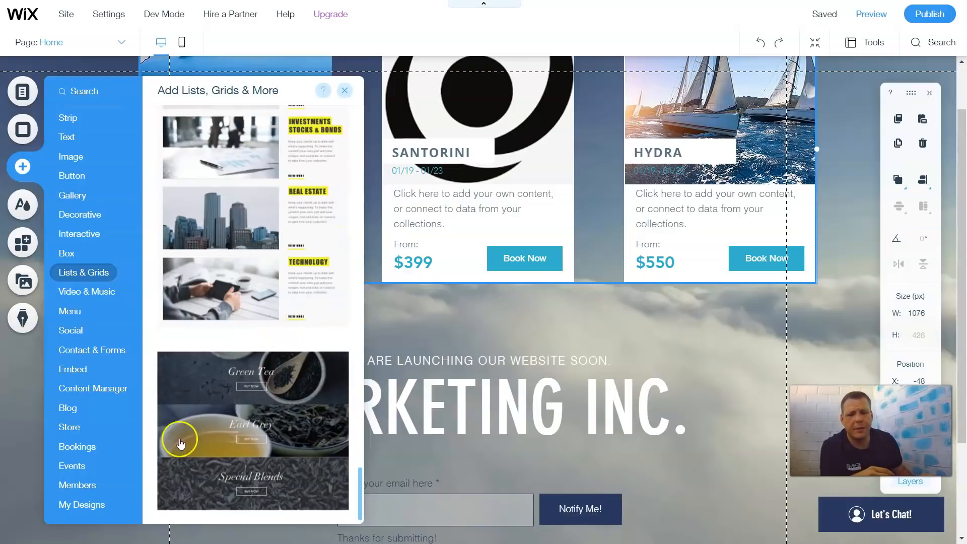
{"action": "mouse_move", "coordinate": [231, 503]}
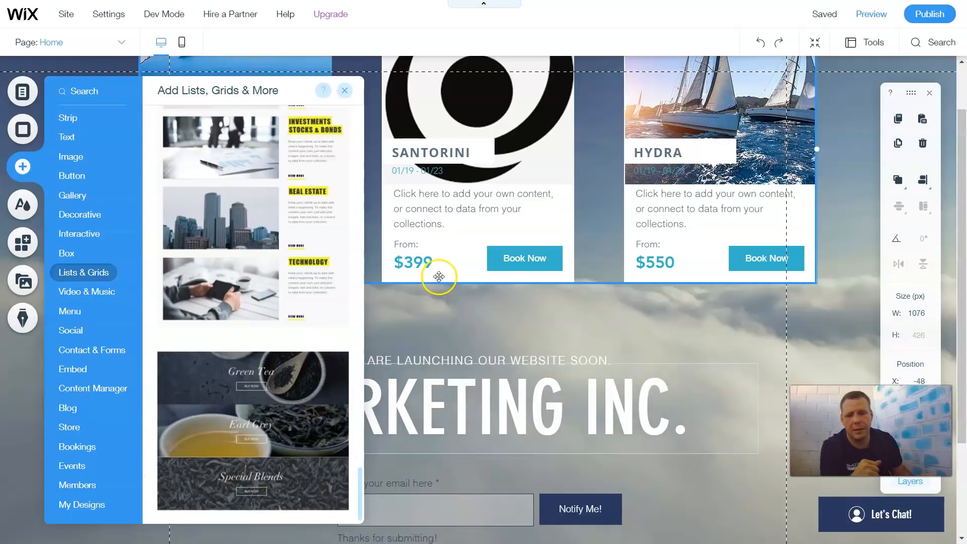
{"action": "mouse_move", "coordinate": [538, 190]}
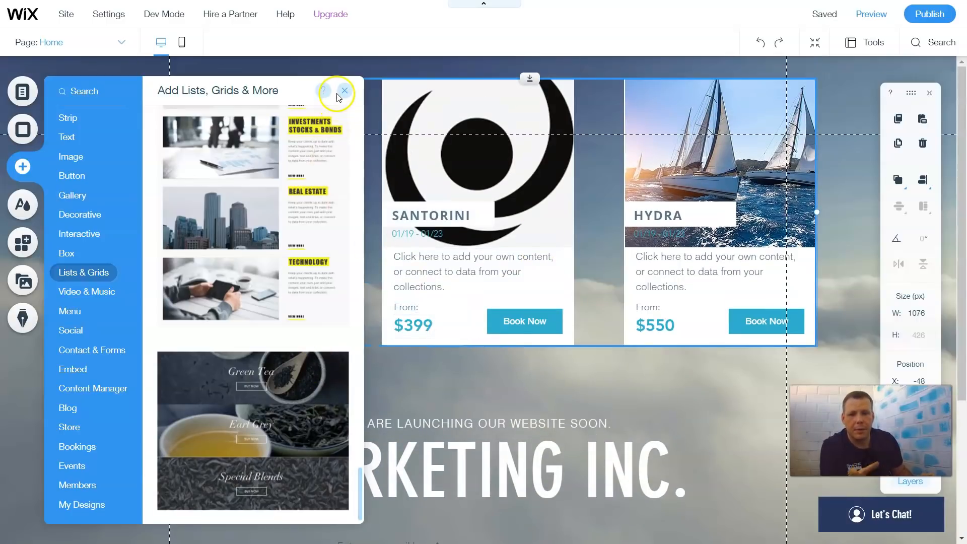
Recolour the $399 price text red so all three travel card prices update.
{"action": "left_click", "coordinate": [345, 91]}
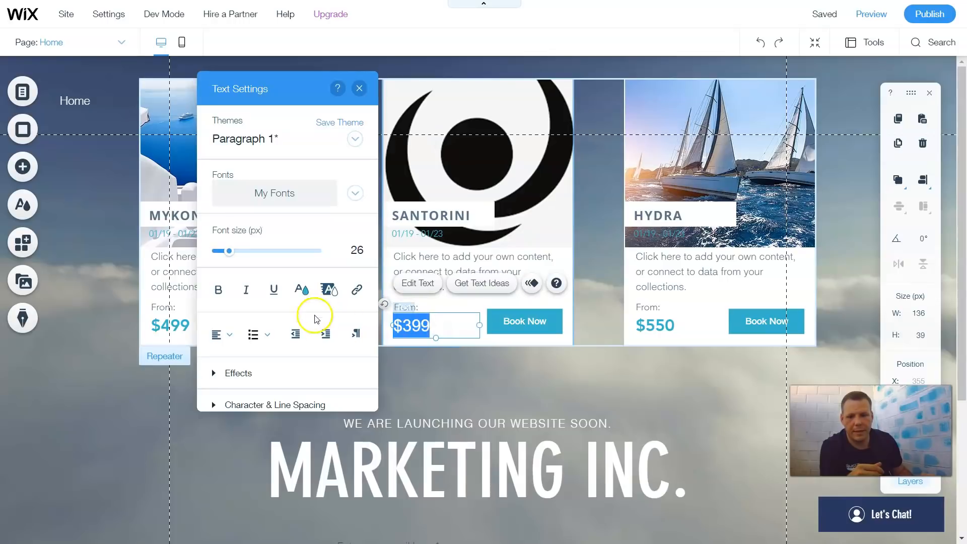
{"action": "left_click", "coordinate": [301, 289]}
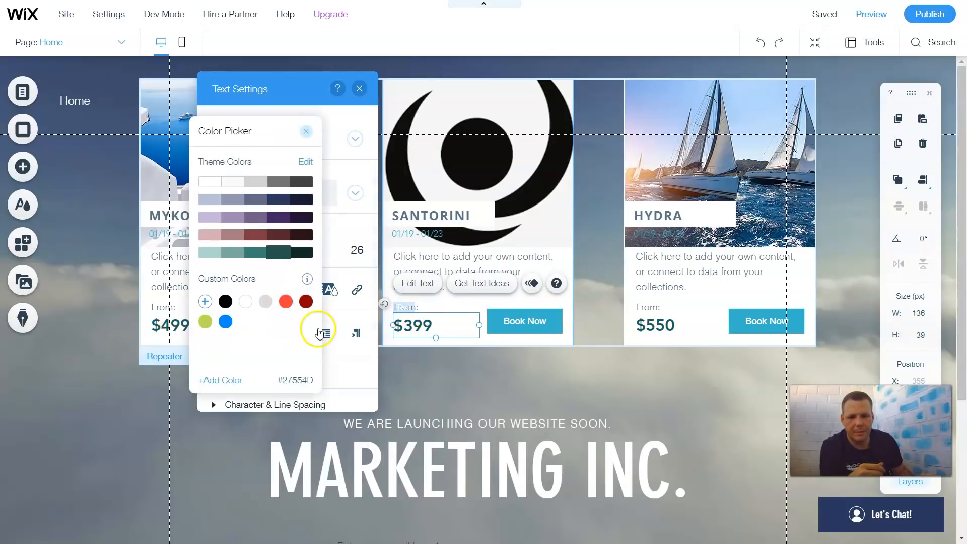
{"action": "left_click", "coordinate": [307, 131]}
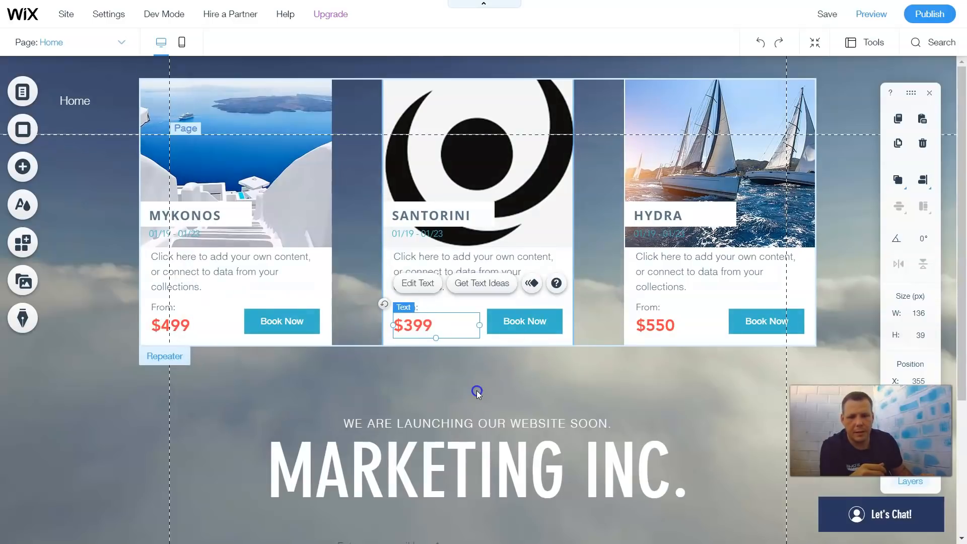
{"action": "left_click", "coordinate": [477, 392]}
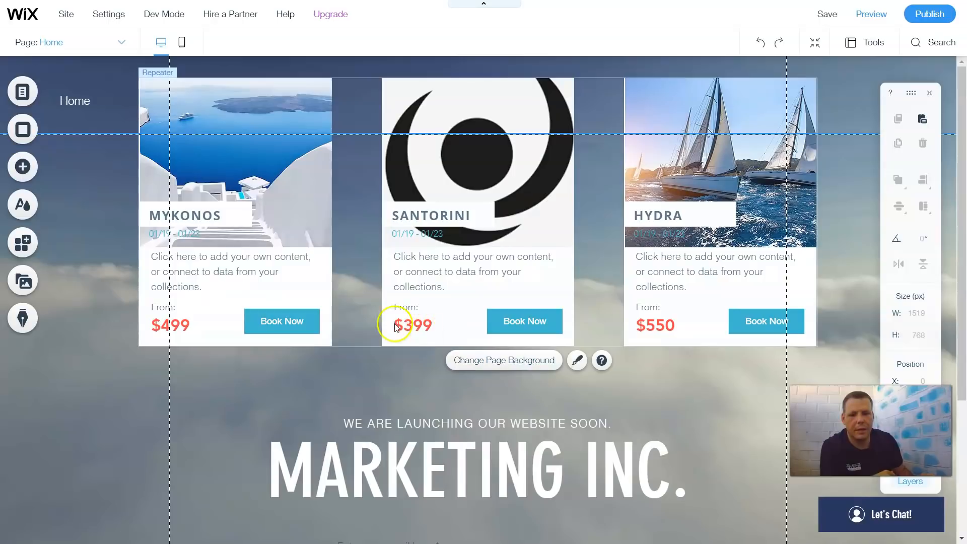
{"action": "mouse_move", "coordinate": [493, 298]}
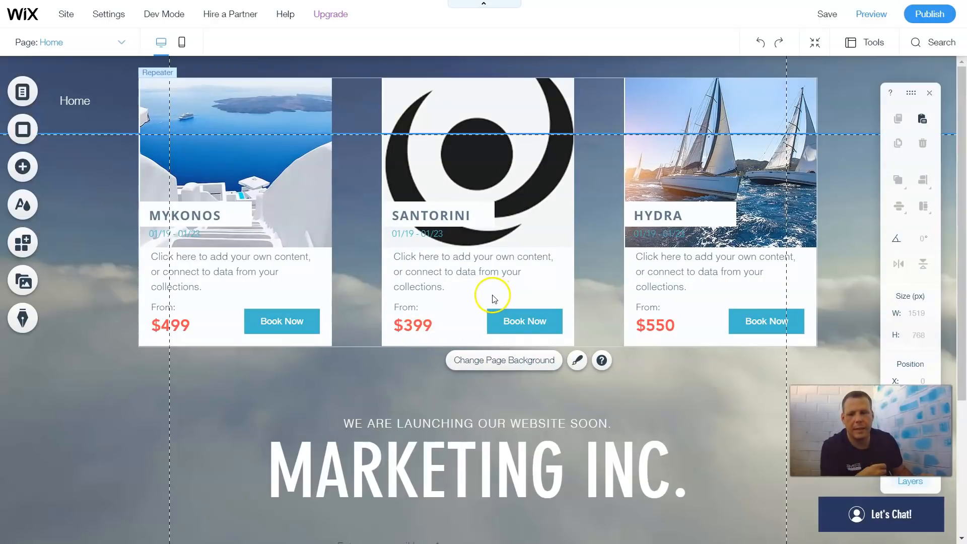
{"action": "mouse_move", "coordinate": [493, 298]}
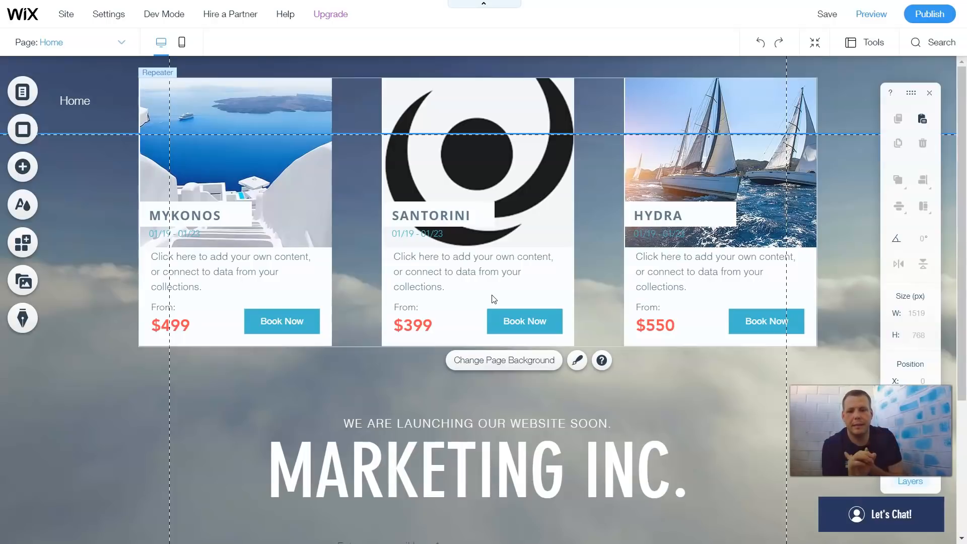
{"action": "left_click", "coordinate": [827, 13]}
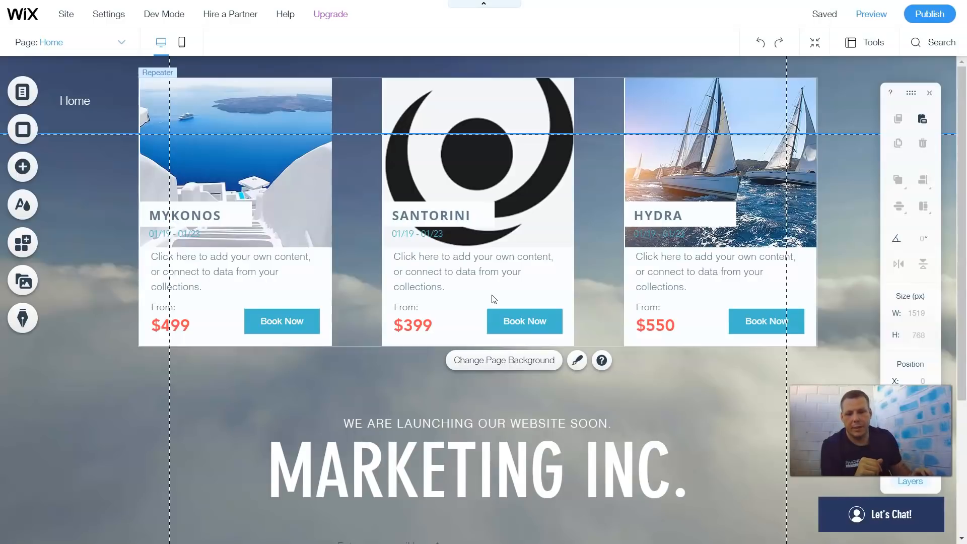
{"action": "left_click", "coordinate": [251, 390]}
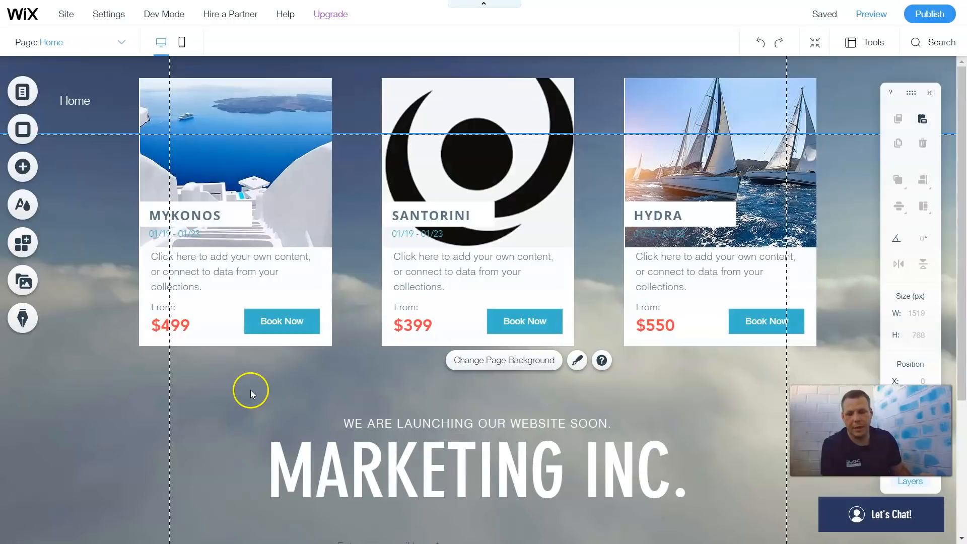
{"action": "mouse_move", "coordinate": [251, 394]}
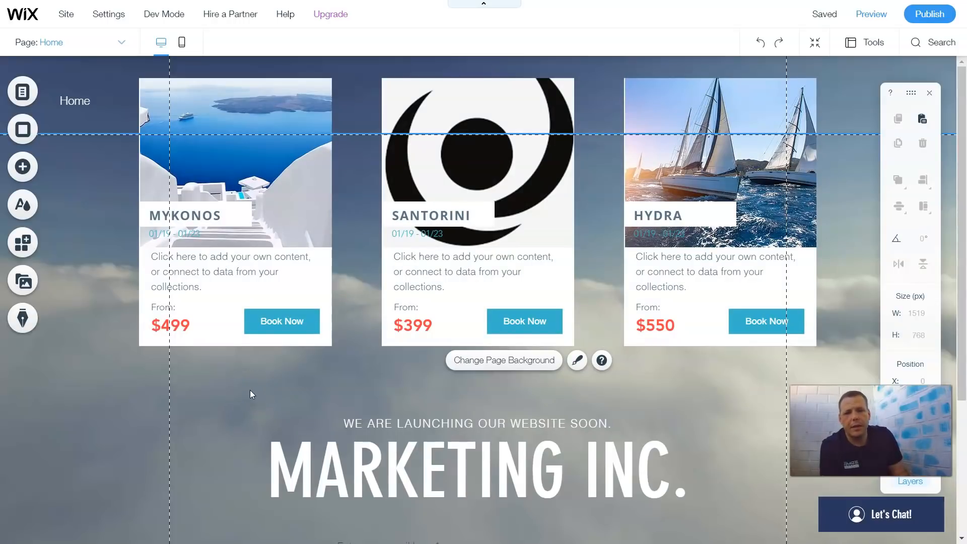